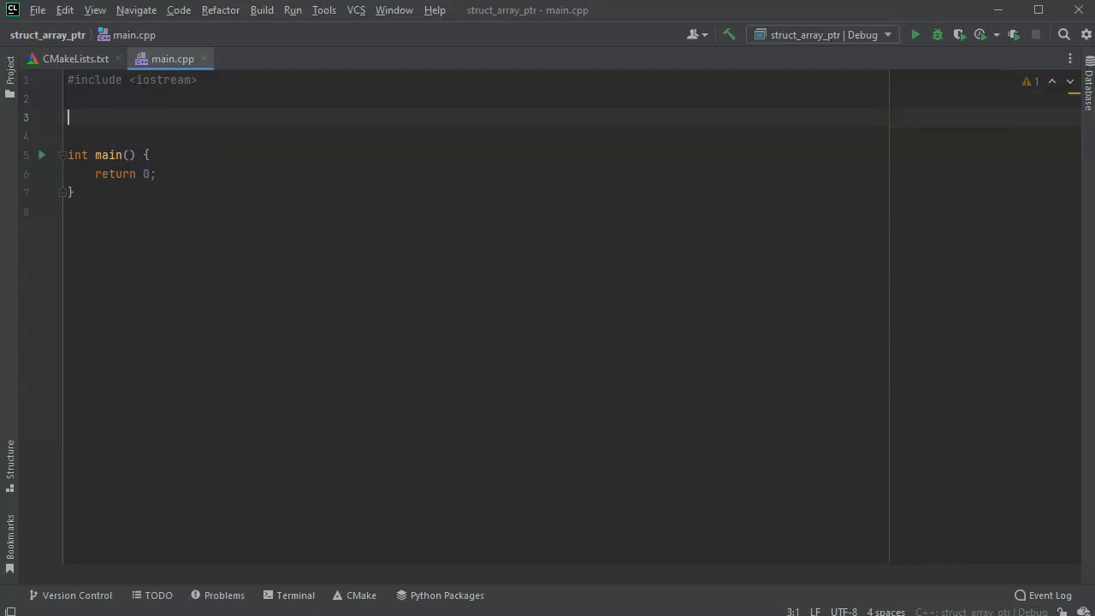
# Step: Define struct Item with an int code member and a std::string name member above main
pyautogui.write('struct Ite')
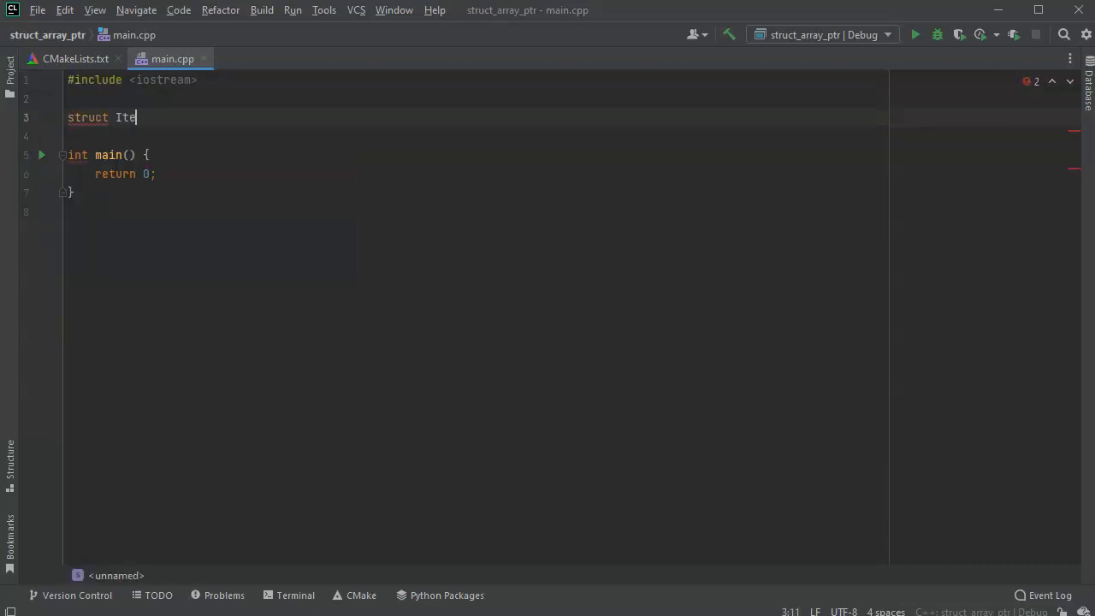
pyautogui.write('m {')
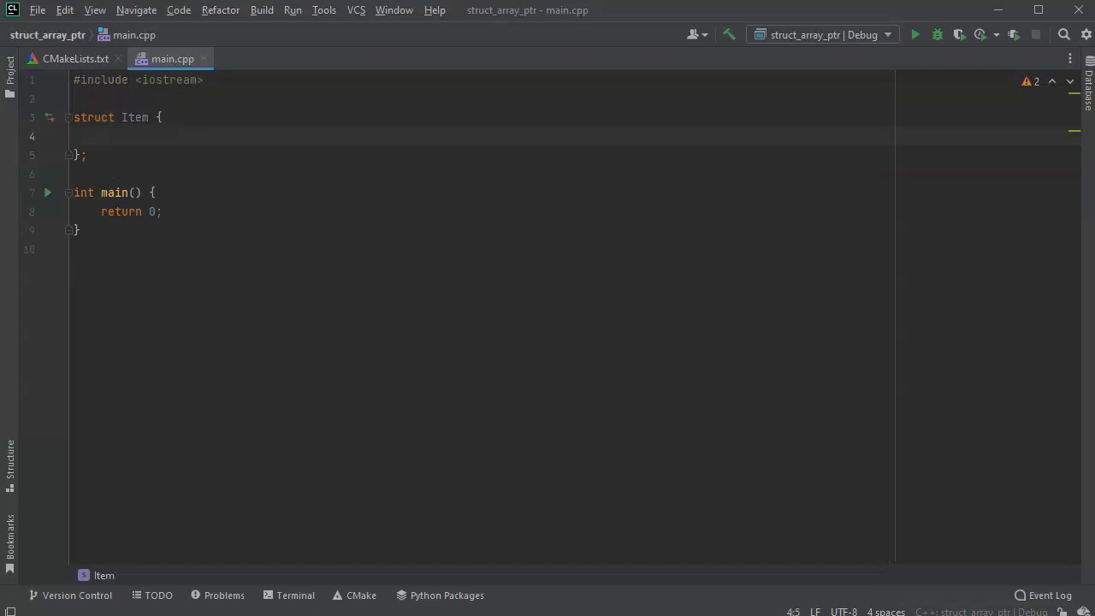
pyautogui.write('int')
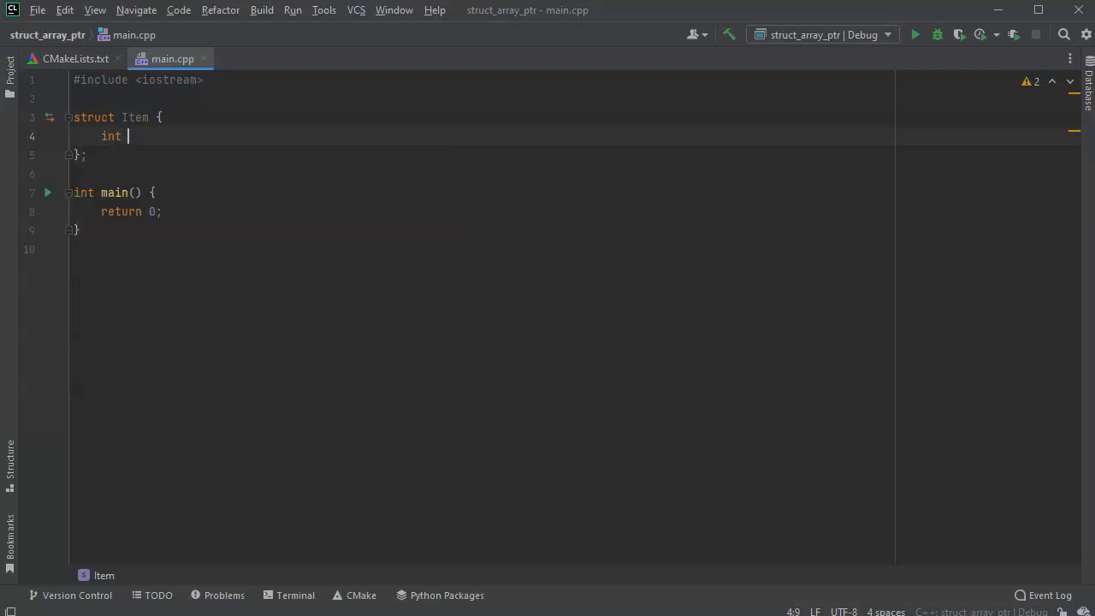
pyautogui.write('code;')
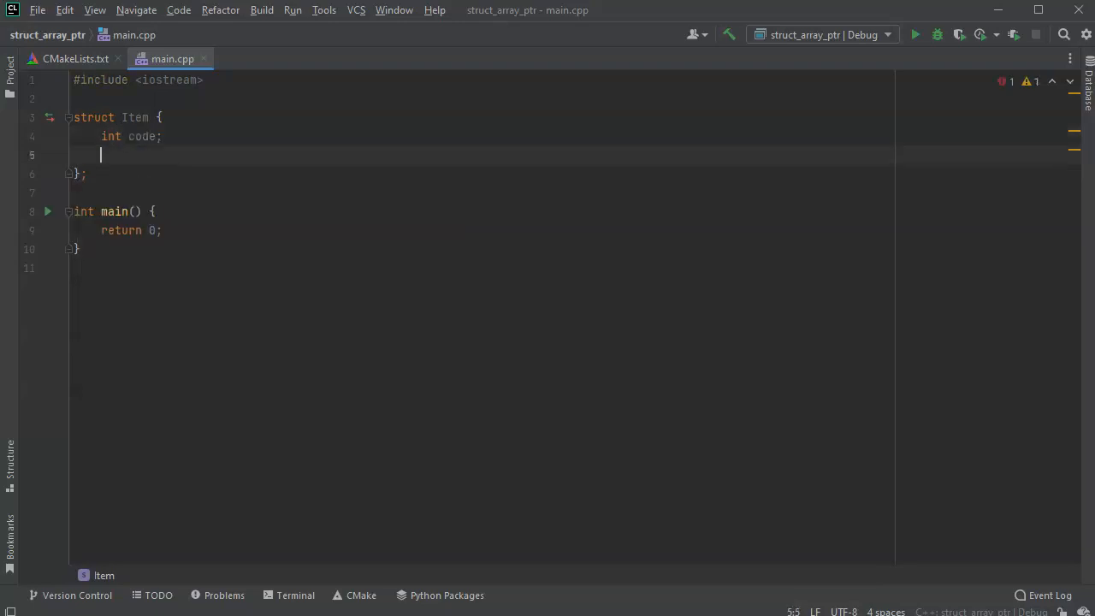
pyautogui.write('std::')
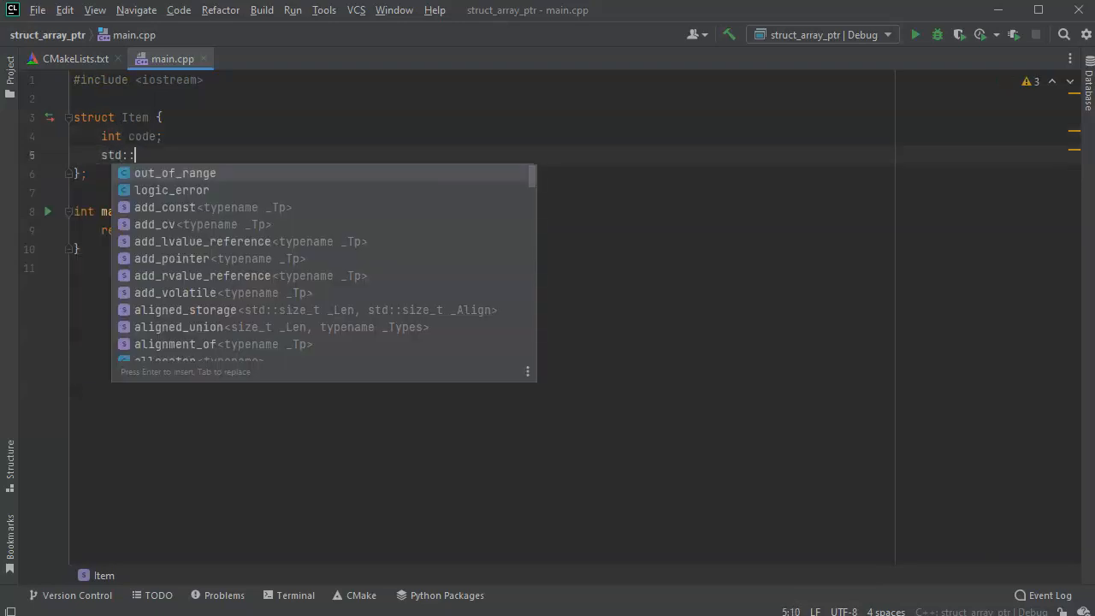
pyautogui.write('string nam')
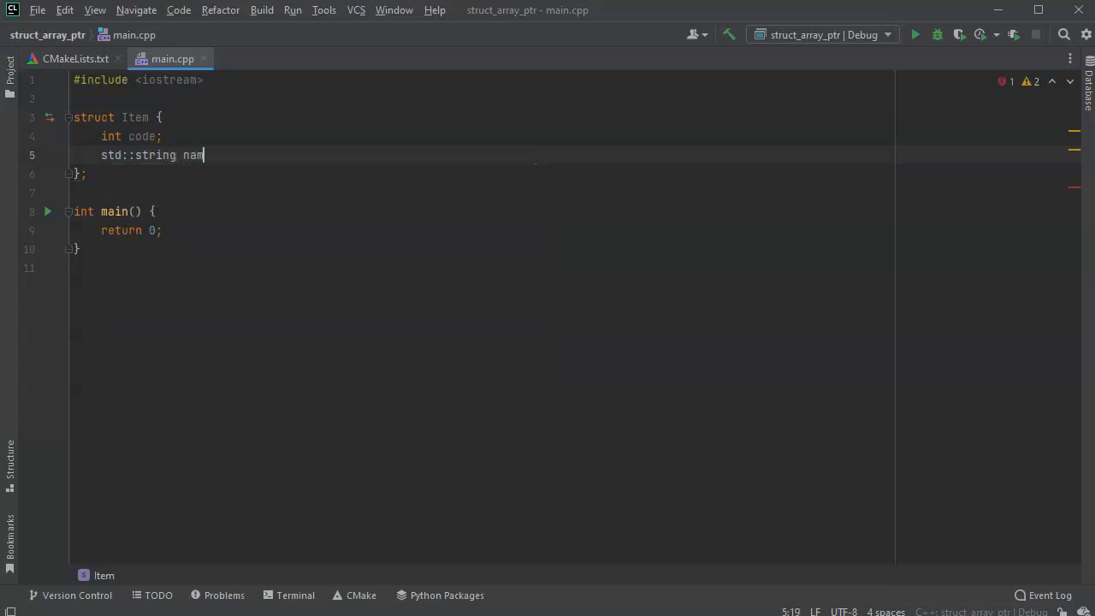
# Step: Finish the struct and declare Item *items[5]; as the first line of main
pyautogui.write('e;')
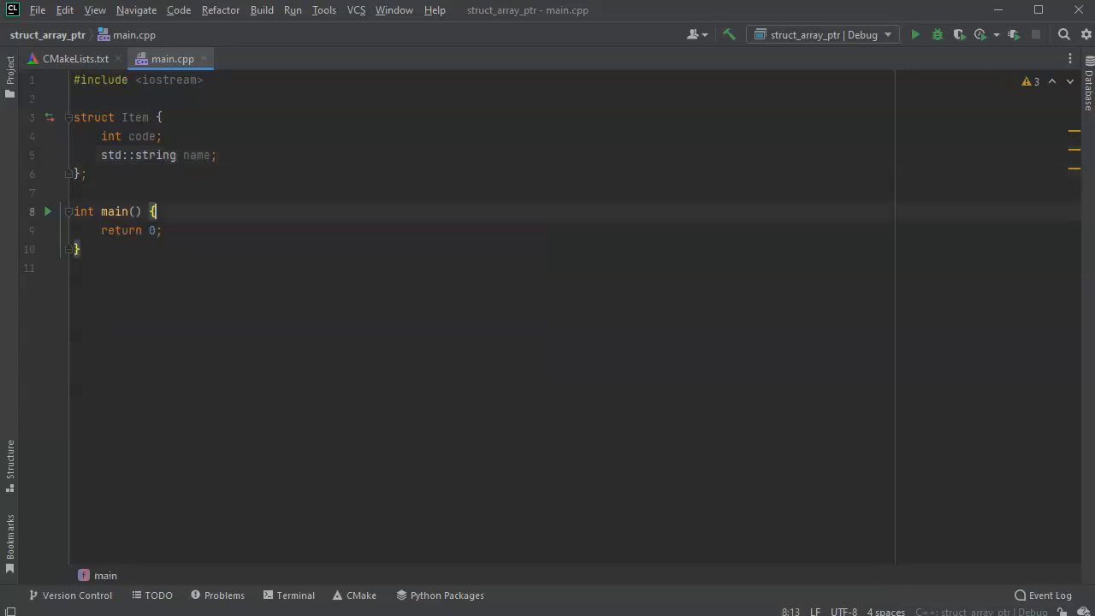
pyautogui.press('Enter')
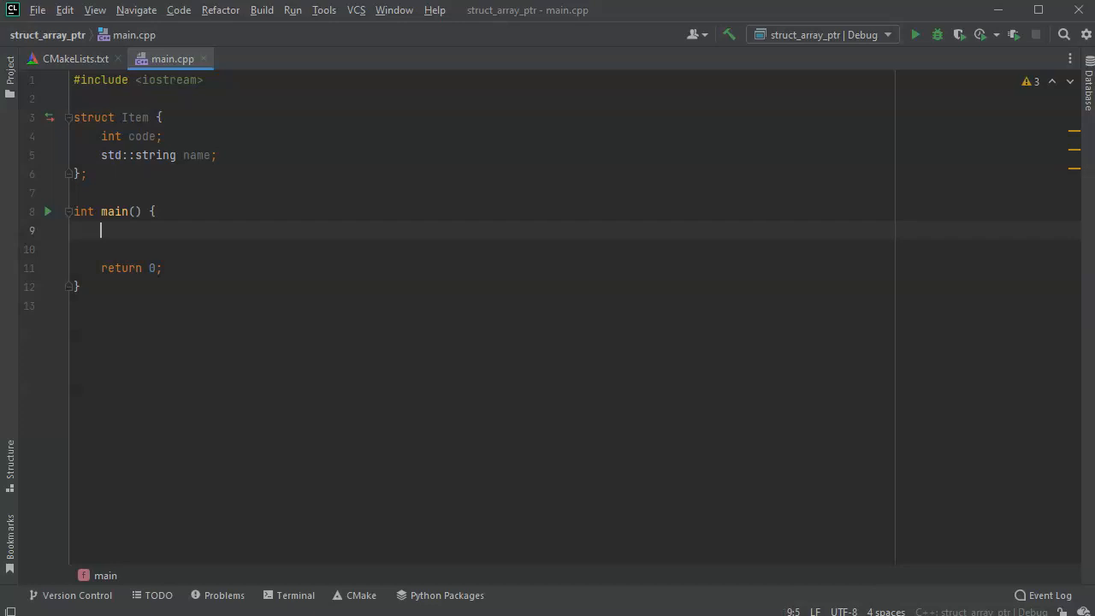
pyautogui.write('I')
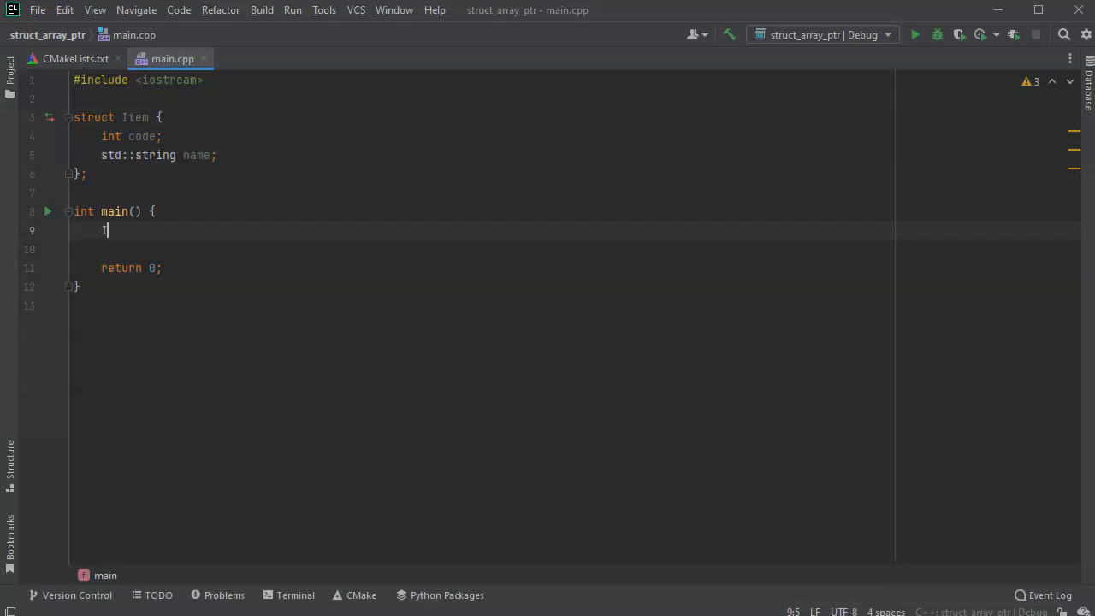
pyautogui.write('tem')
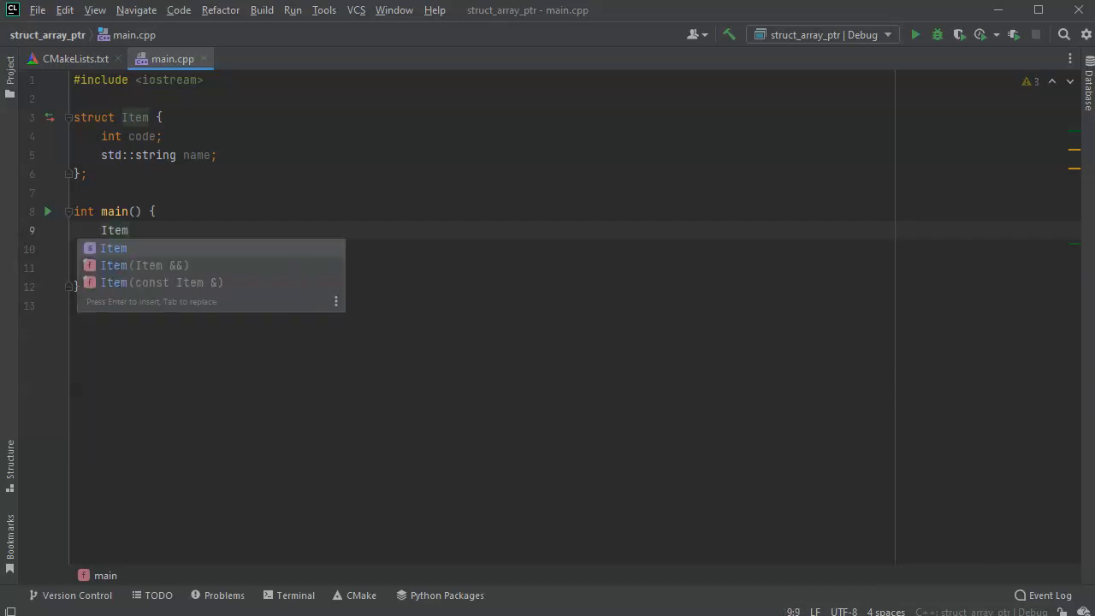
pyautogui.write('*it')
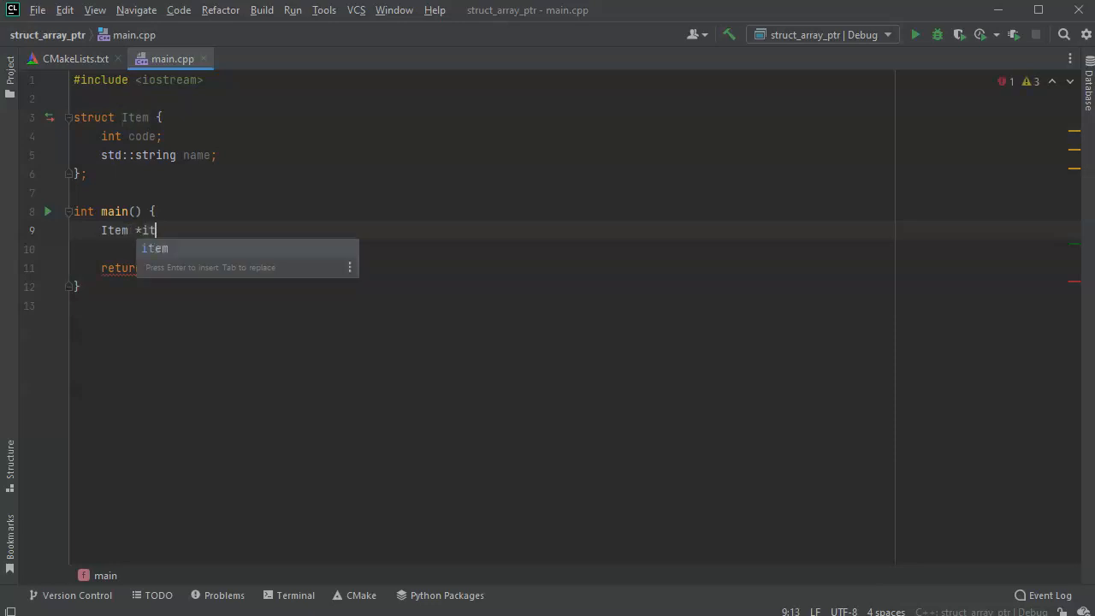
pyautogui.write('ems[')
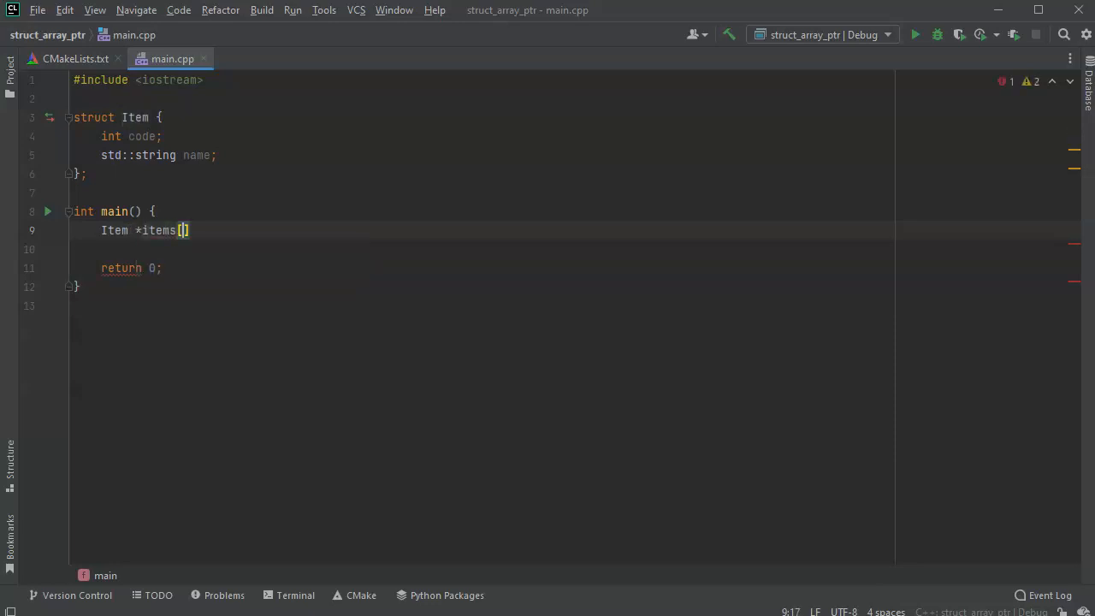
pyautogui.write('5];')
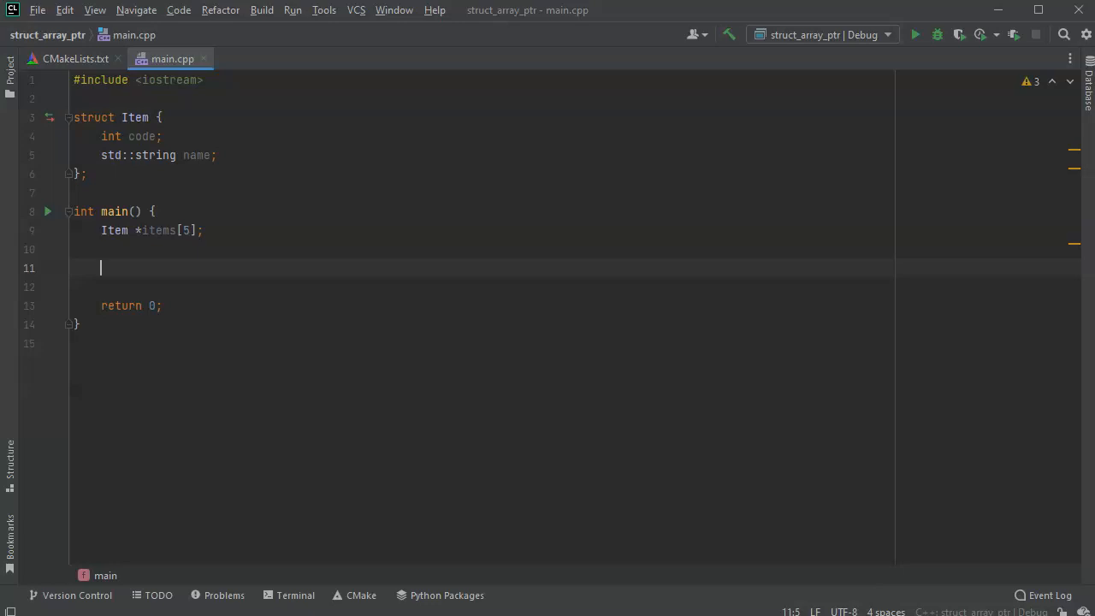
# Step: Add an // Arrow comment and allocate items[0] = new Item;
pyautogui.write('//')
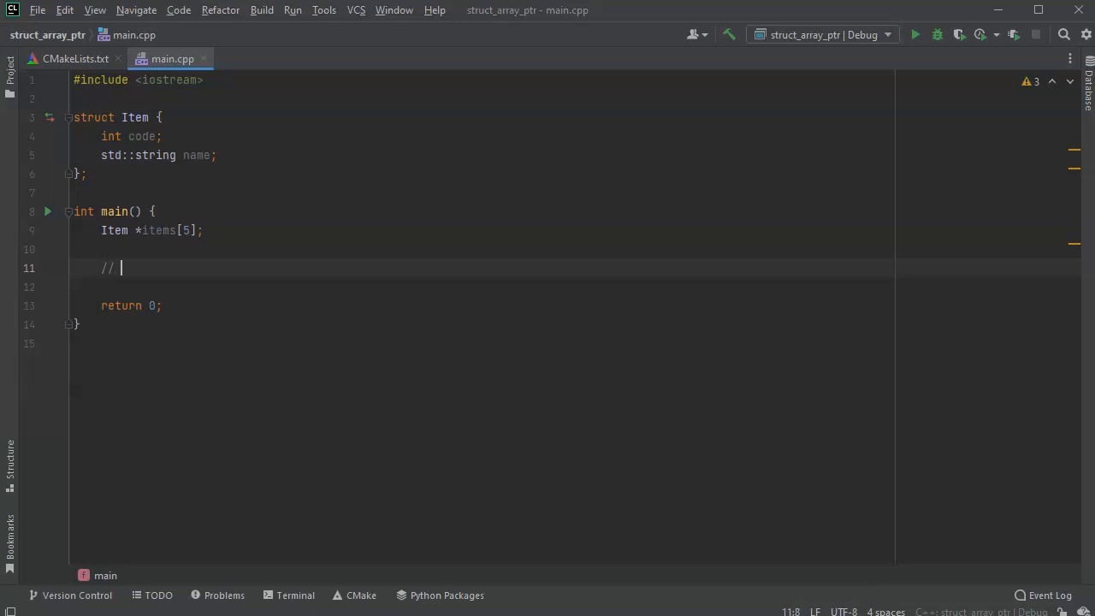
pyautogui.write('Arrow')
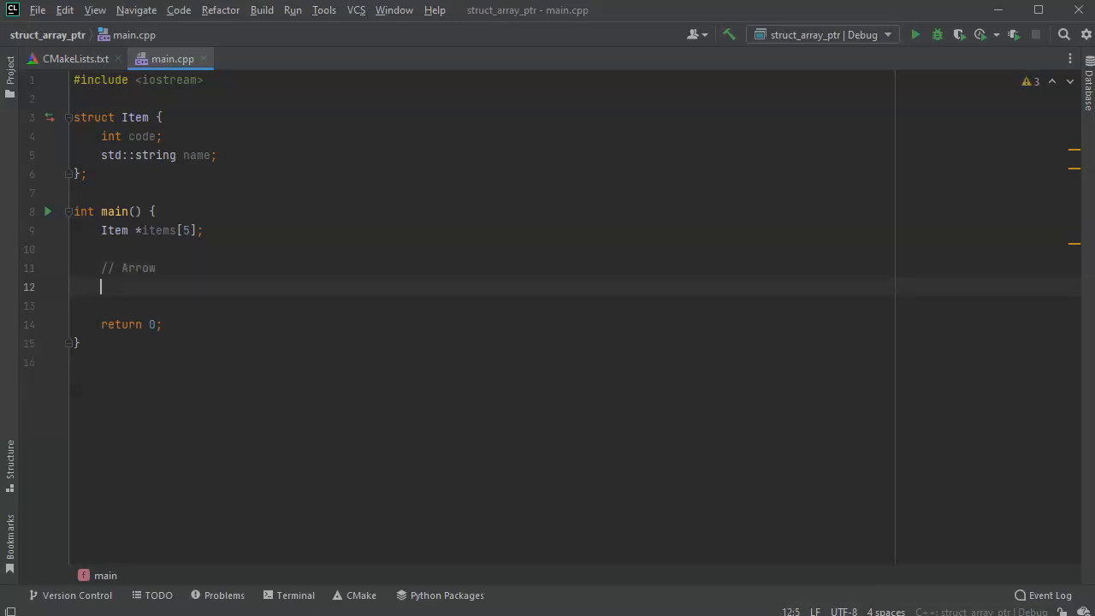
pyautogui.write('items')
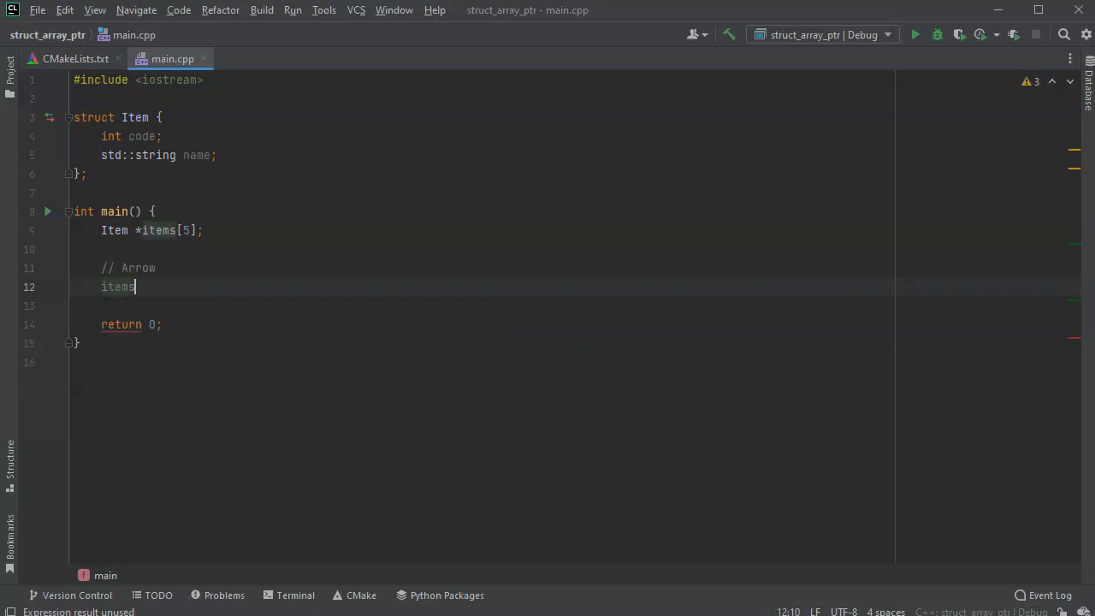
pyautogui.write('[0]')
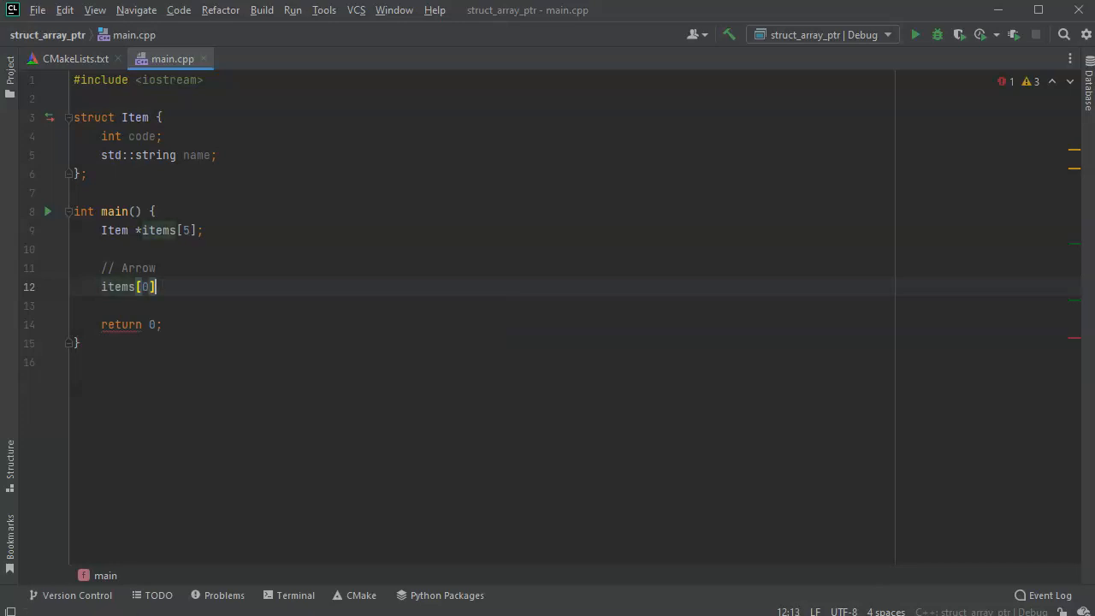
pyautogui.write('=')
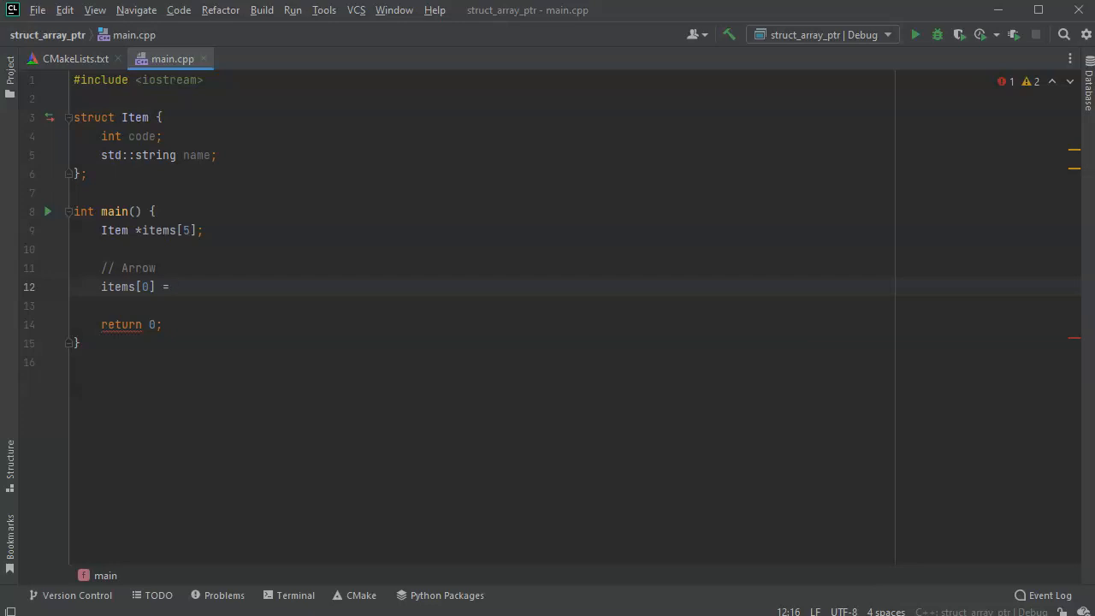
pyautogui.write('new')
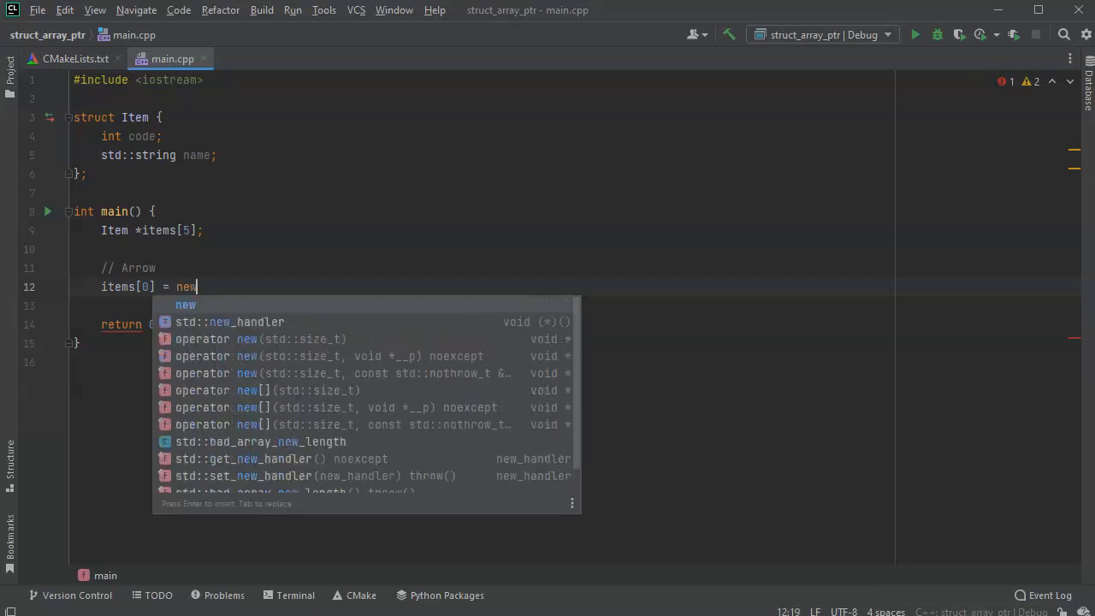
pyautogui.write('Item')
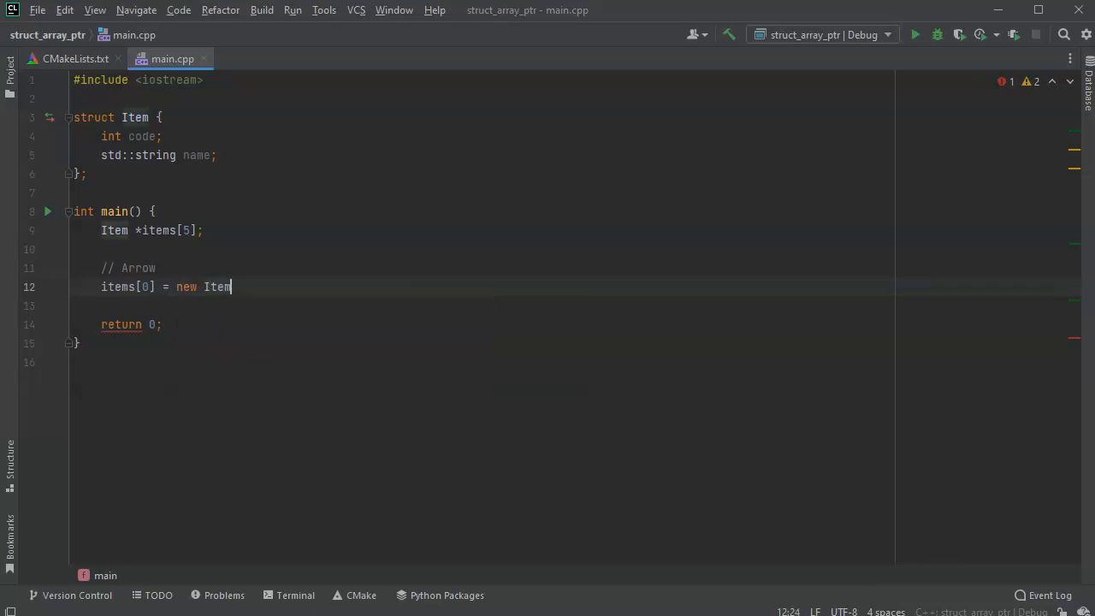
pyautogui.write(';')
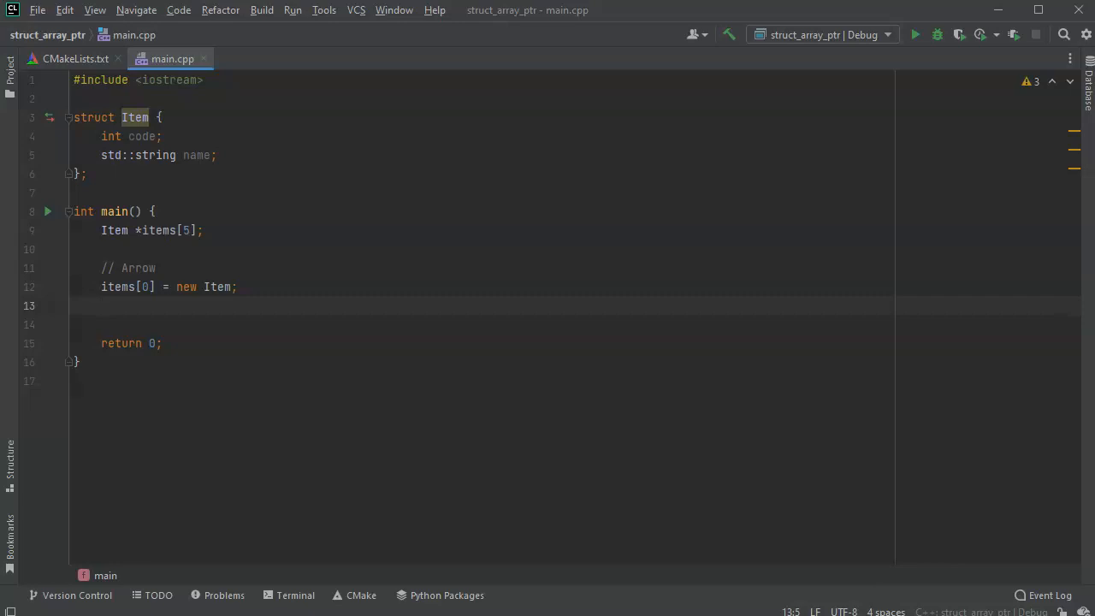
# Step: Set items[0]->code to 4129 and items[0]->name to "Fuji Apple" via the arrow operator
pyautogui.write('items')
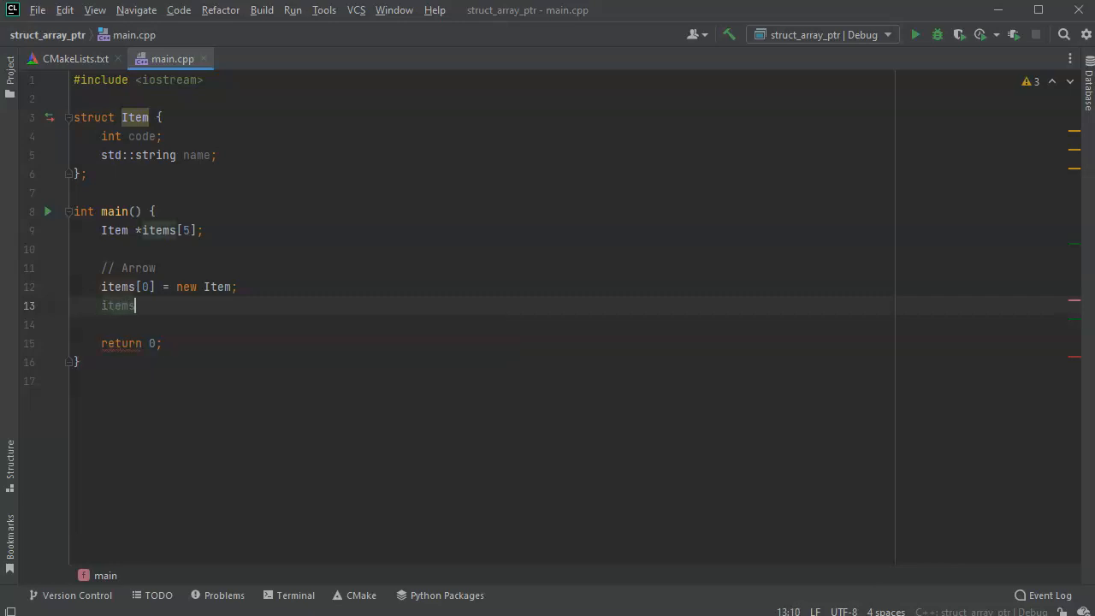
pyautogui.write('[0]')
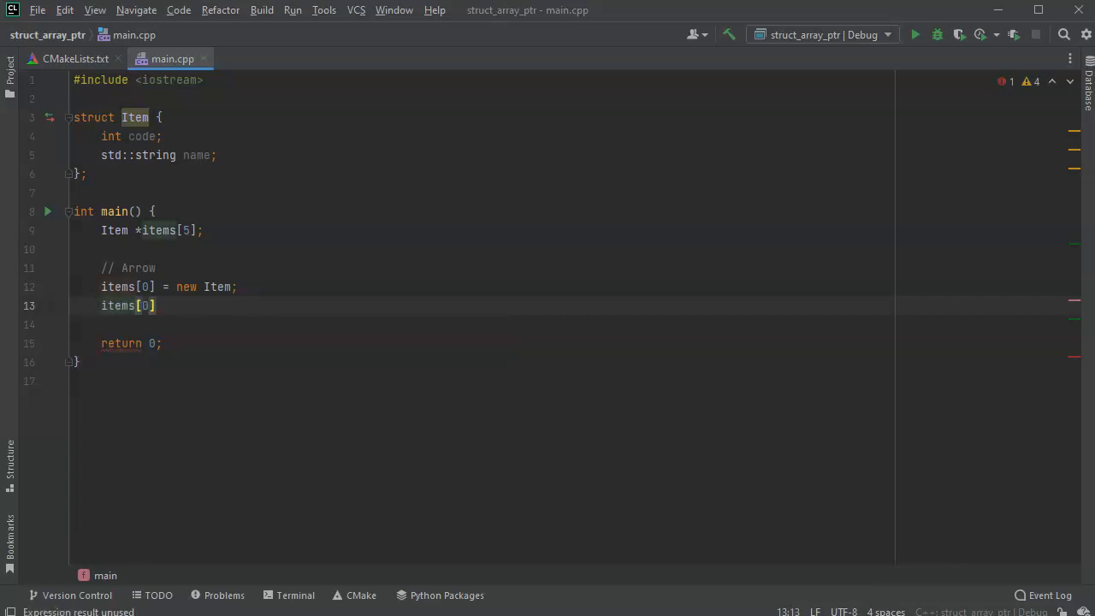
pyautogui.write('->')
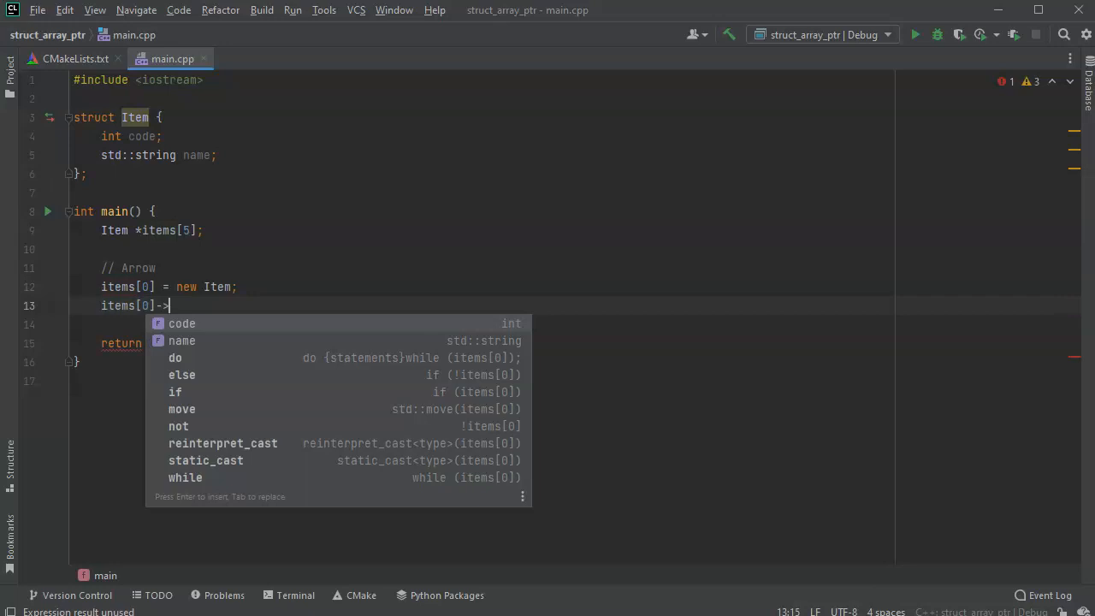
pyautogui.write('code =')
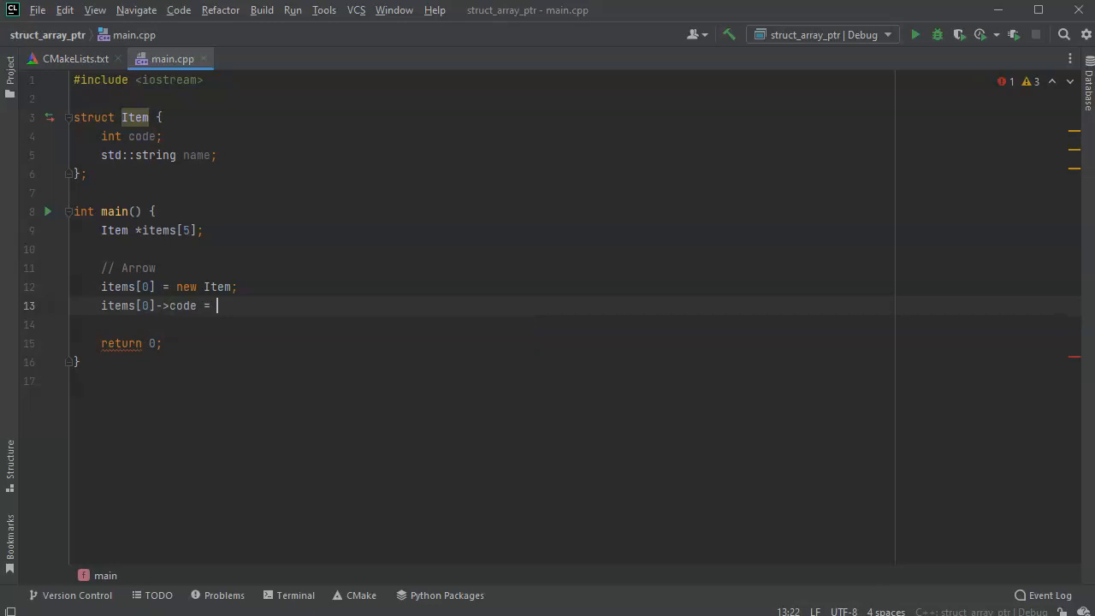
pyautogui.write('4129')
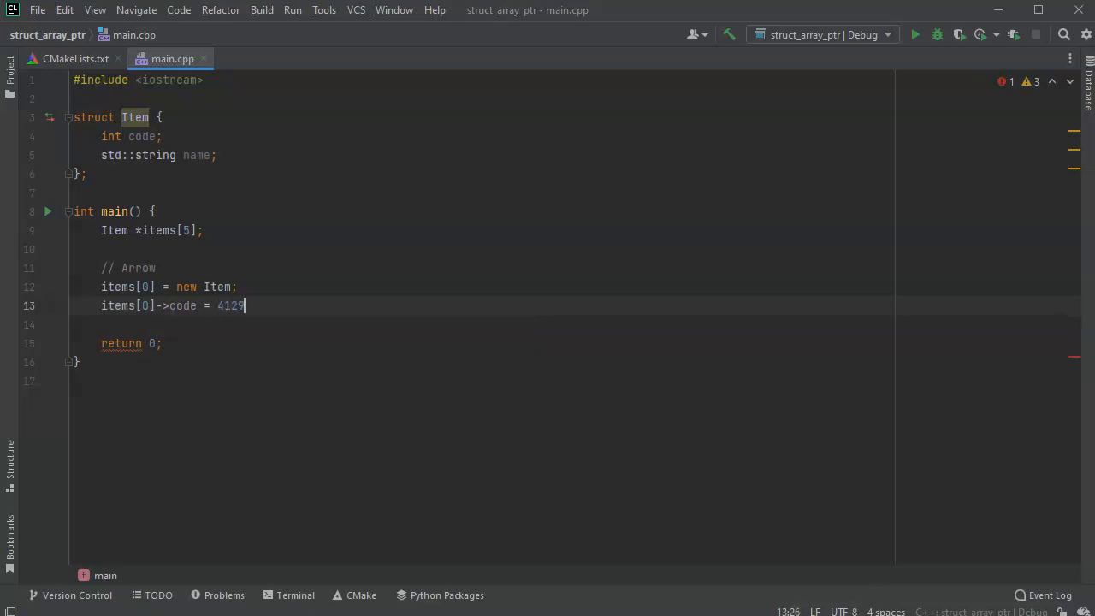
pyautogui.write('it')
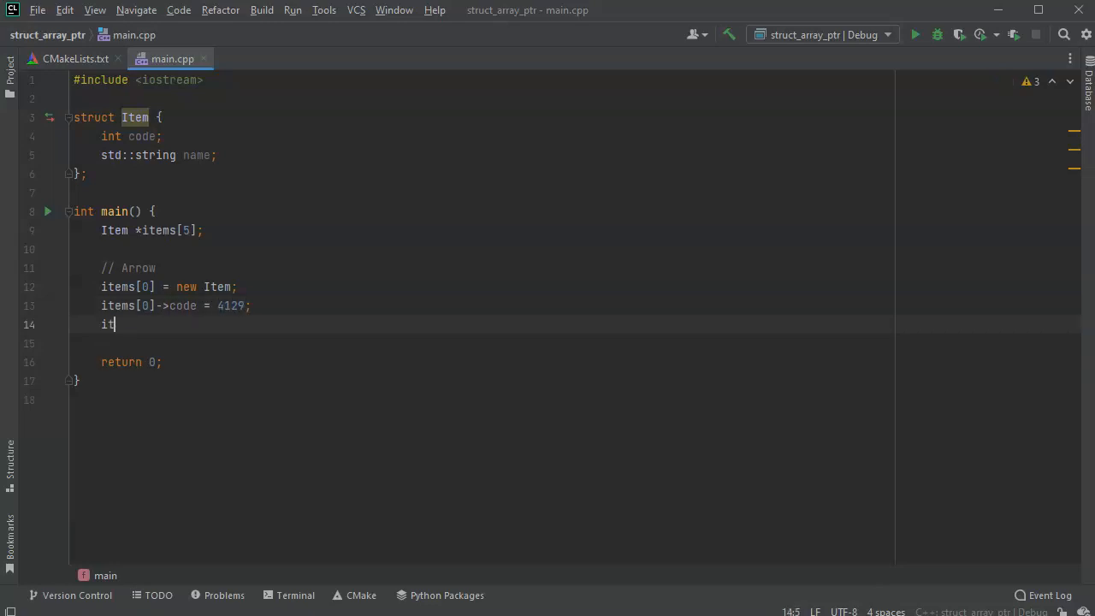
pyautogui.write('ems[0]')
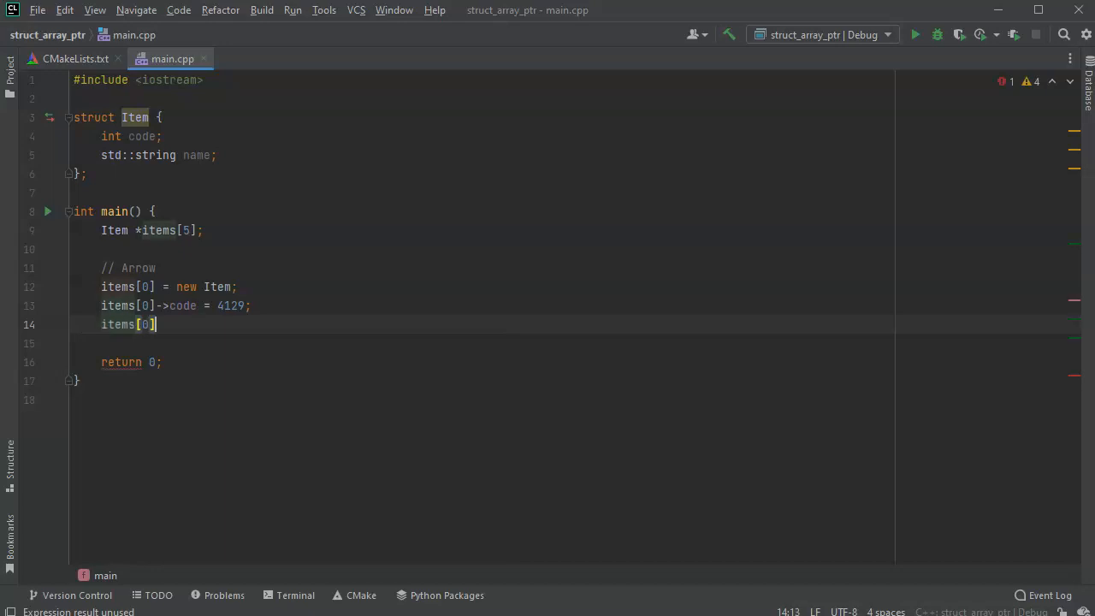
pyautogui.write('->name =')
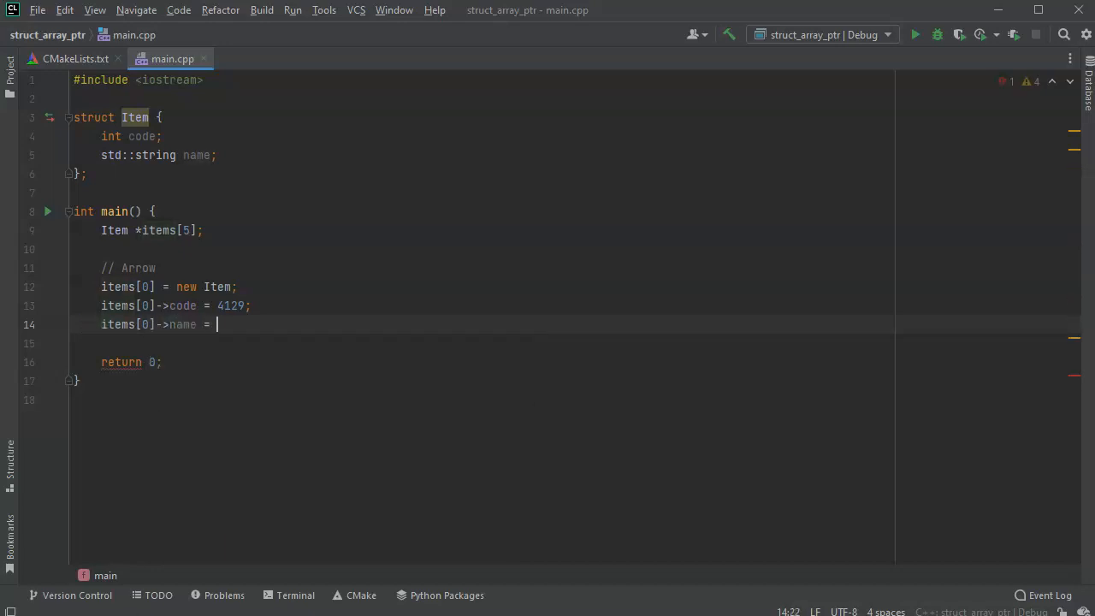
pyautogui.write('"Fuji"')
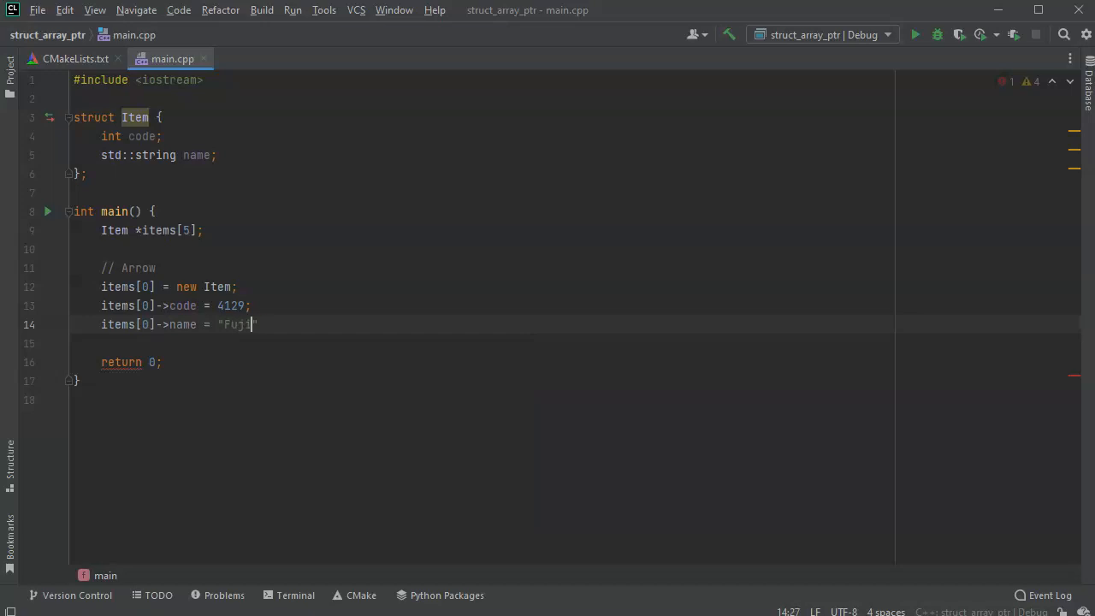
pyautogui.write('Apple')
pyautogui.write('it')
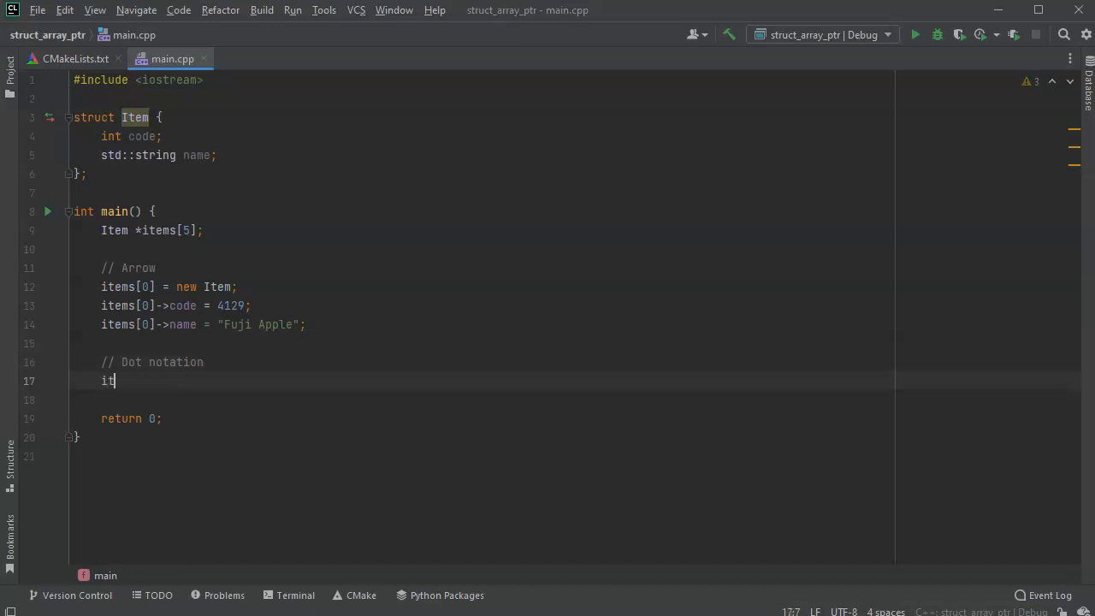
# Step: Allocate items[1] = new Item; and begin assigning its code with dot notation
pyautogui.write('ems[]')
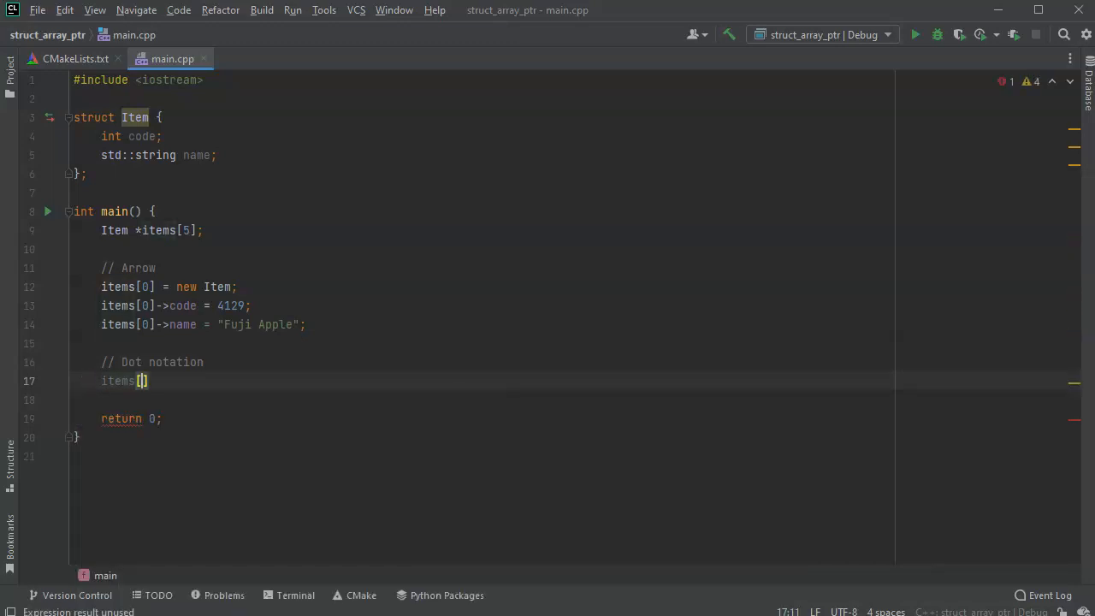
pyautogui.write('1] =')
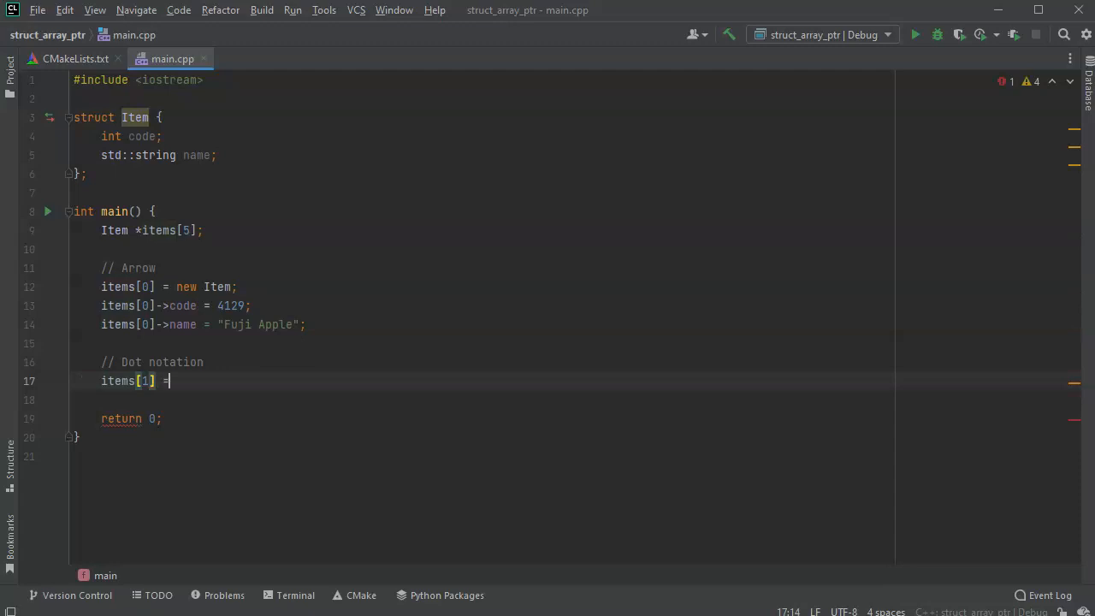
pyautogui.write('new Item;')
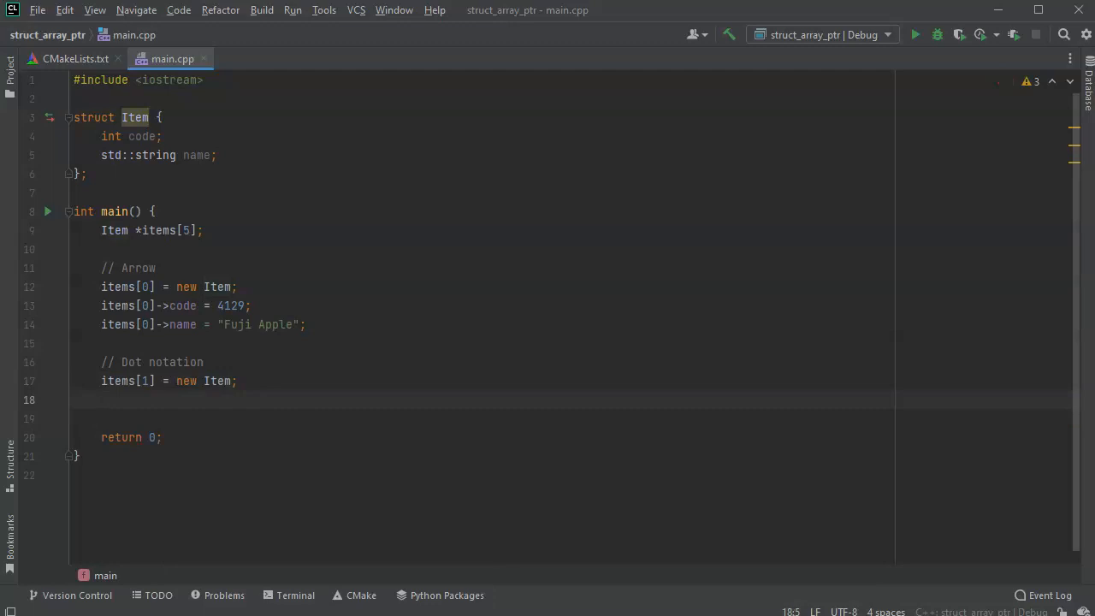
pyautogui.write('items[]')
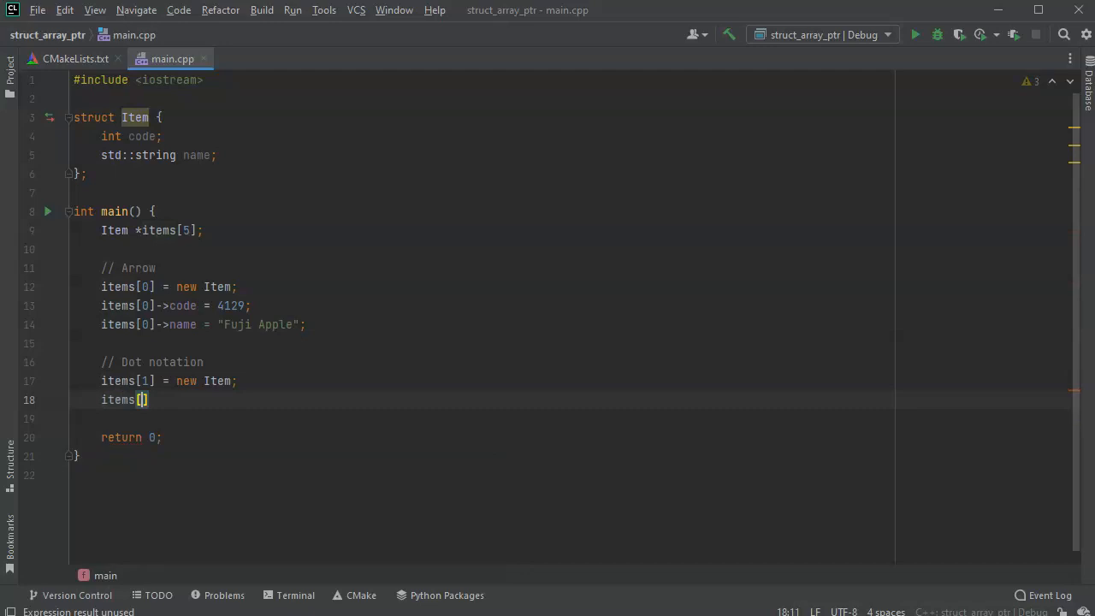
pyautogui.write('1].code')
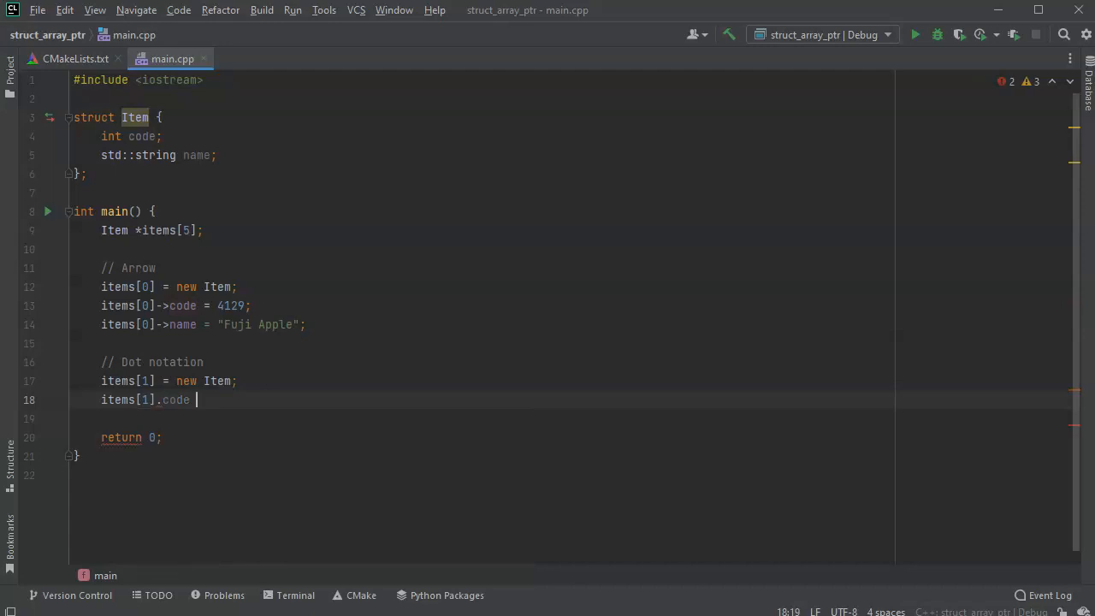
pyautogui.write('=')
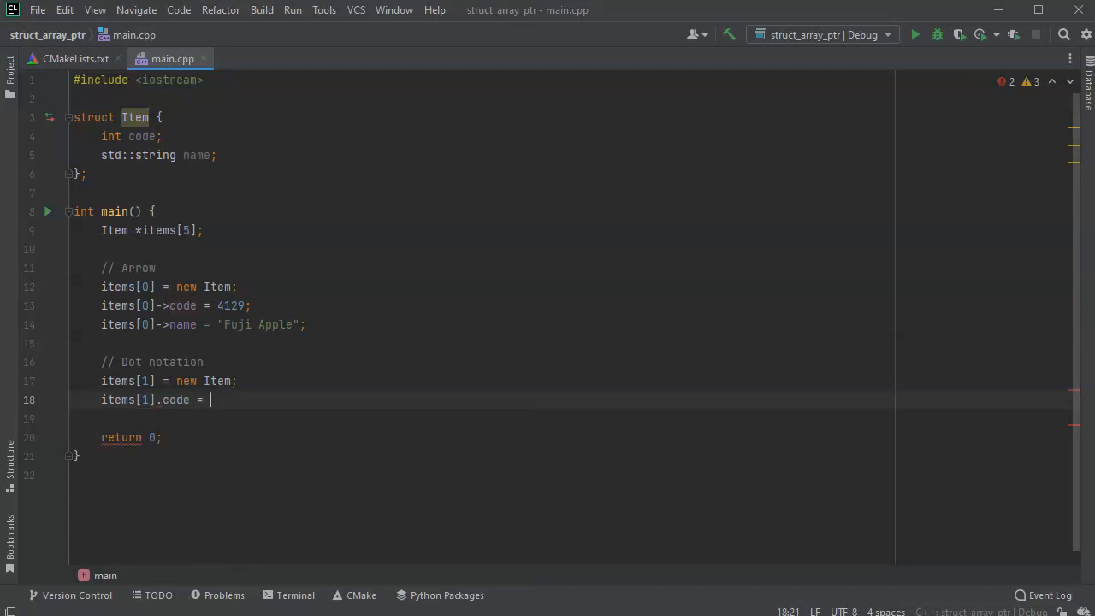
pyautogui.write('4011;')
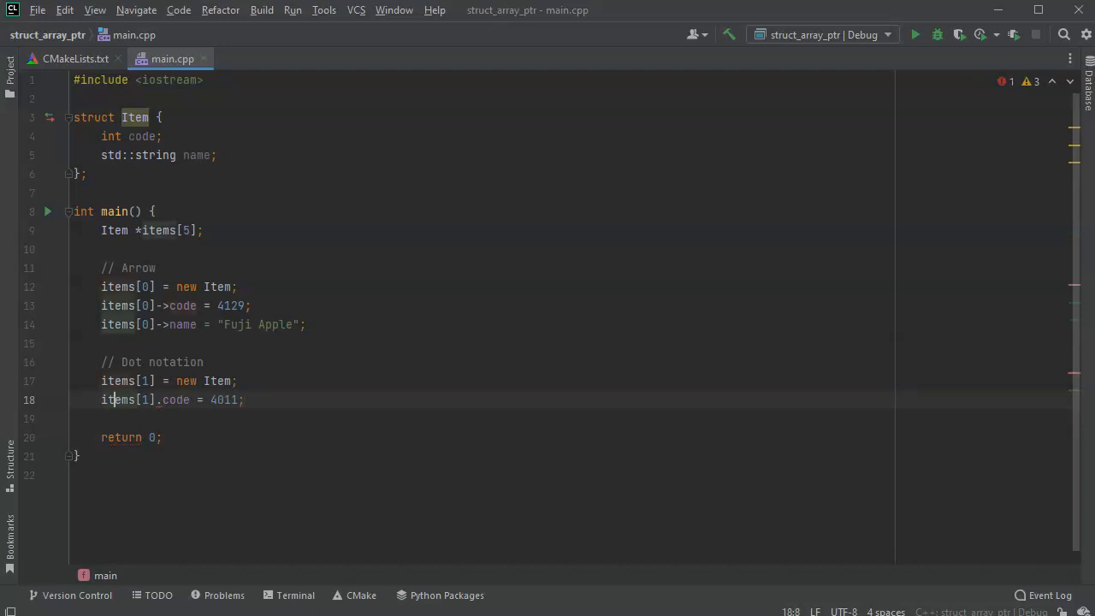
# Step: Dereference as (*items[1]).code = 4011 and add (*items[1]).name = "Banana";
pyautogui.write('*')
pyautogui.click(484, 418)
pyautogui.write('(')
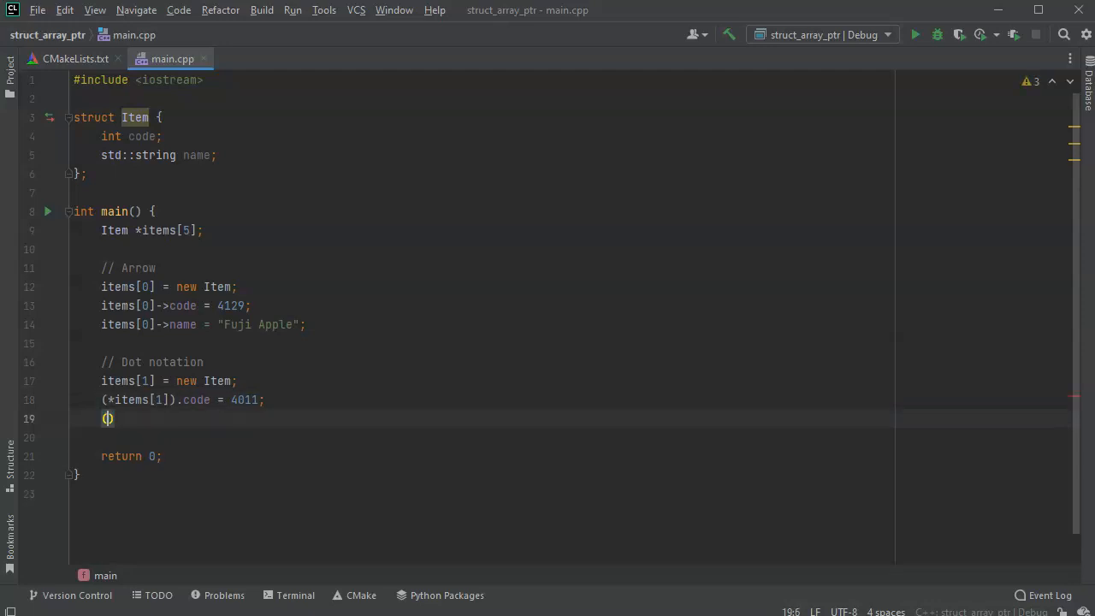
pyautogui.write('*items[1]')
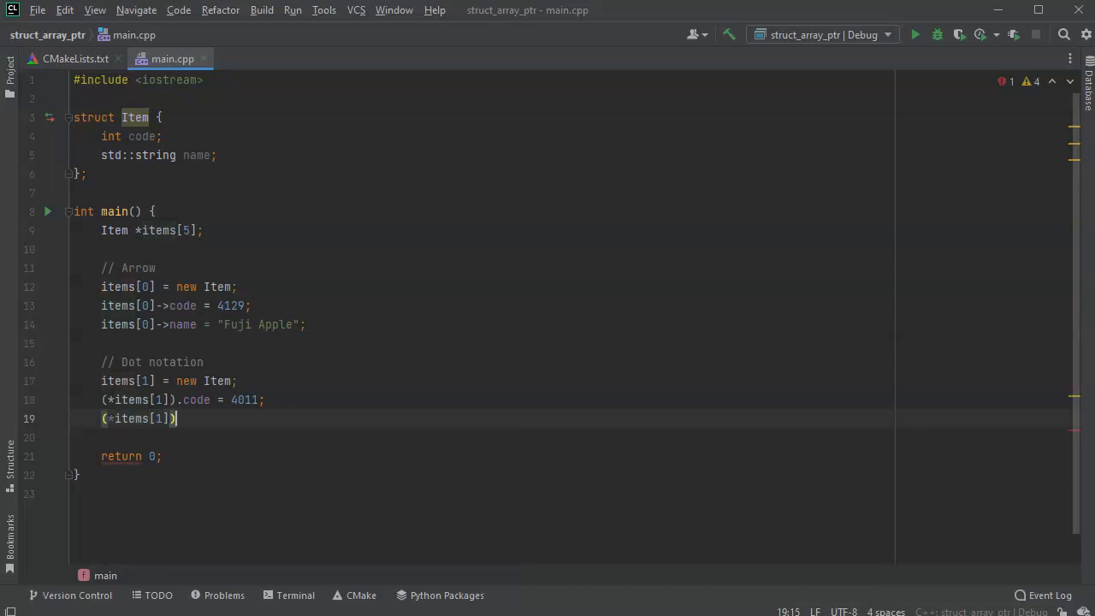
pyautogui.write('.name')
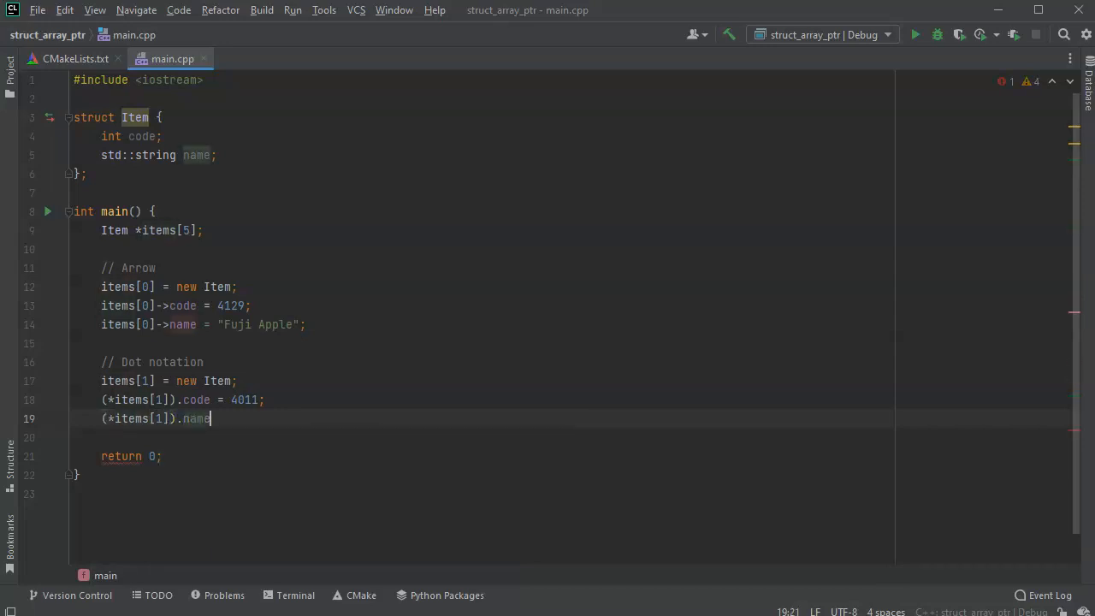
pyautogui.write('= ""')
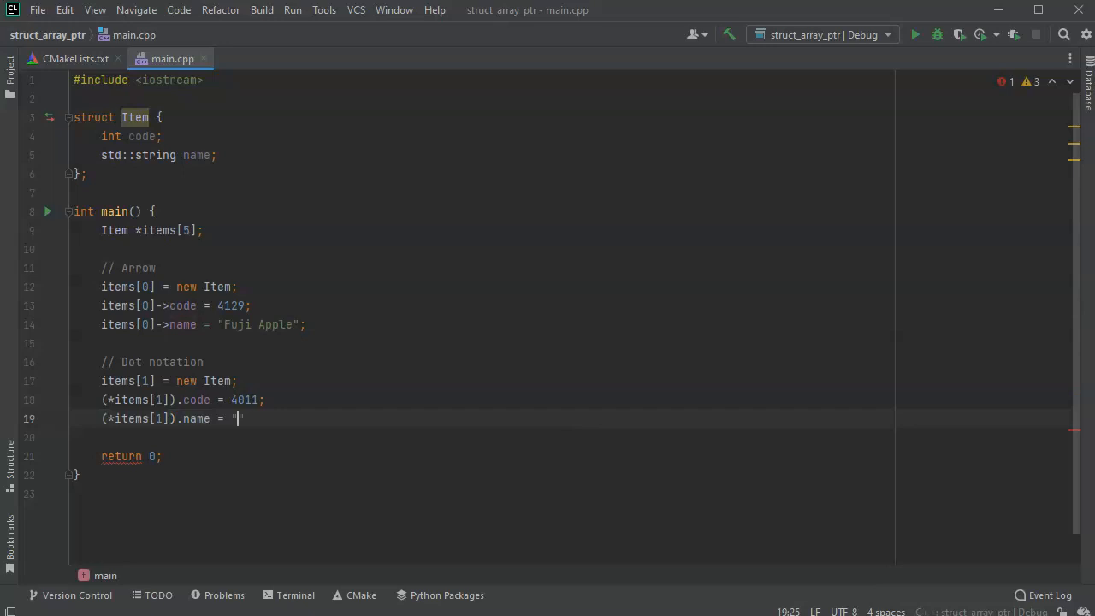
pyautogui.write('Banan')
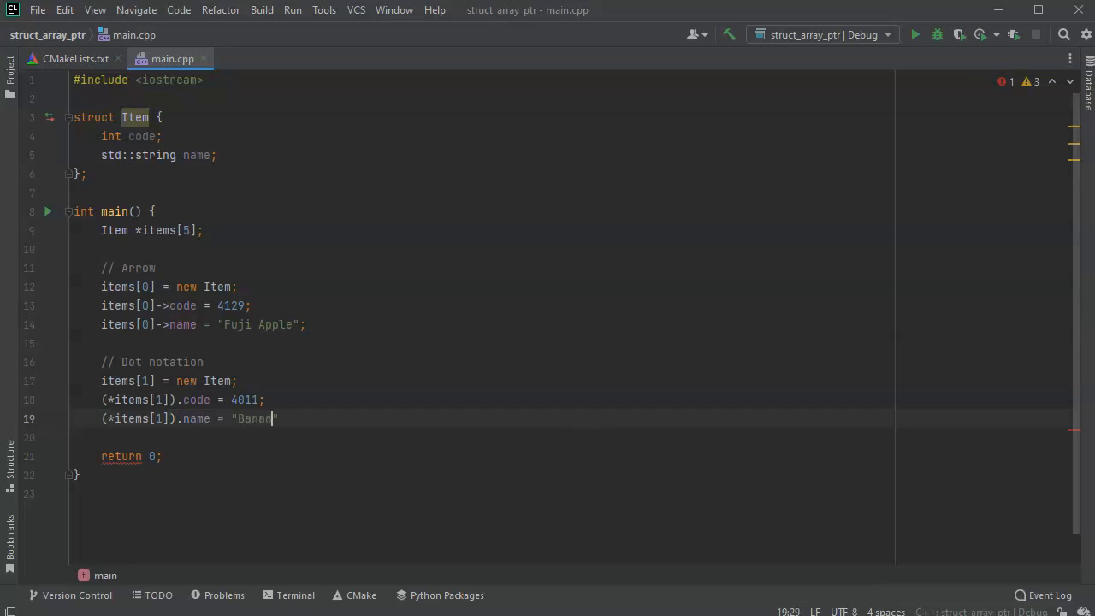
pyautogui.write('a";')
pyautogui.write('Item')
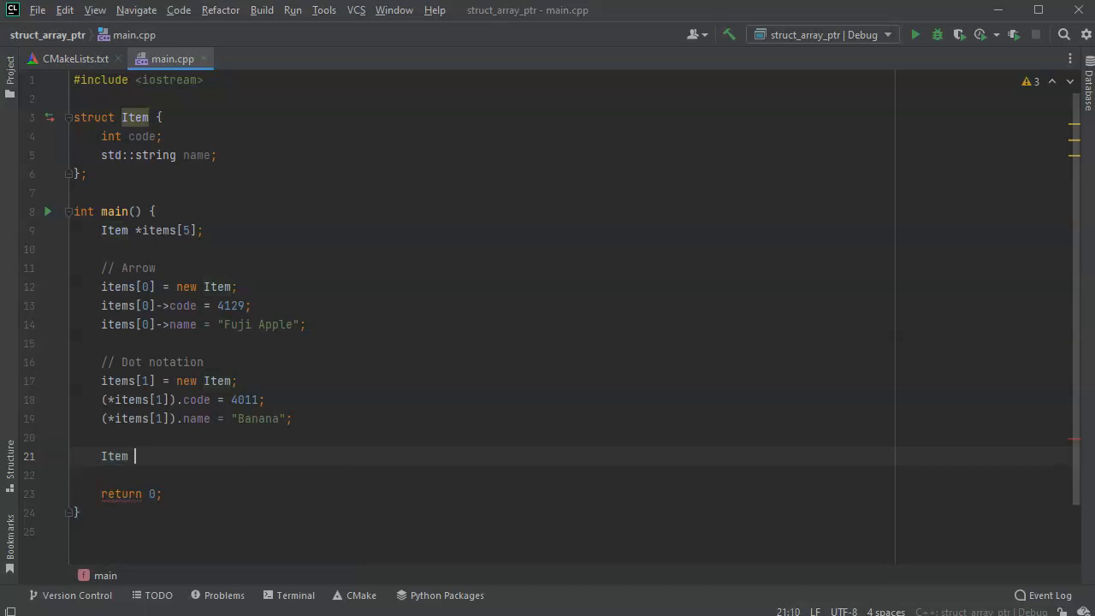
# Step: Declare Item *newItem = new Item; and set newItem->code = 4562;
pyautogui.write('newItem =')
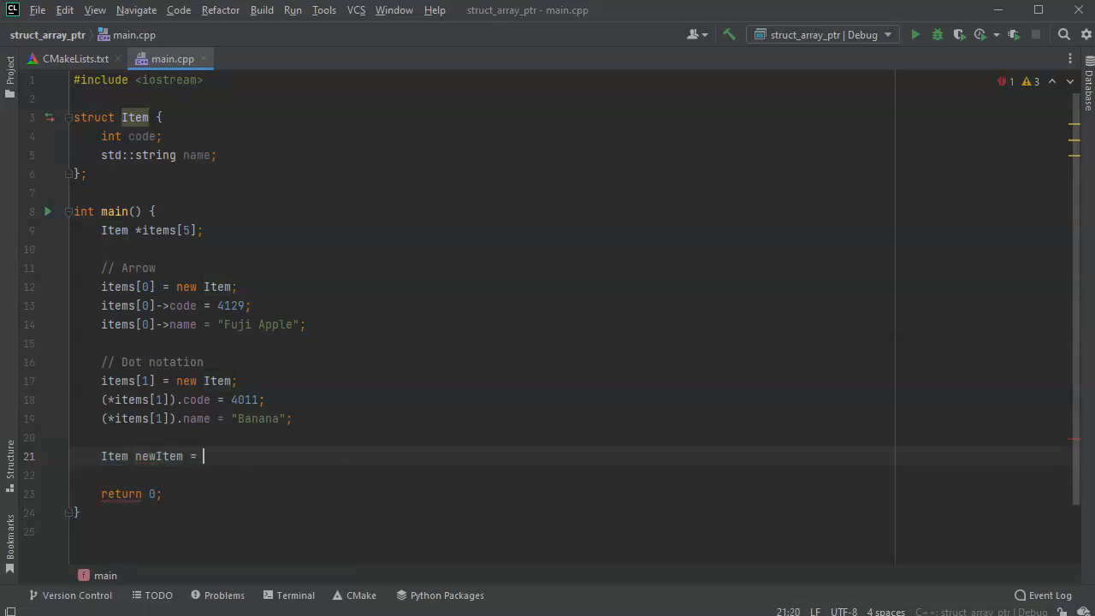
pyautogui.write('new Item;')
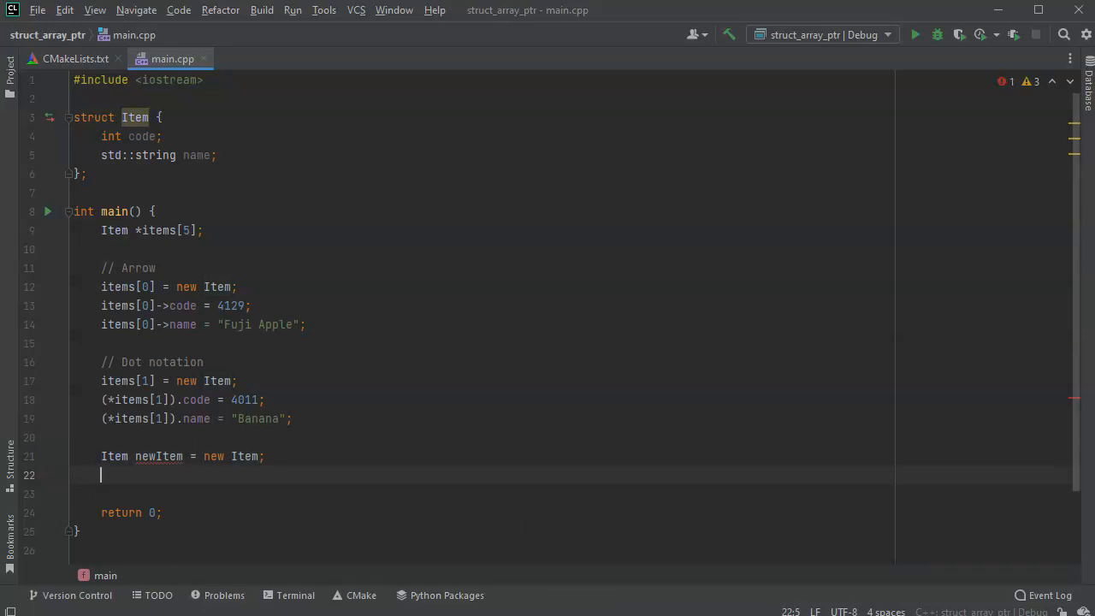
pyautogui.write('newItem')
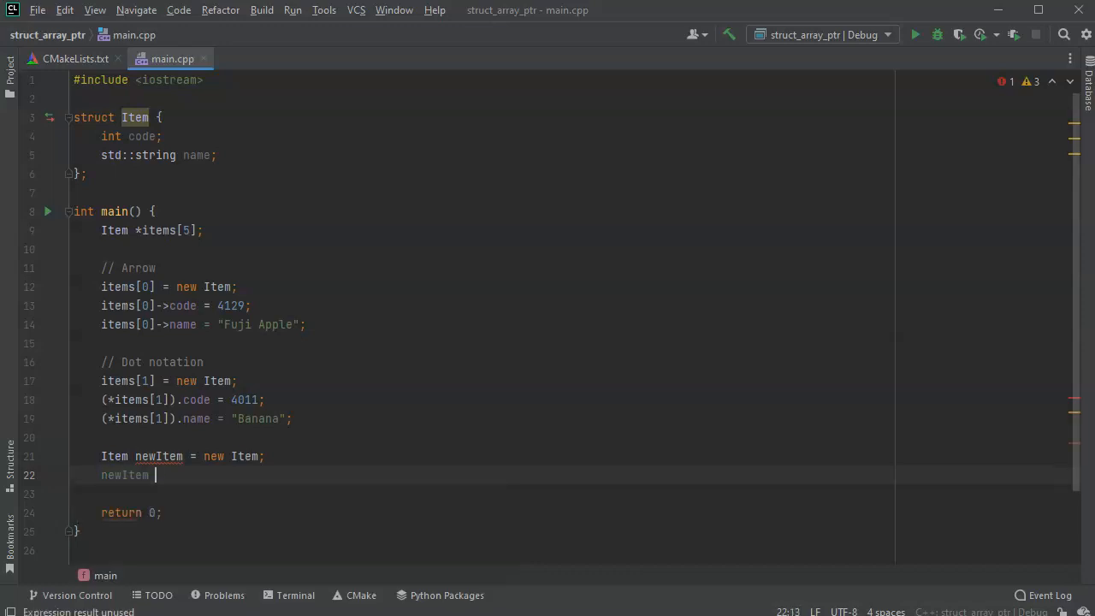
pyautogui.write('->code =')
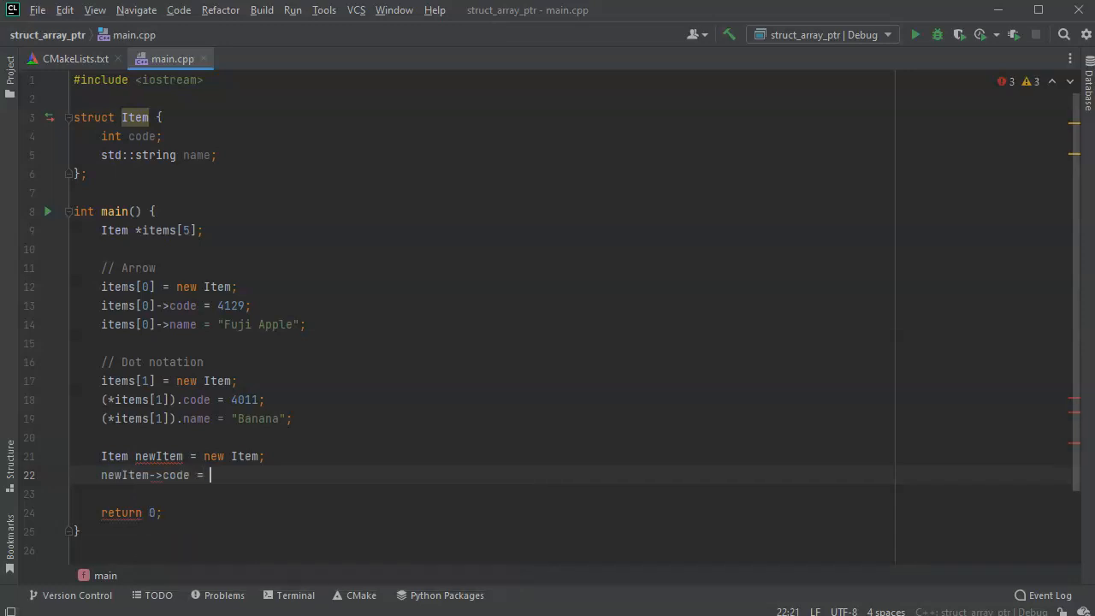
pyautogui.write('4')
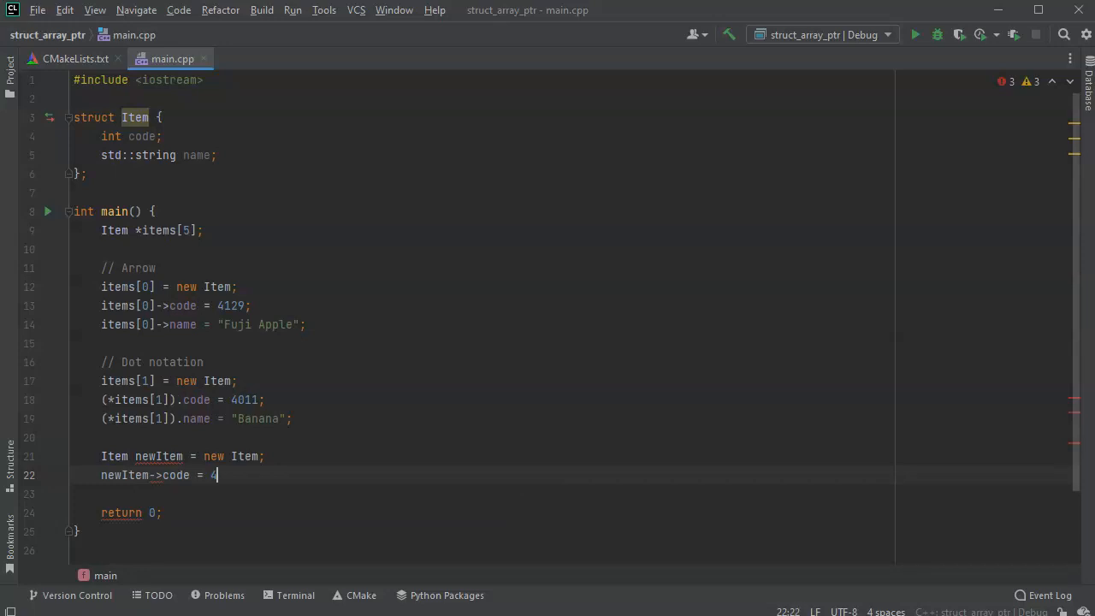
pyautogui.write('562;')
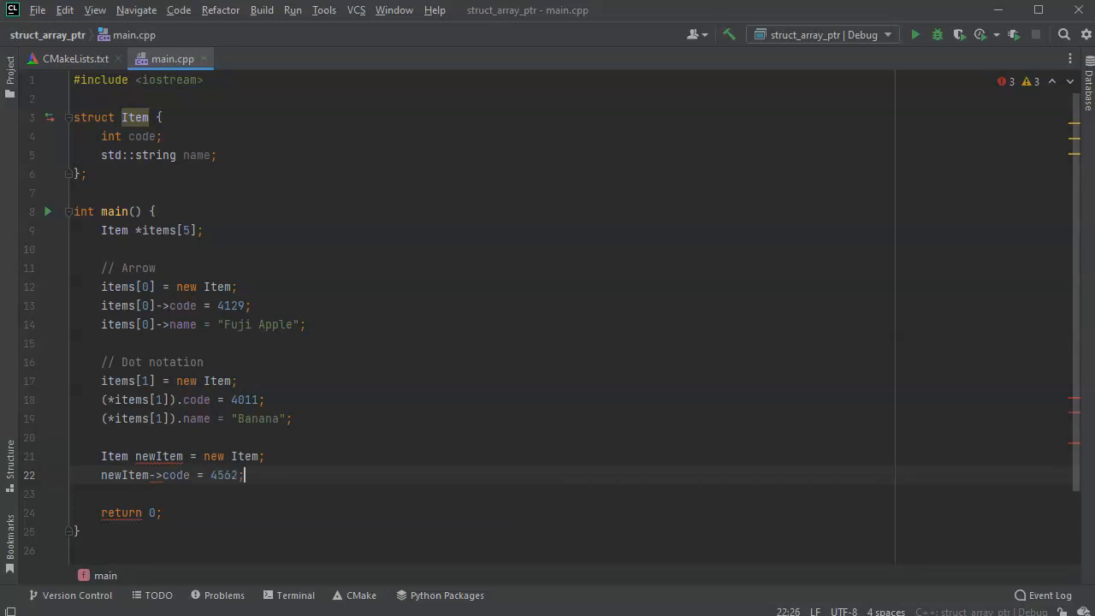
pyautogui.press('enter')
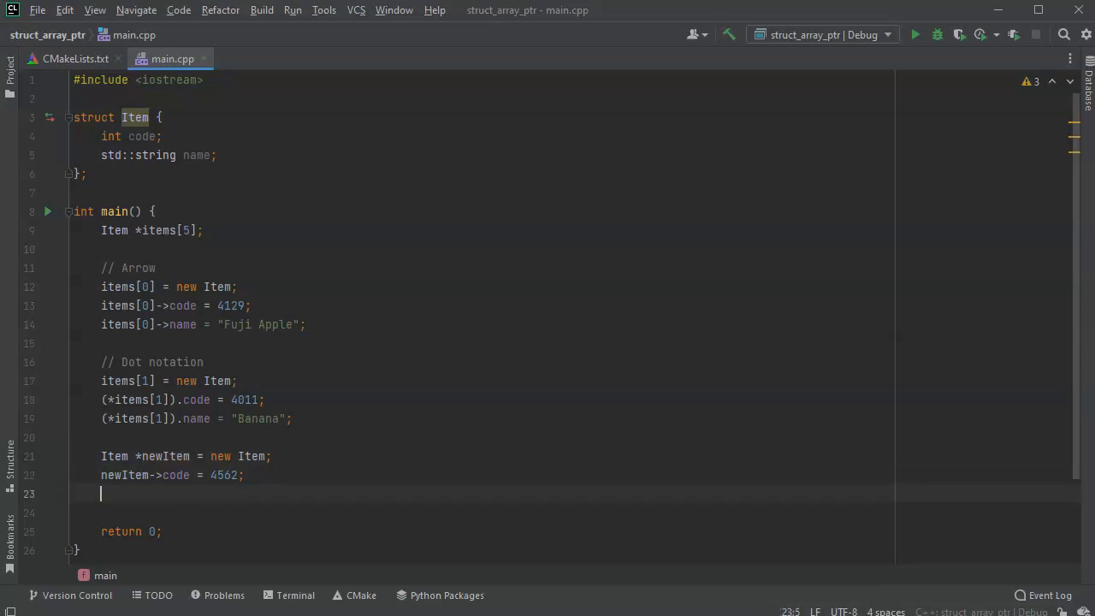
# Step: Set newItem->name = "Carrot"; on the following line
pyautogui.write('new')
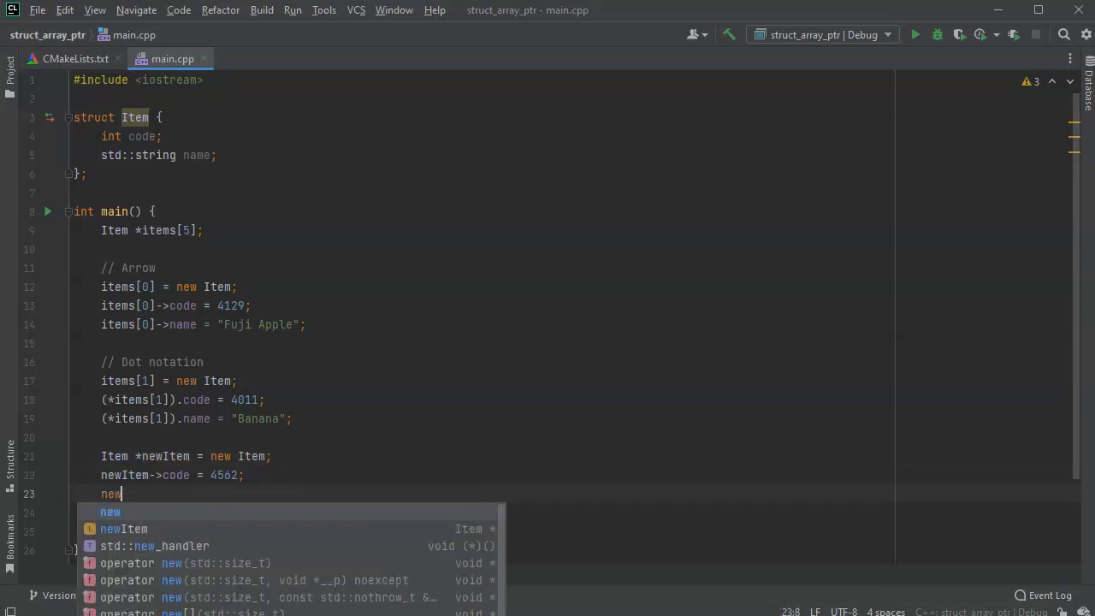
pyautogui.write('Item-')
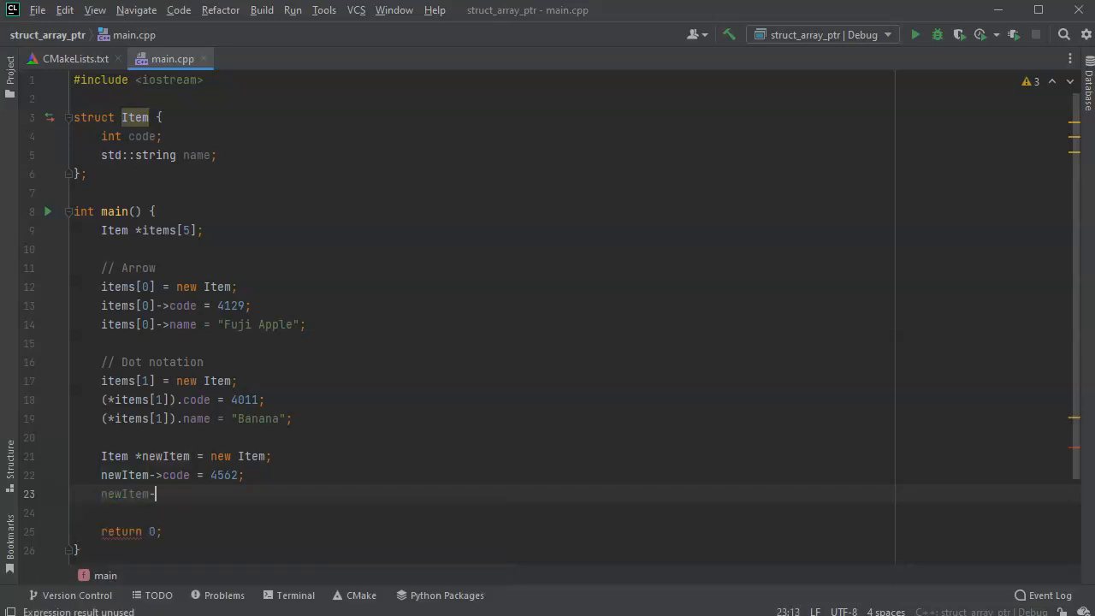
pyautogui.write('>name')
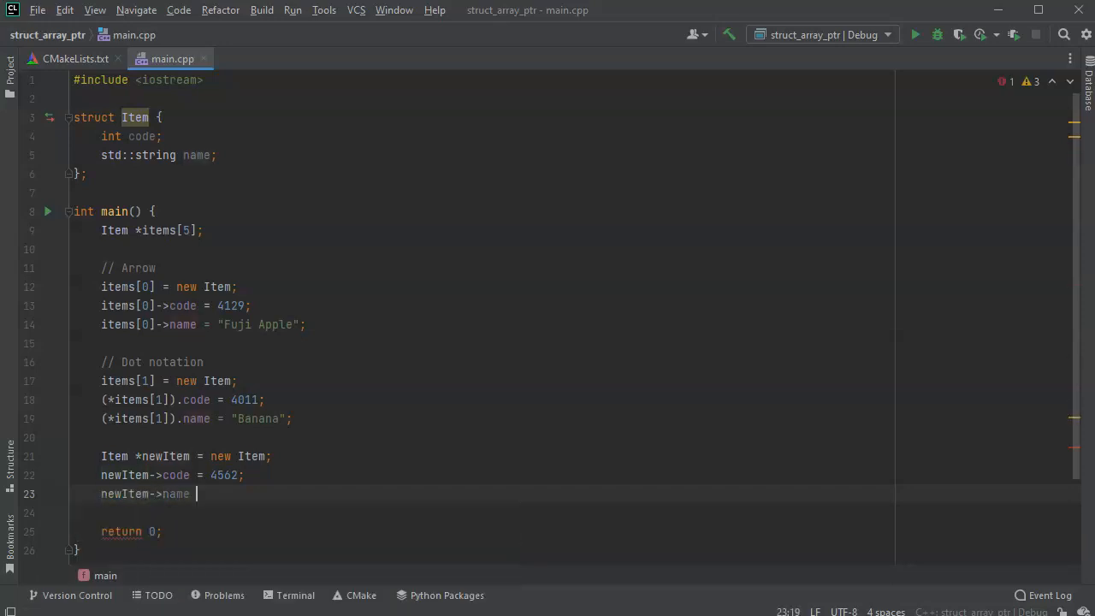
pyautogui.write('= "')
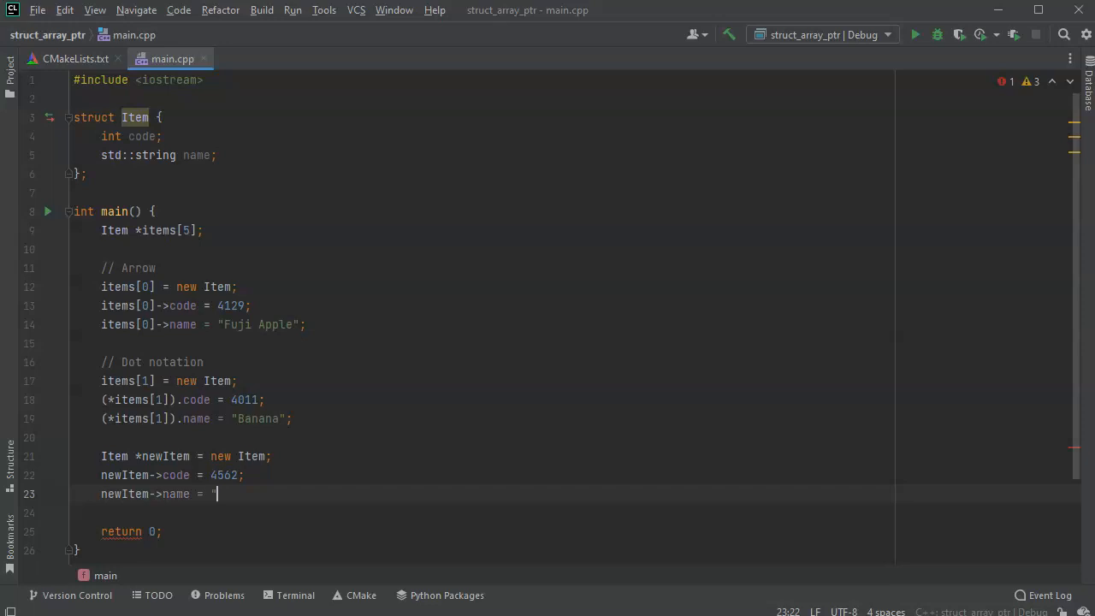
pyautogui.write('Carrot')
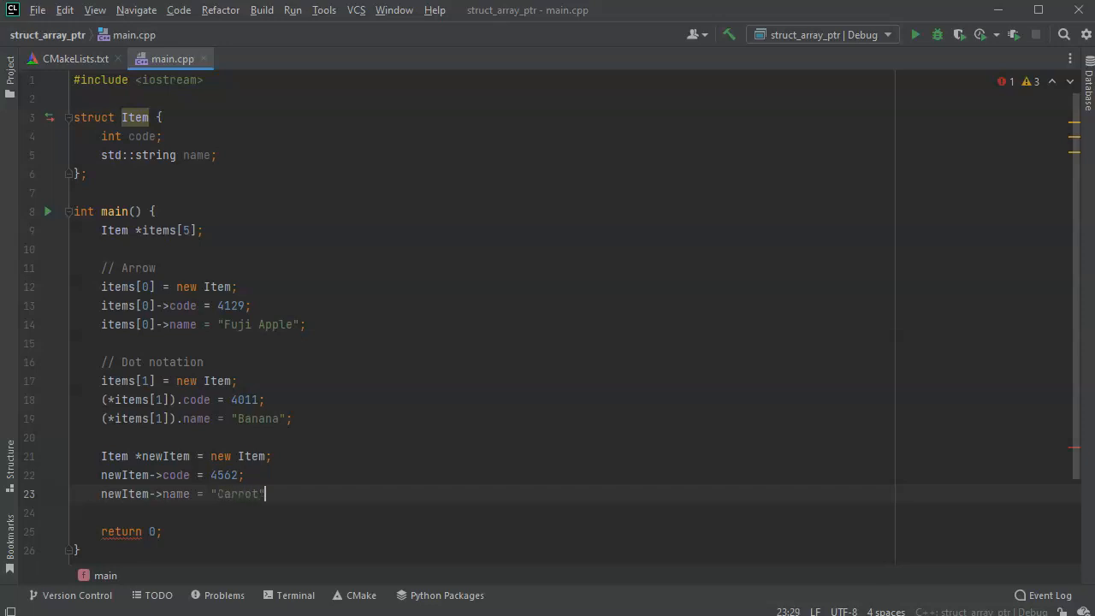
pyautogui.write(';')
pyautogui.press('Enter')
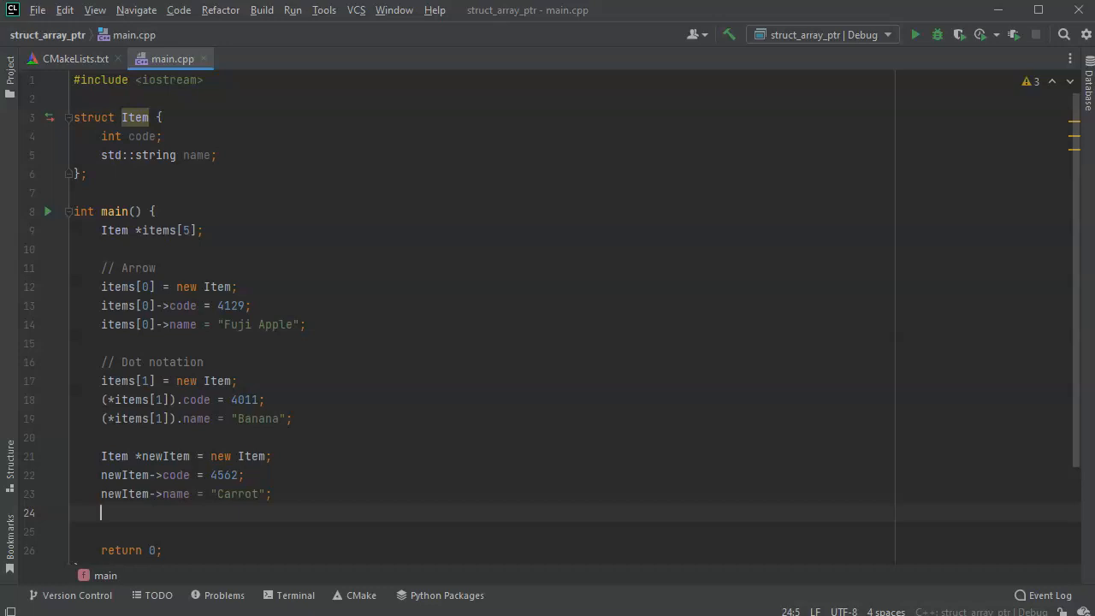
# Step: Comment the block "Adding items to the array", store items[2] = newItem;, and start a Constructors comment
pyautogui.click(100, 475)
pyautogui.write('// A')
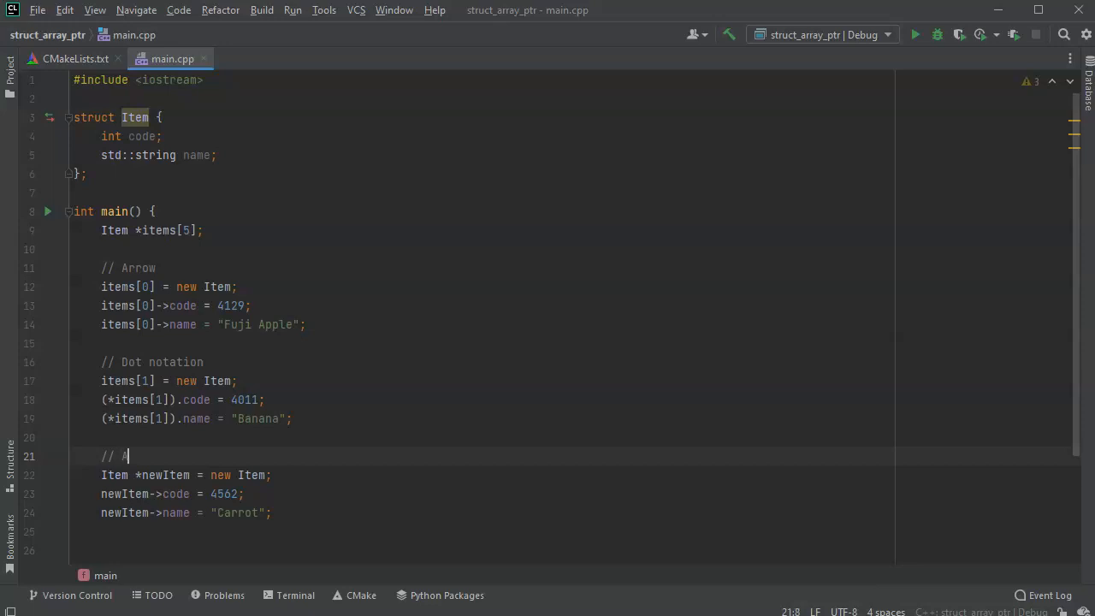
pyautogui.write('dding items to the array')
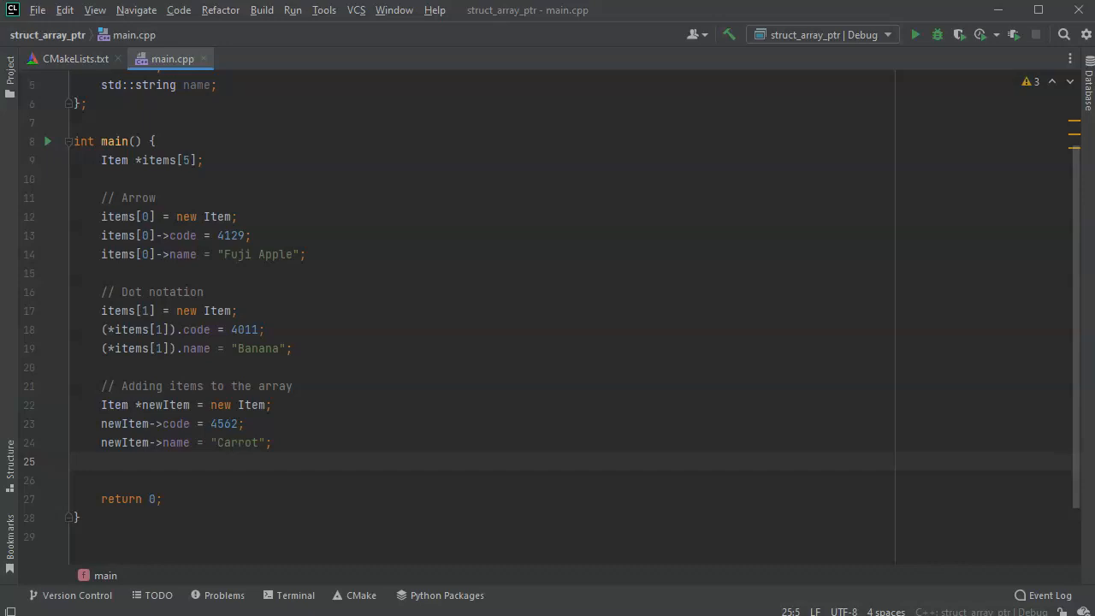
pyautogui.write('items[2] = n')
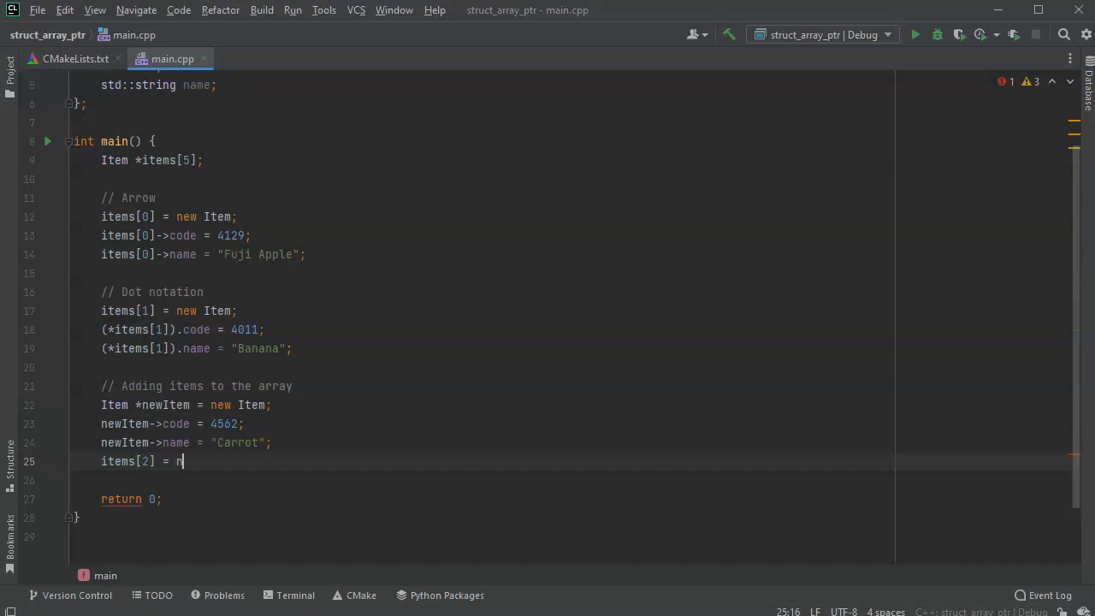
pyautogui.write('ewItem;')
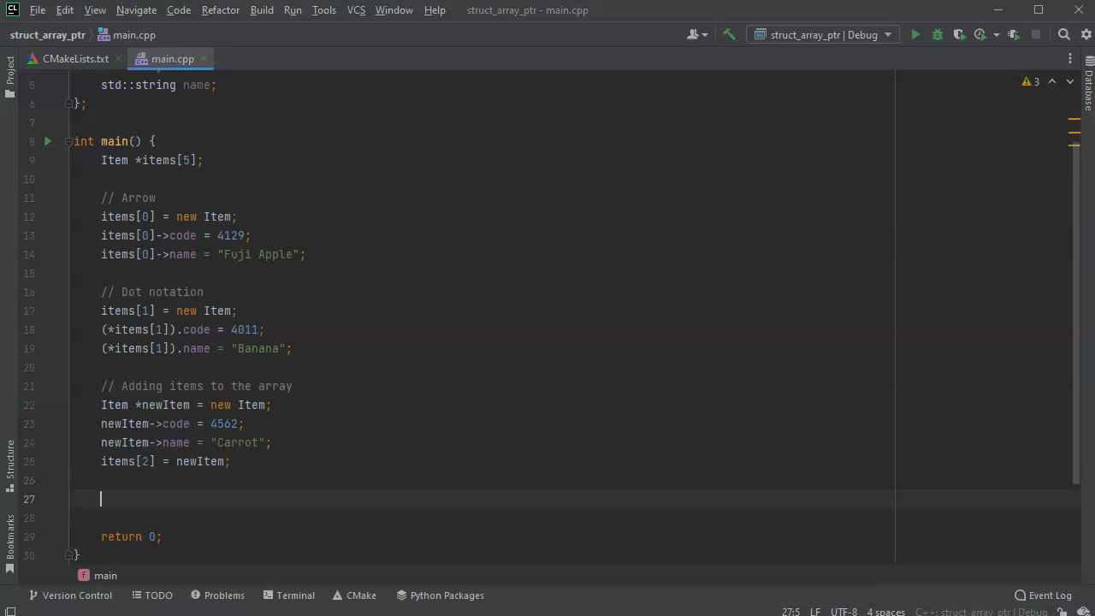
pyautogui.write('// Constructors')
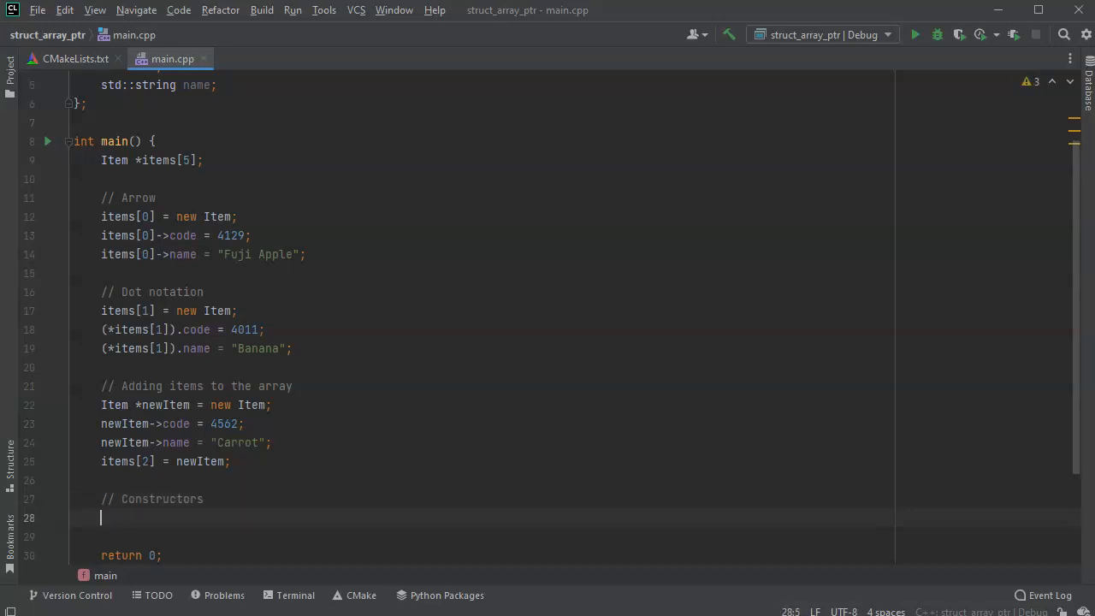
# Step: Begin items[3] = new Item{.code = 4062, using a designated initializer
pyautogui.write('items[]')
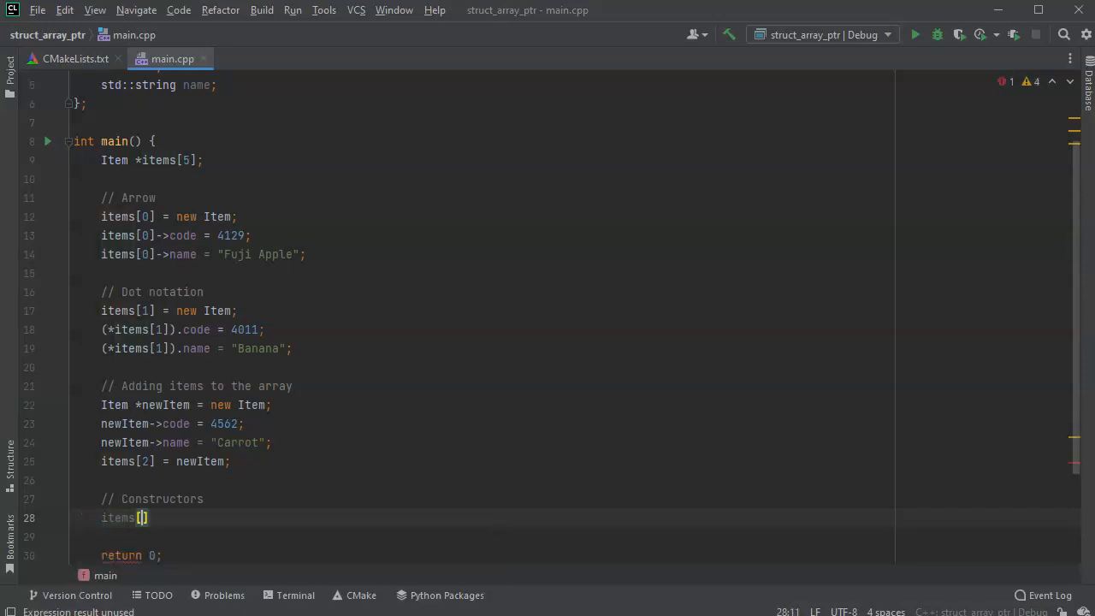
pyautogui.write('3]')
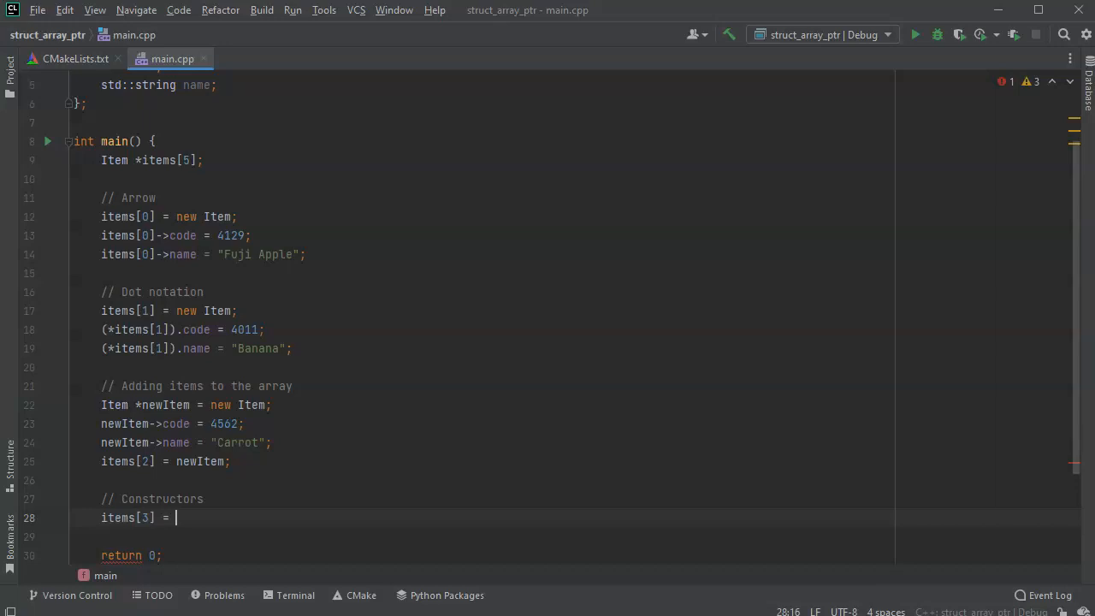
pyautogui.write('new Item')
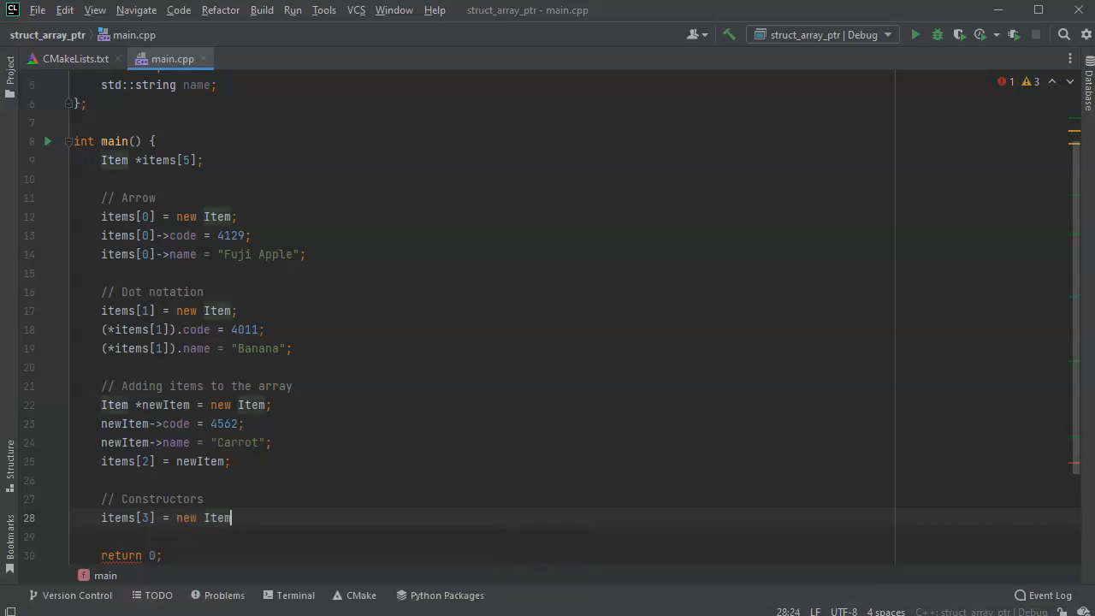
pyautogui.write('{.};')
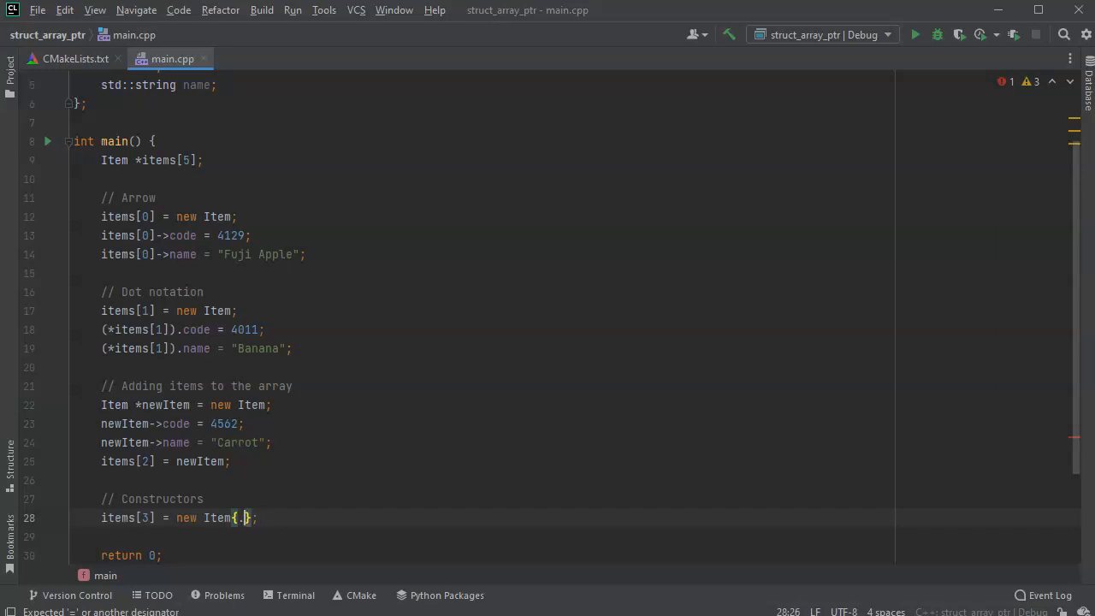
pyautogui.write('code')
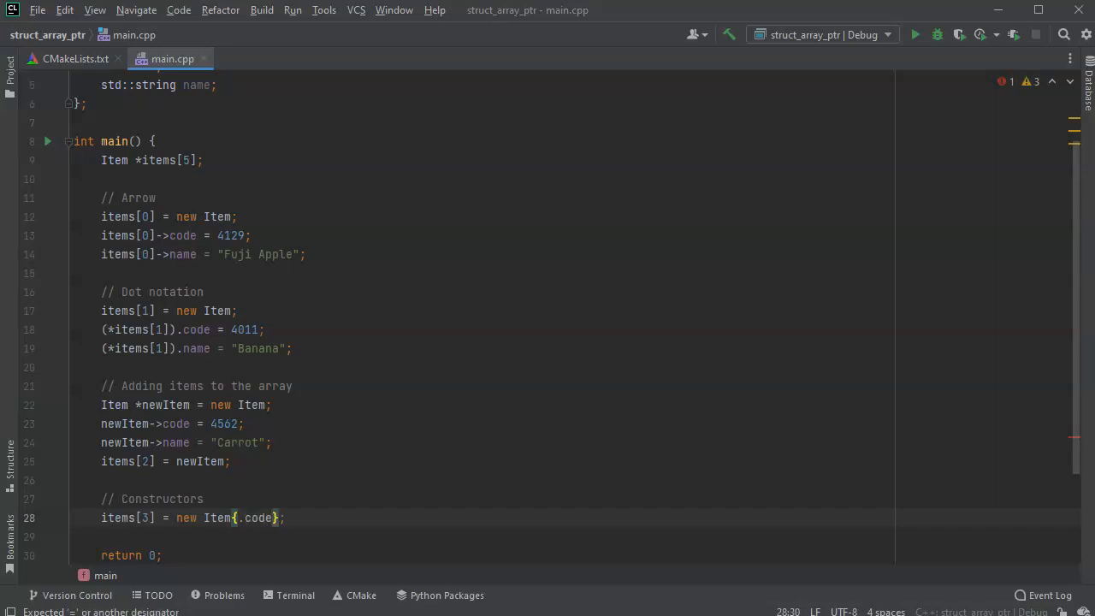
pyautogui.write('=')
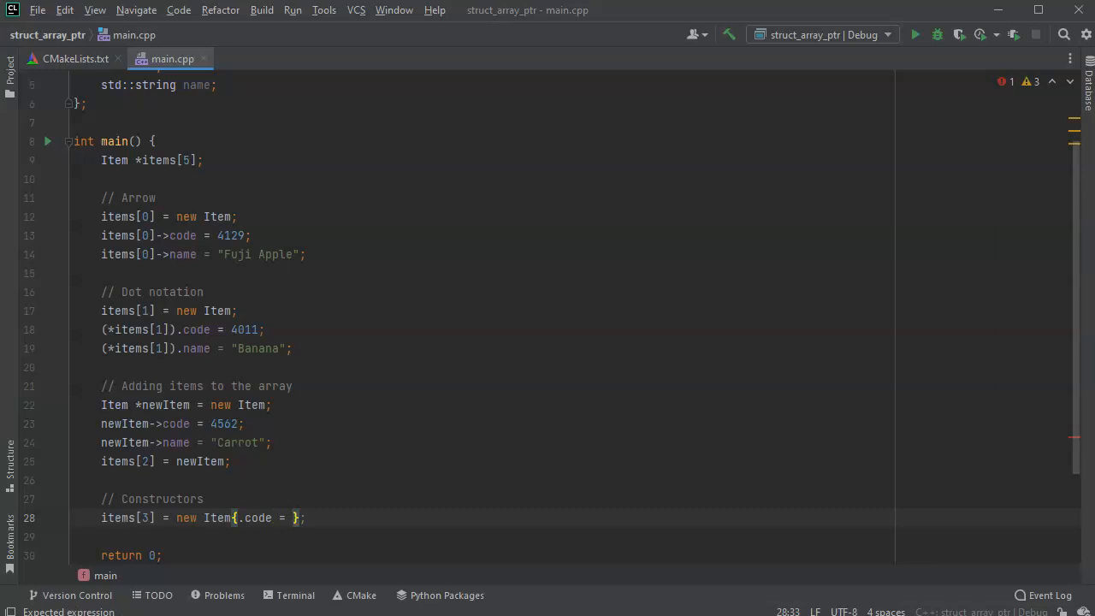
pyautogui.write('406')
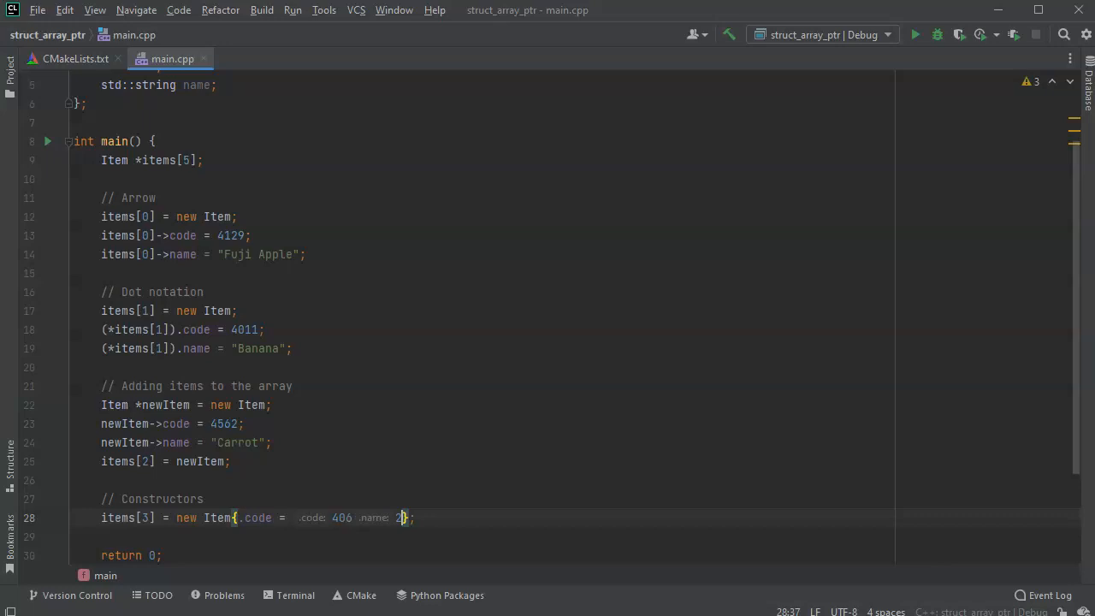
pyautogui.write('2,')
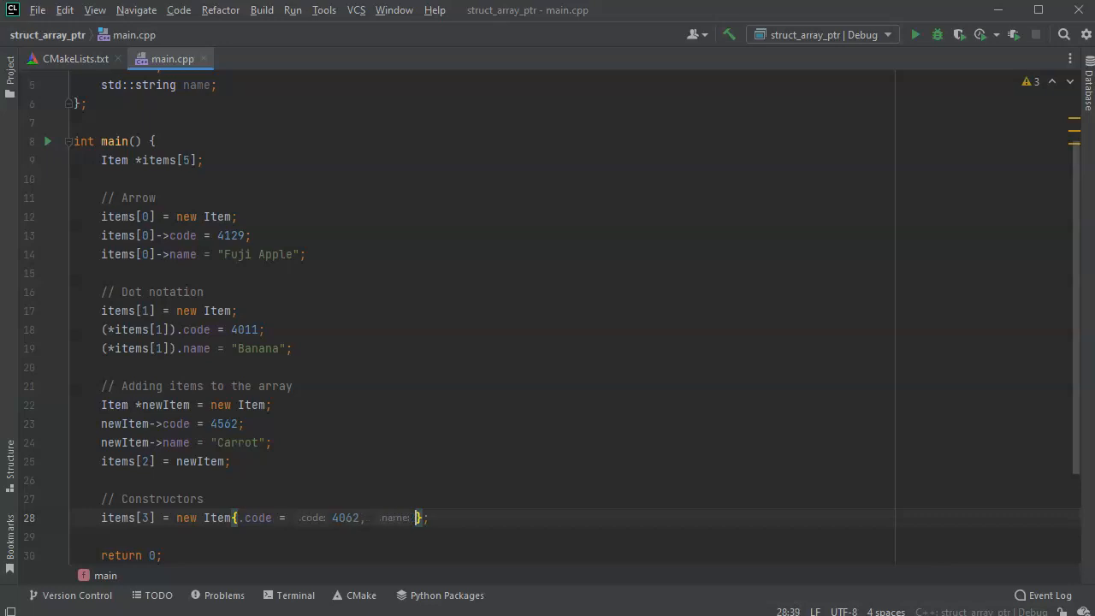
# Step: Complete the initializer with .name = "Cucumber"
pyautogui.write('nanme =')
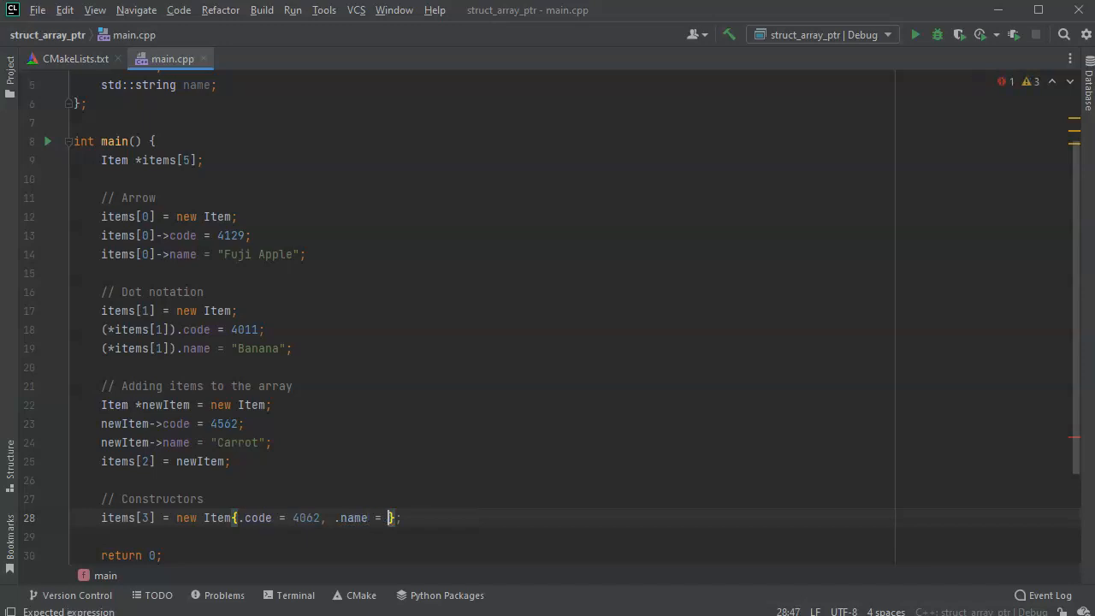
pyautogui.write('"')
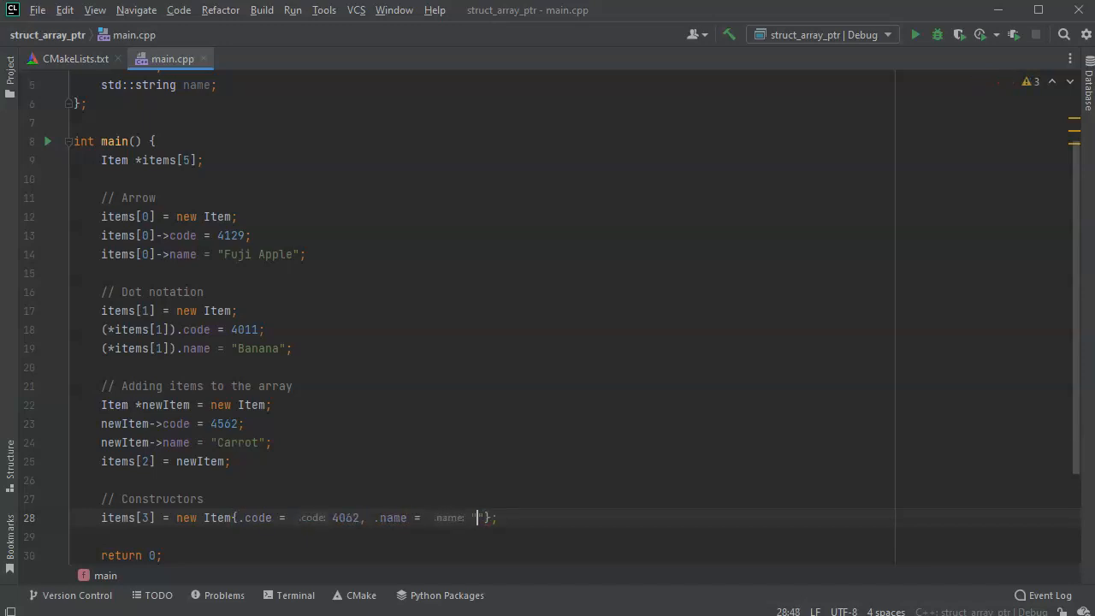
pyautogui.write('Cuc')
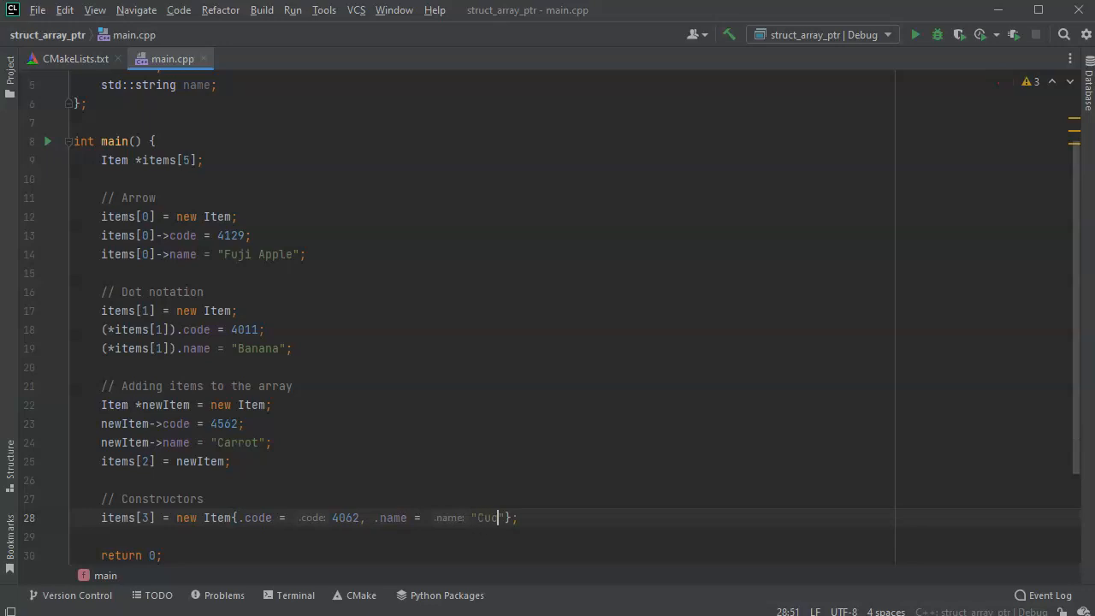
pyautogui.write('umber')
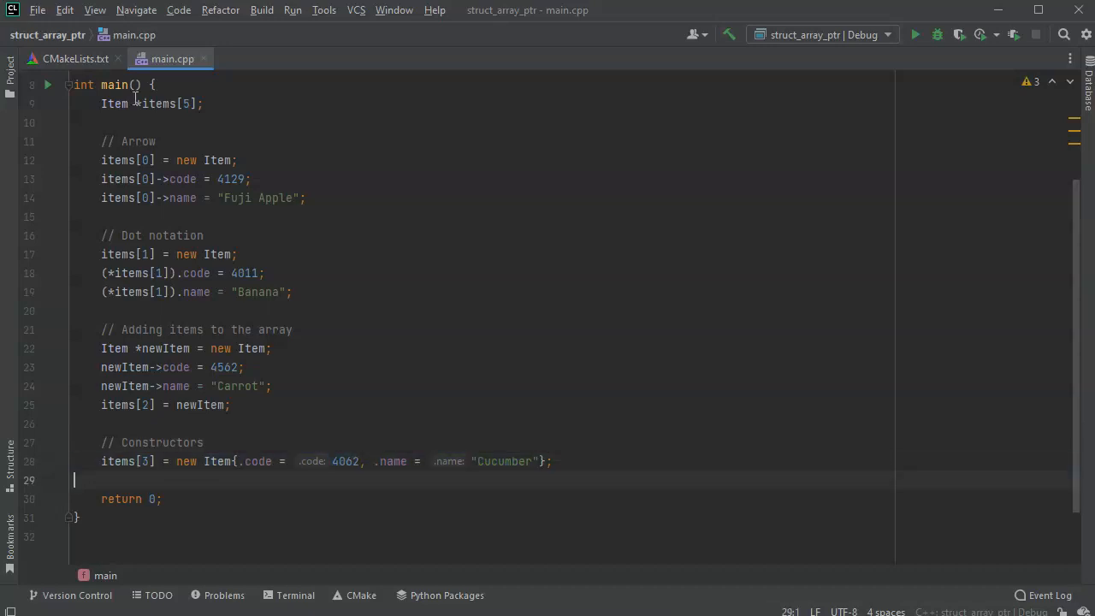
# Step: Duplicate the line as items[4] with code 3107 and name "Navel Orange"
pyautogui.press('ctrl+d')
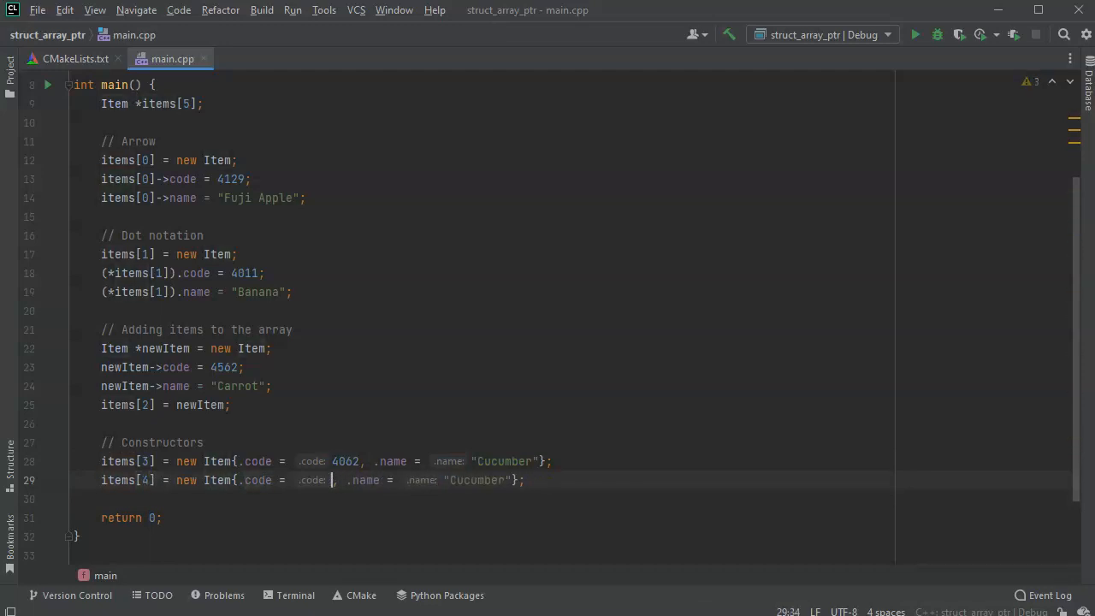
pyautogui.write('31')
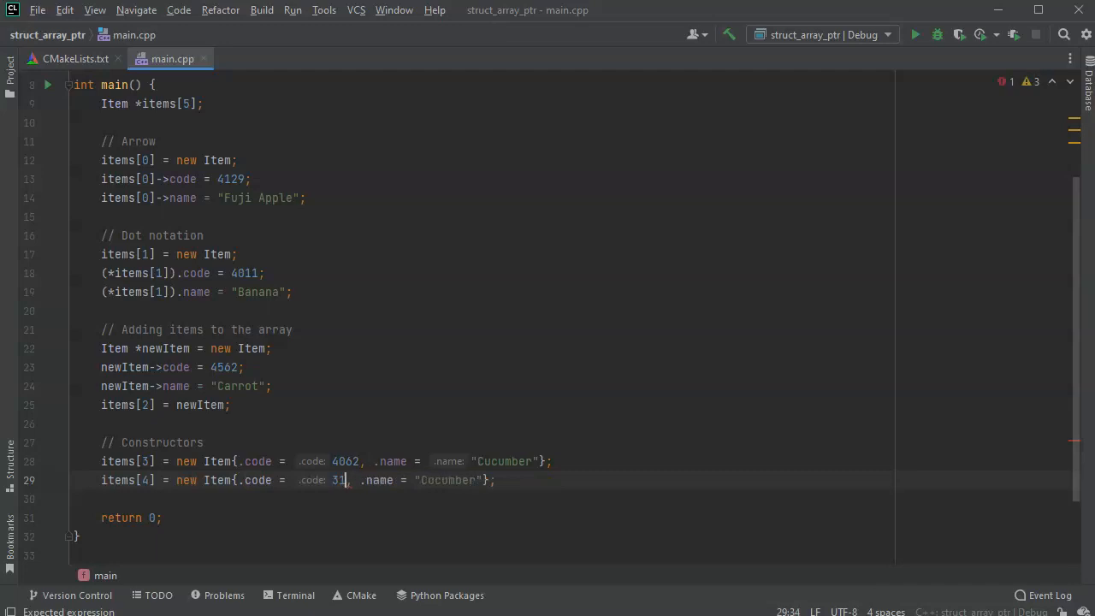
pyautogui.write('07')
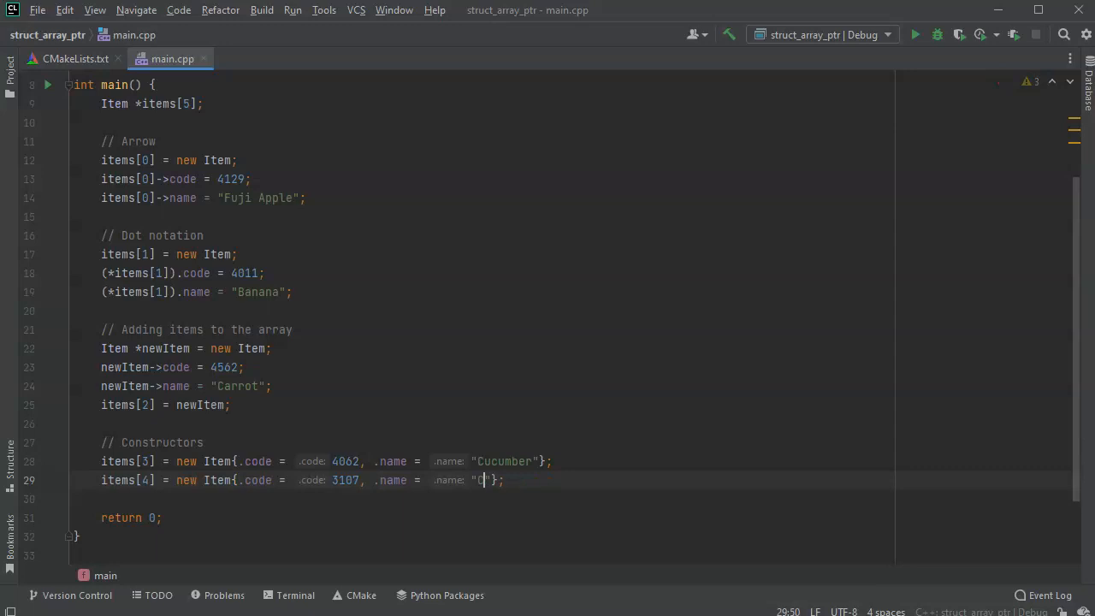
pyautogui.write('avel Orange')
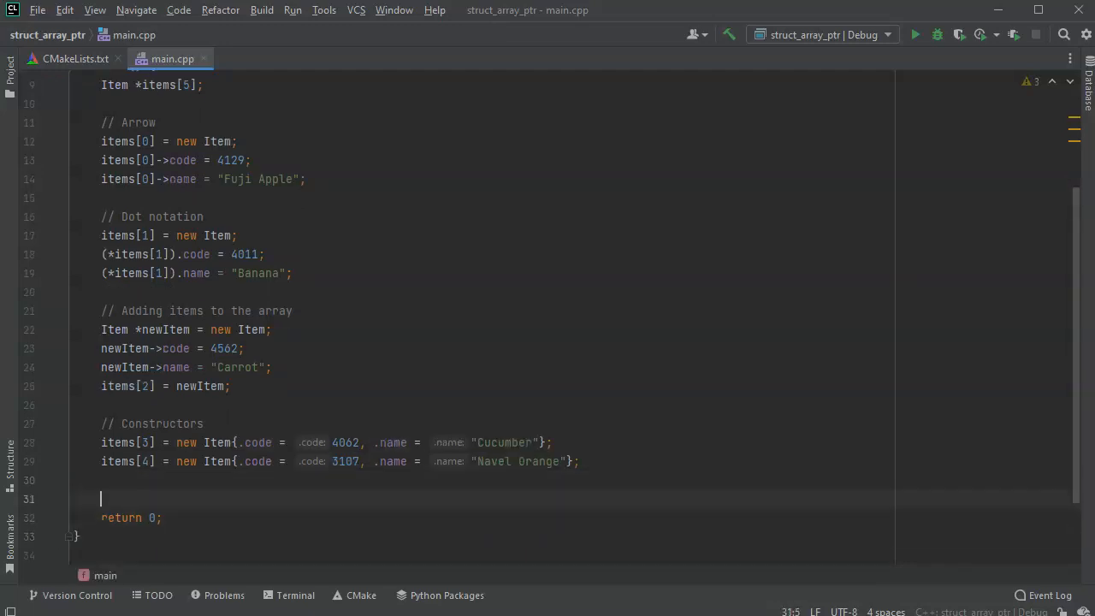
# Step: Add a // Display produce comment and a for loop over i from 0 to 5
pyautogui.write('// Display')
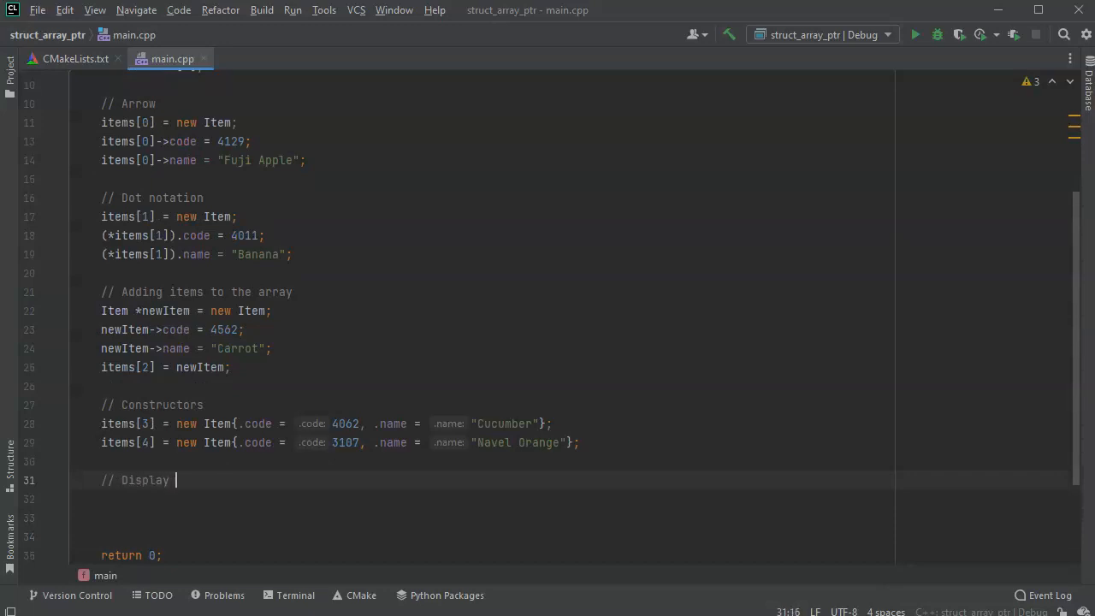
pyautogui.write('produce')
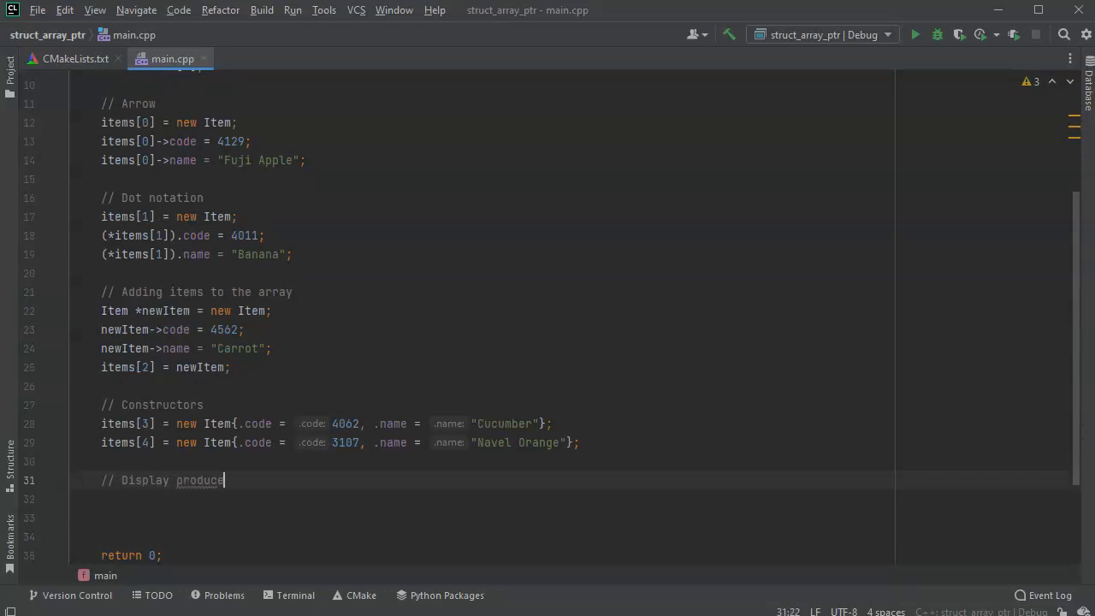
pyautogui.write('for')
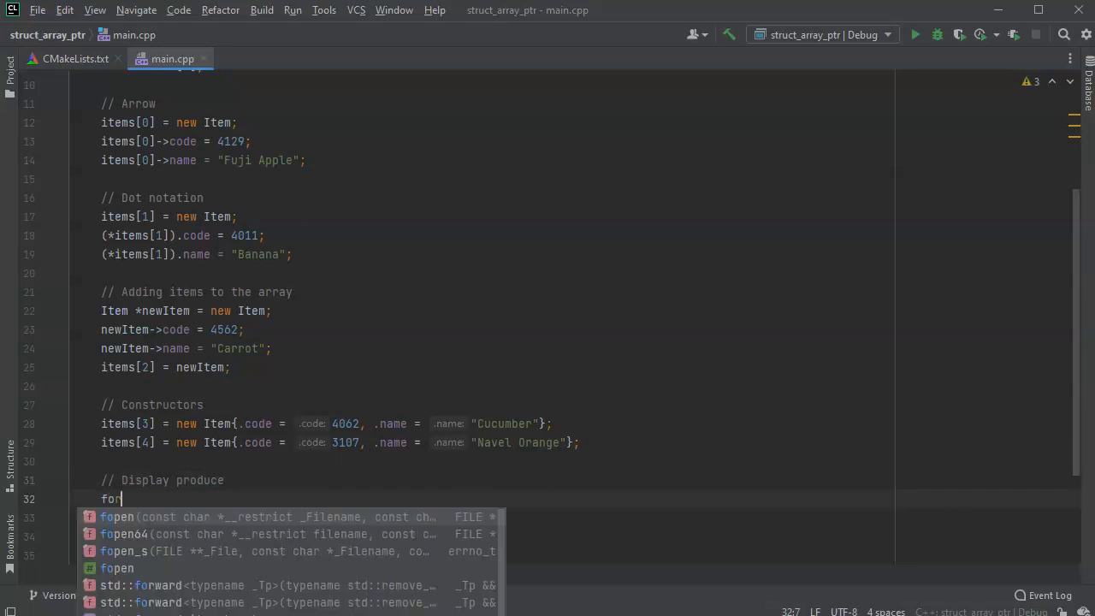
pyautogui.write('(int i')
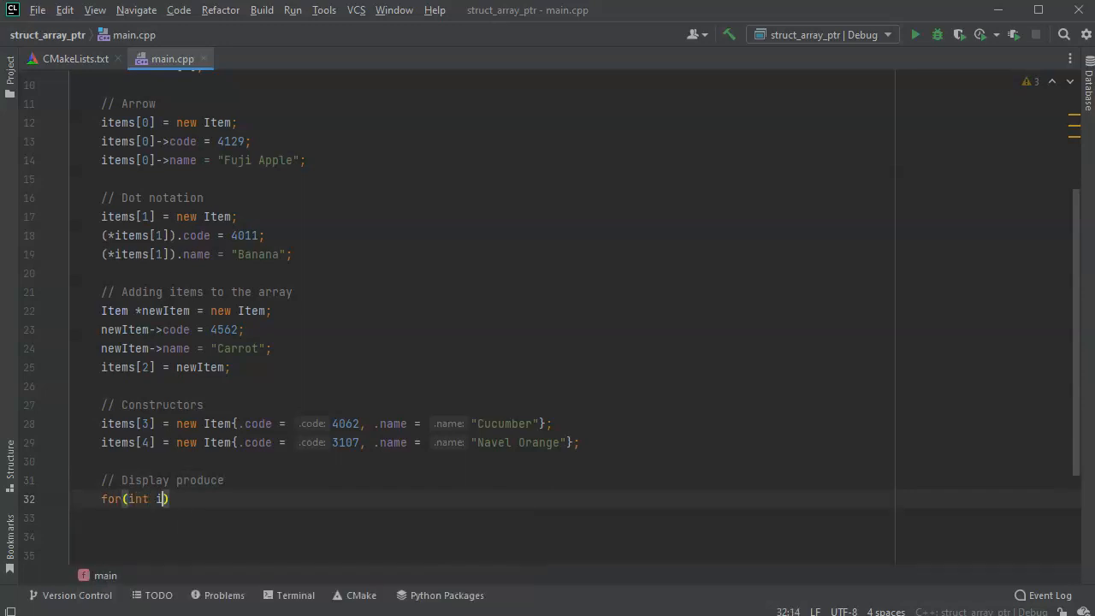
pyautogui.write('=0; i')
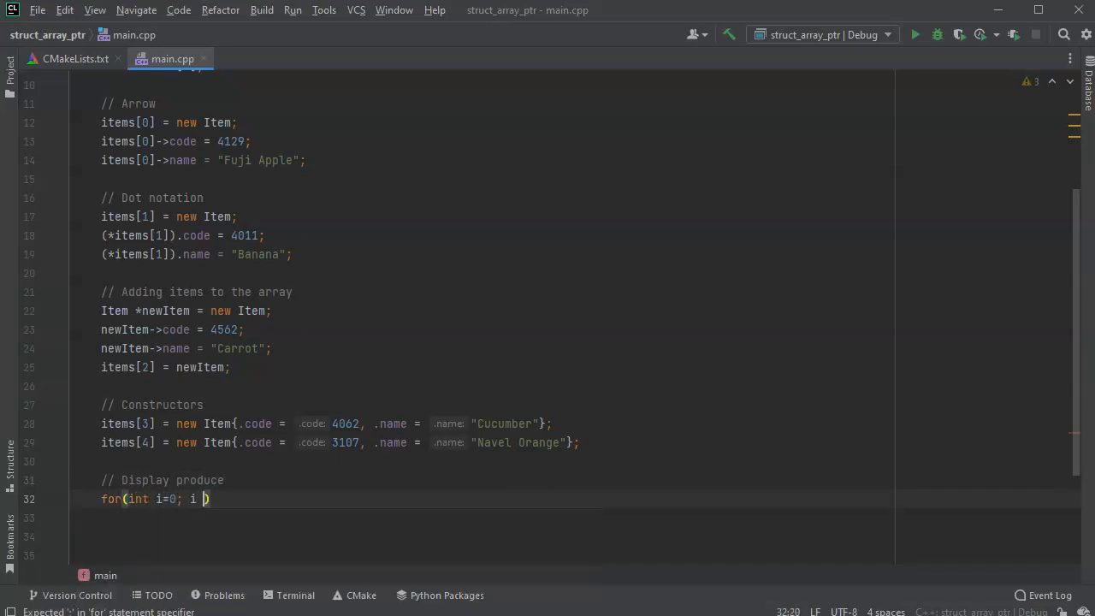
pyautogui.write('< 5; i++')
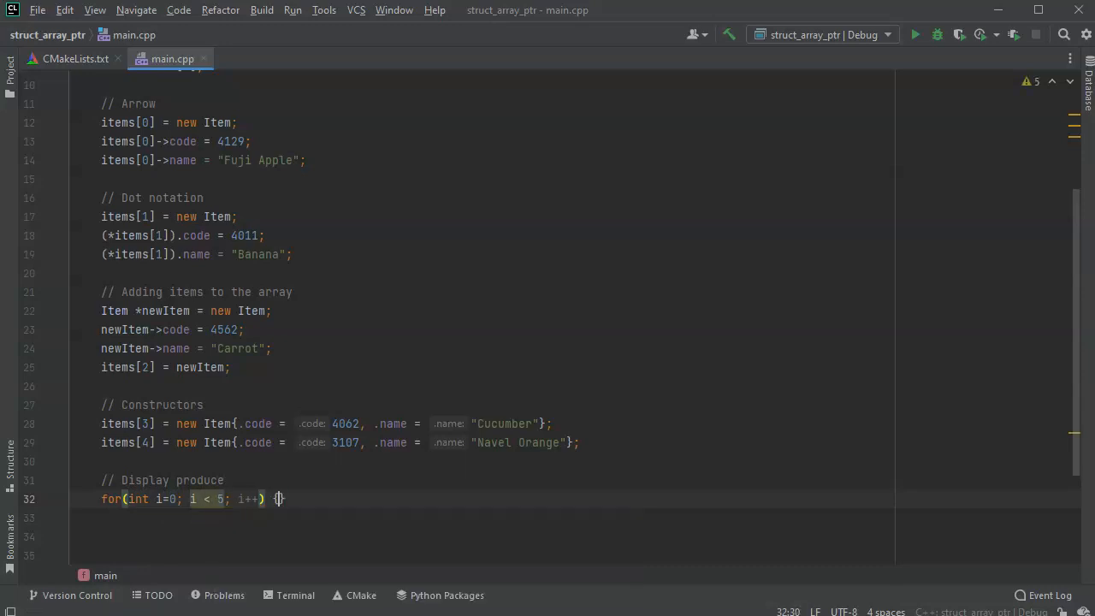
# Step: Print items[i]->code, a space, items[i]->name and std::endl with std::cout in the loop body
pyautogui.write('s')
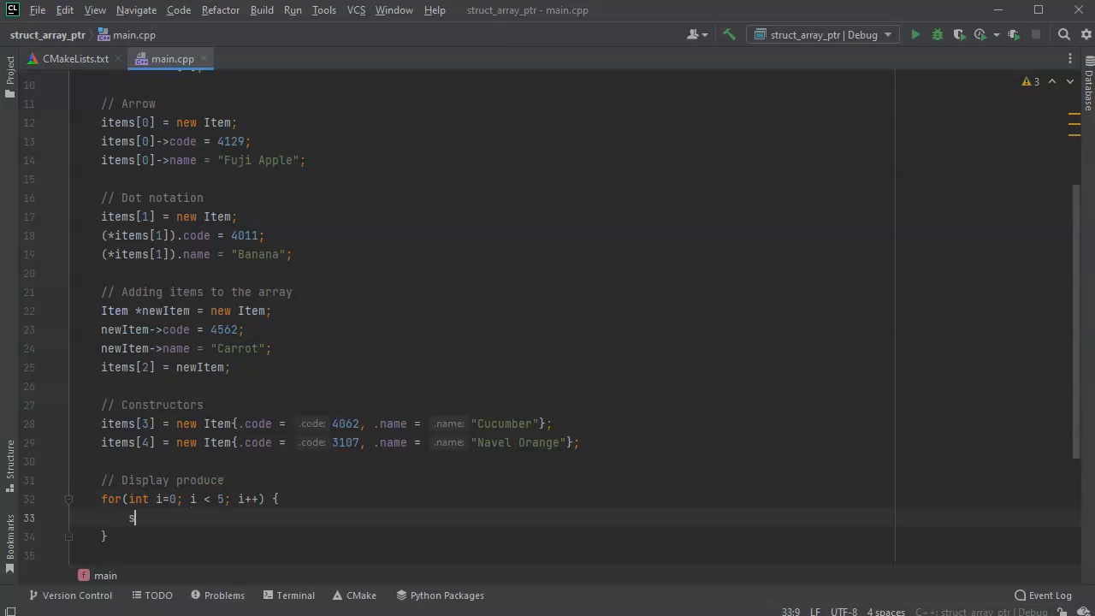
pyautogui.write('td::cout <<')
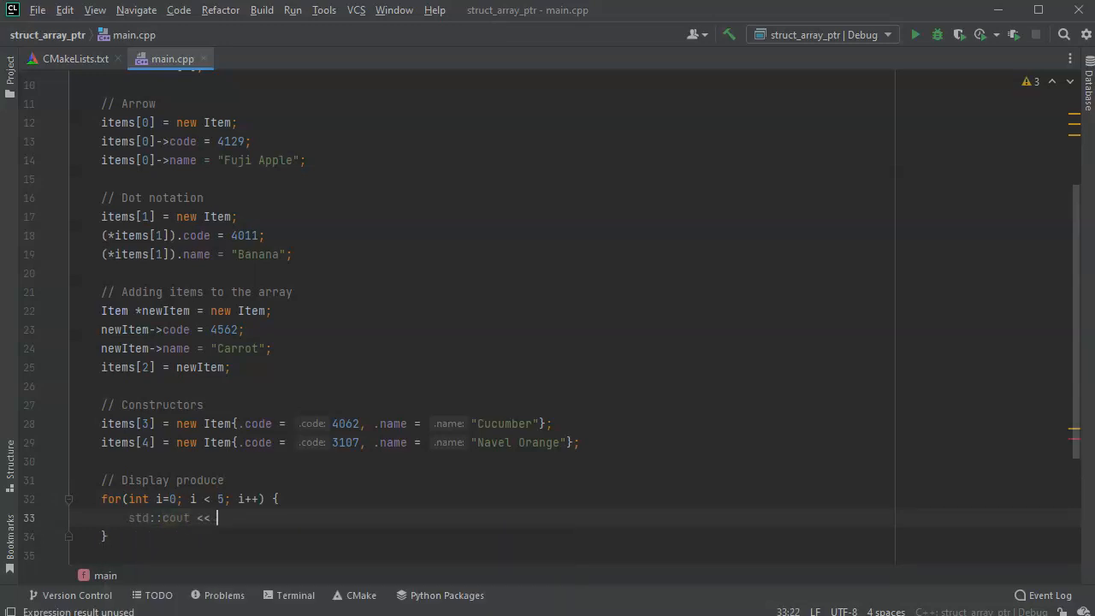
pyautogui.press('BackSpace')
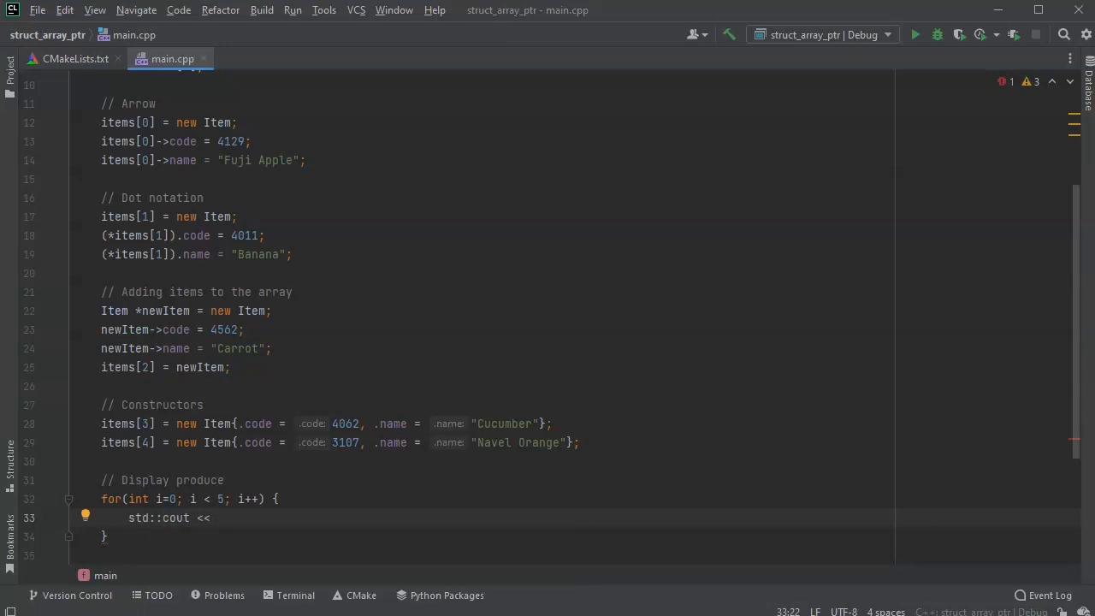
pyautogui.write('items')
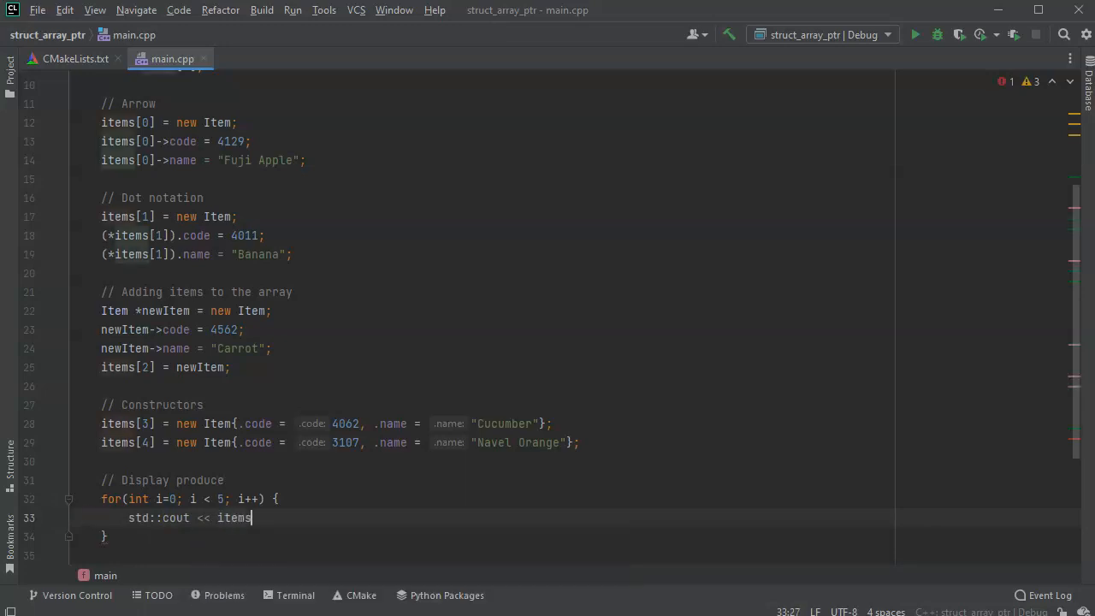
pyautogui.write('[i')
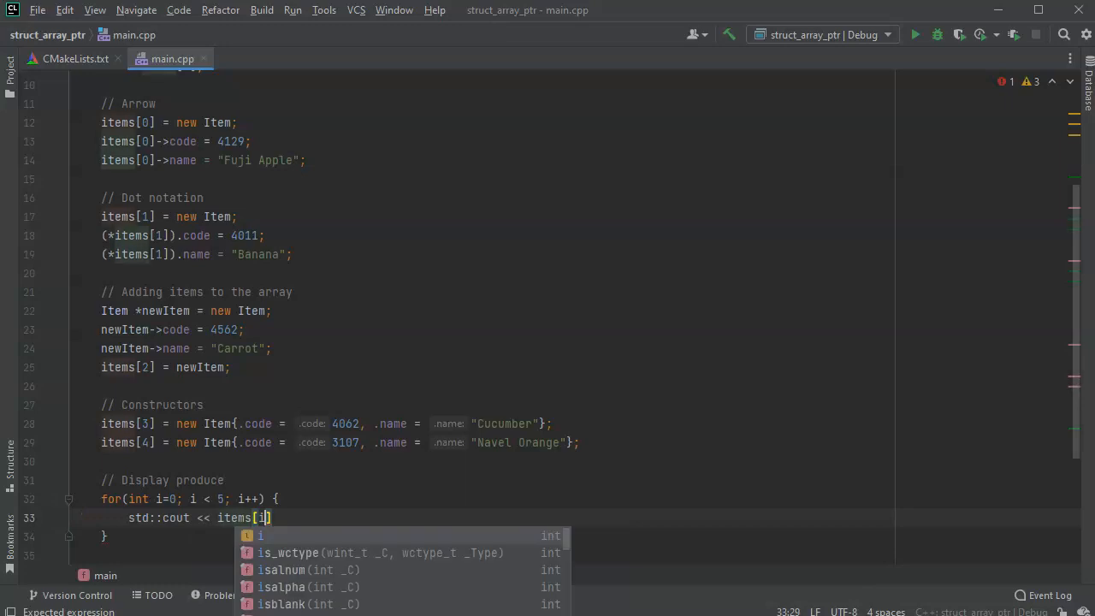
pyautogui.write('->')
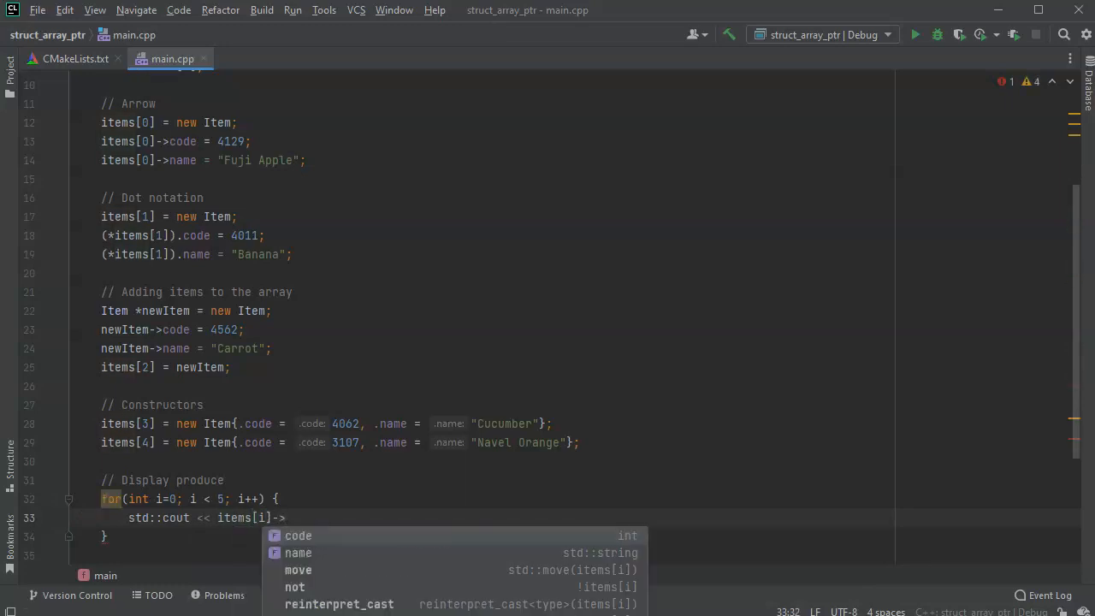
pyautogui.click(297, 535)
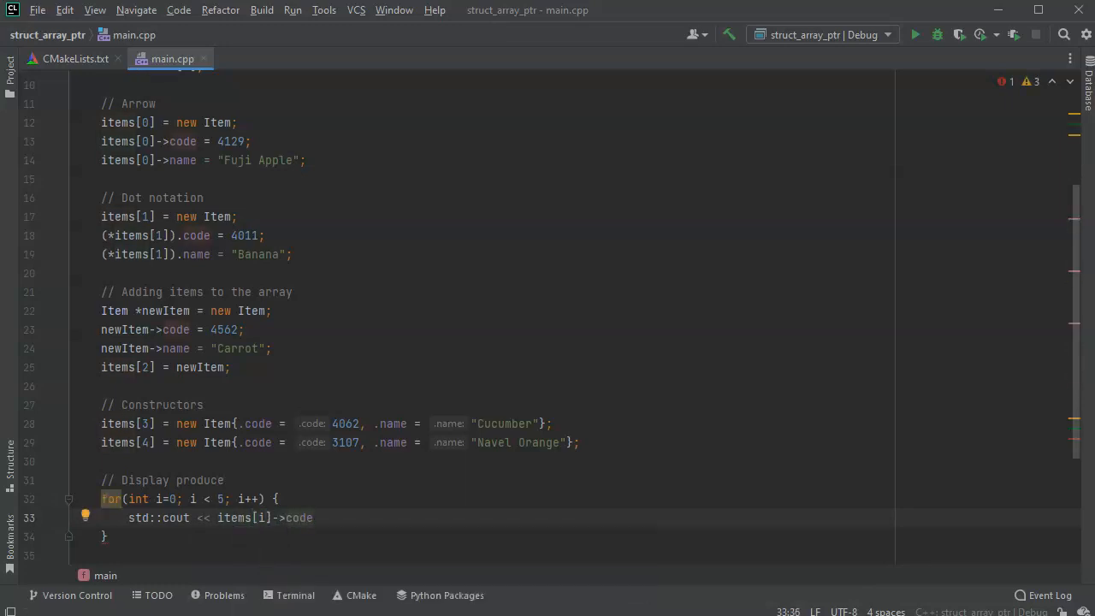
pyautogui.write('<<')
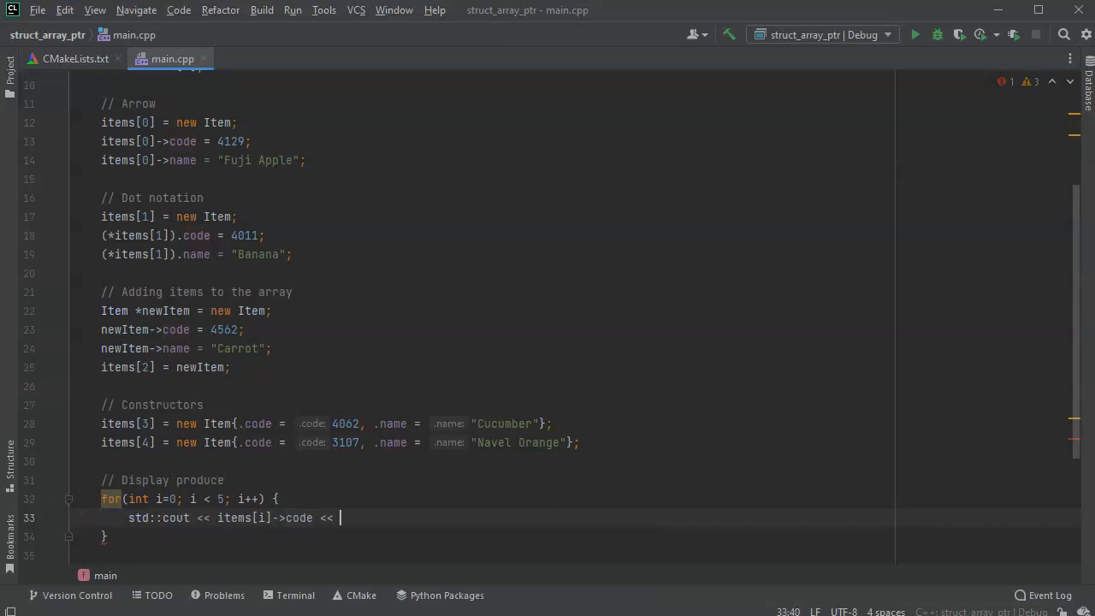
pyautogui.write('" " <<')
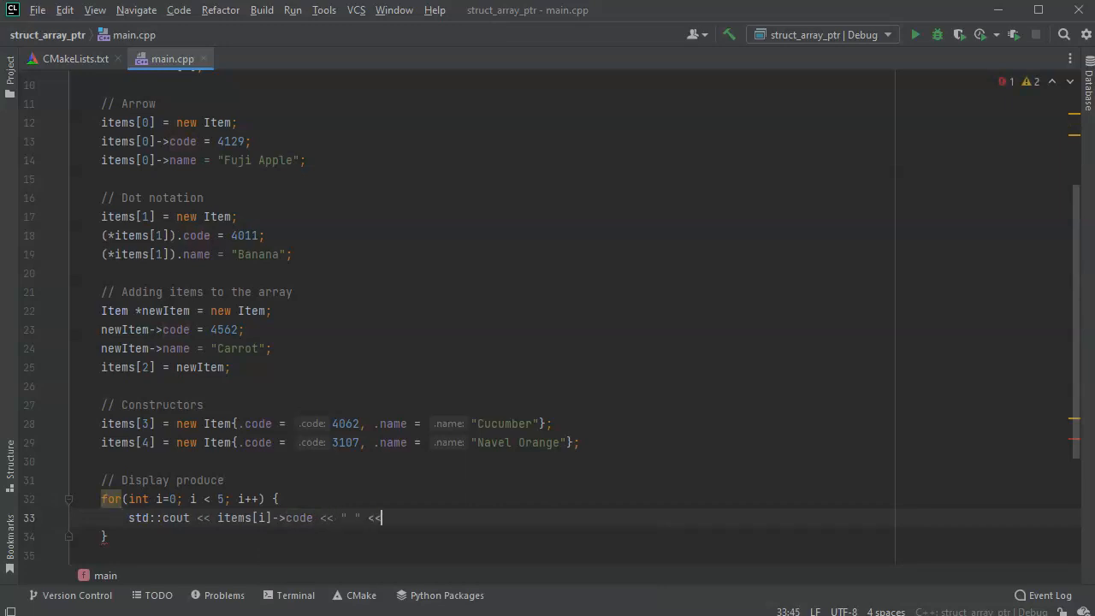
pyautogui.write('items')
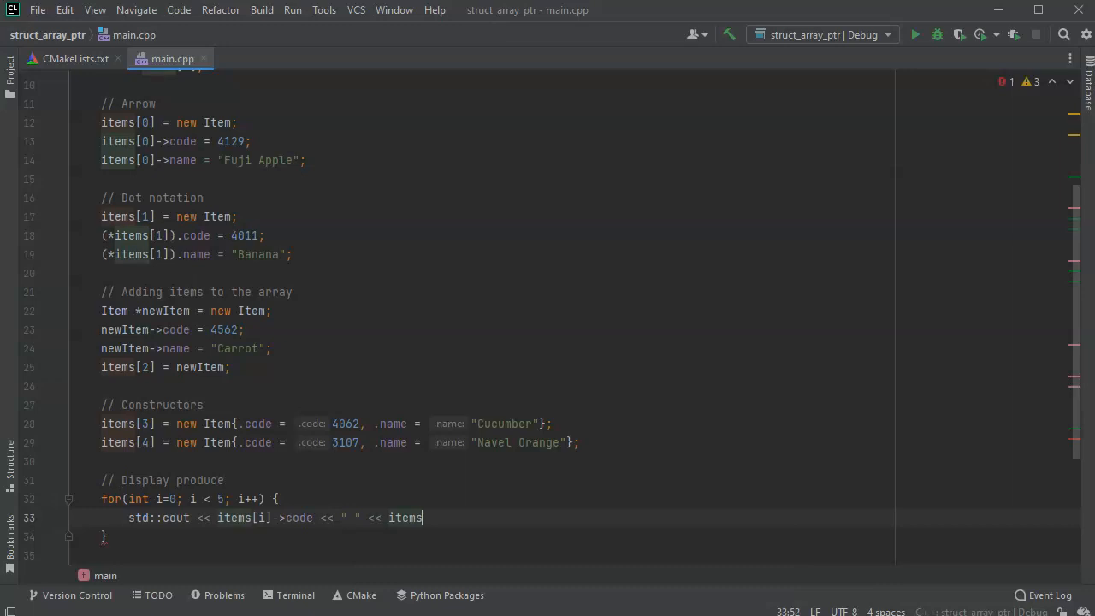
pyautogui.write('[i]->name <<')
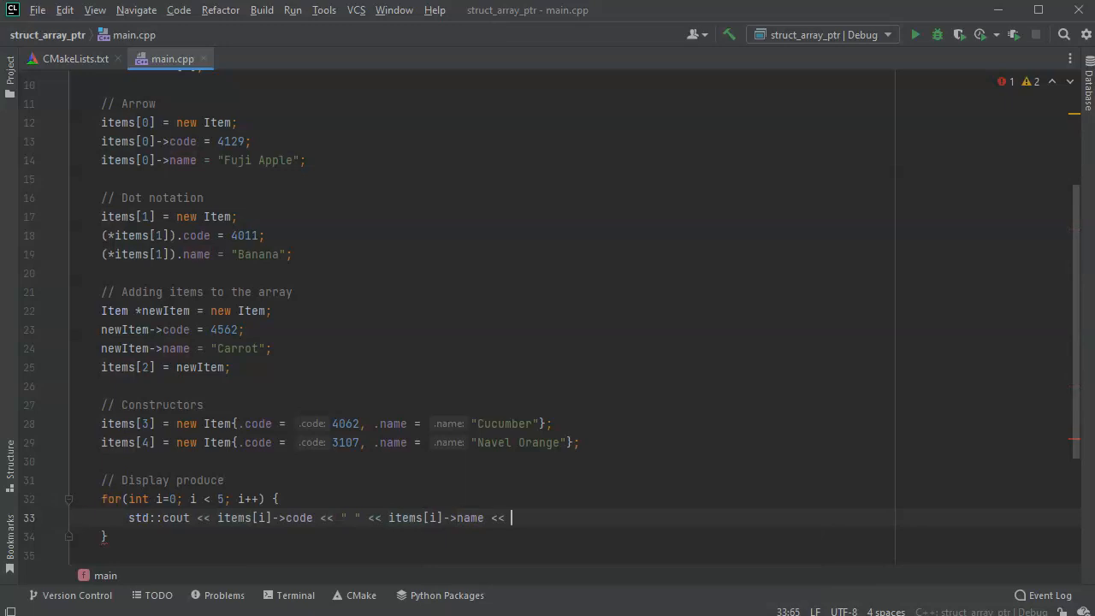
pyautogui.write('std::')
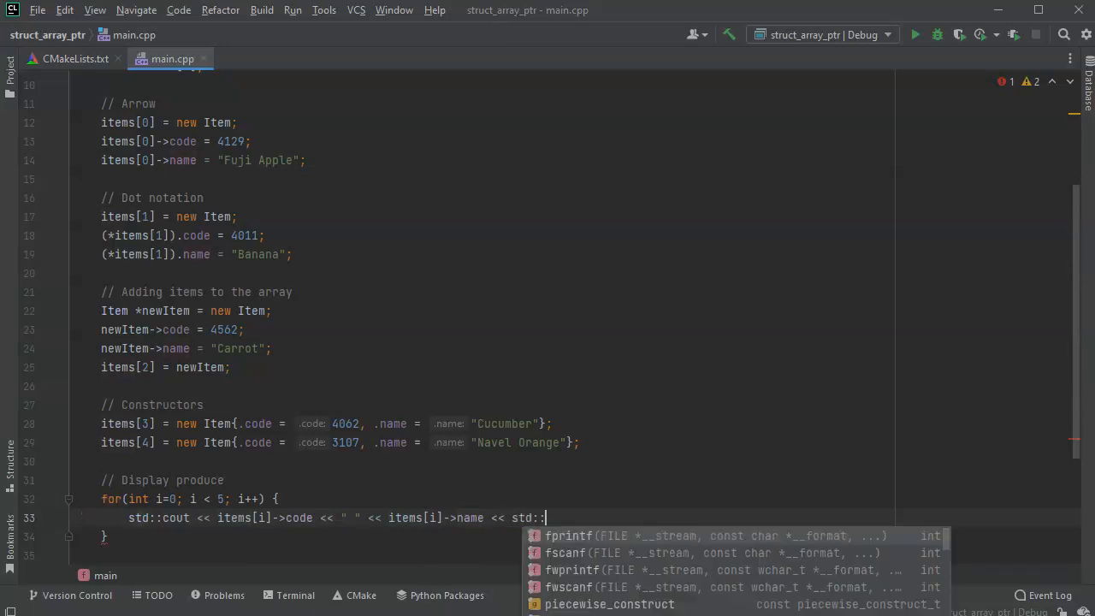
pyautogui.write('endl;')
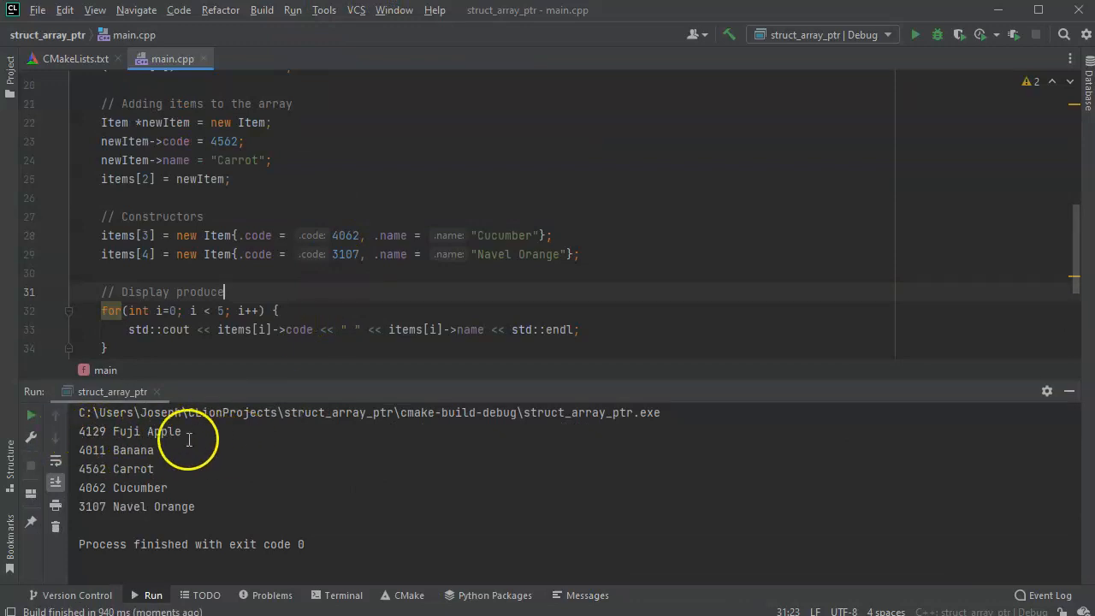
pyautogui.moveTo(175, 507)
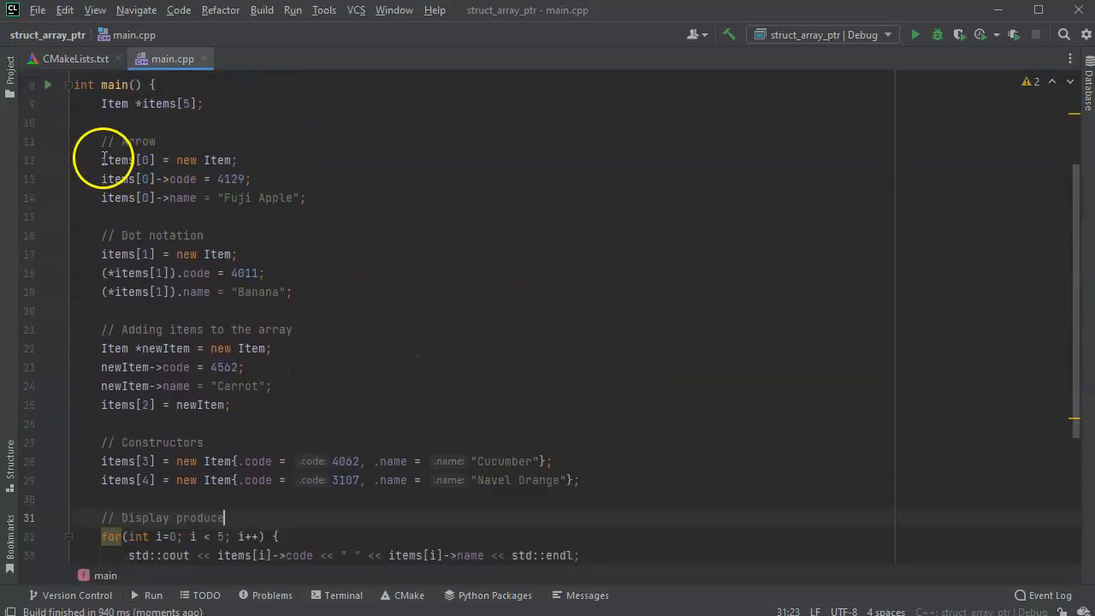
pyautogui.moveTo(101, 161); pyautogui.dragTo(305, 198)
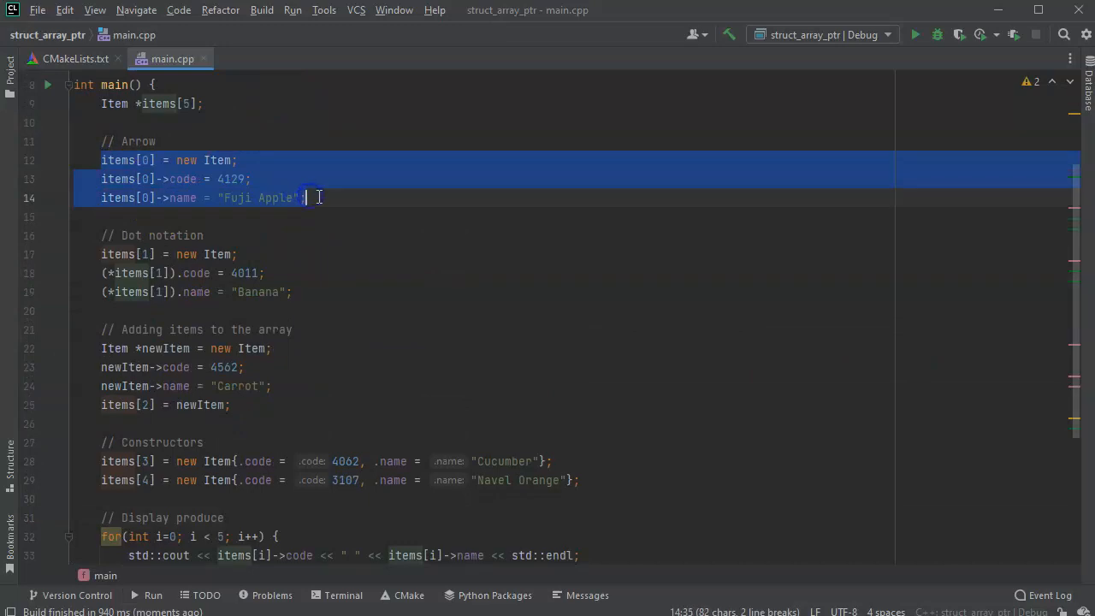
pyautogui.click(221, 253)
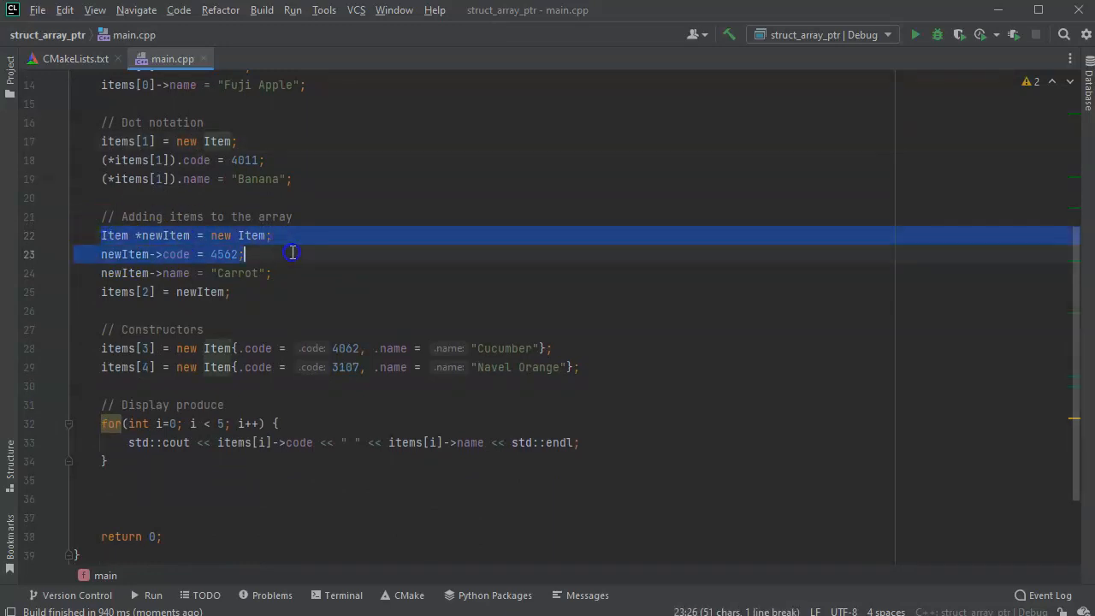
pyautogui.click(271, 274)
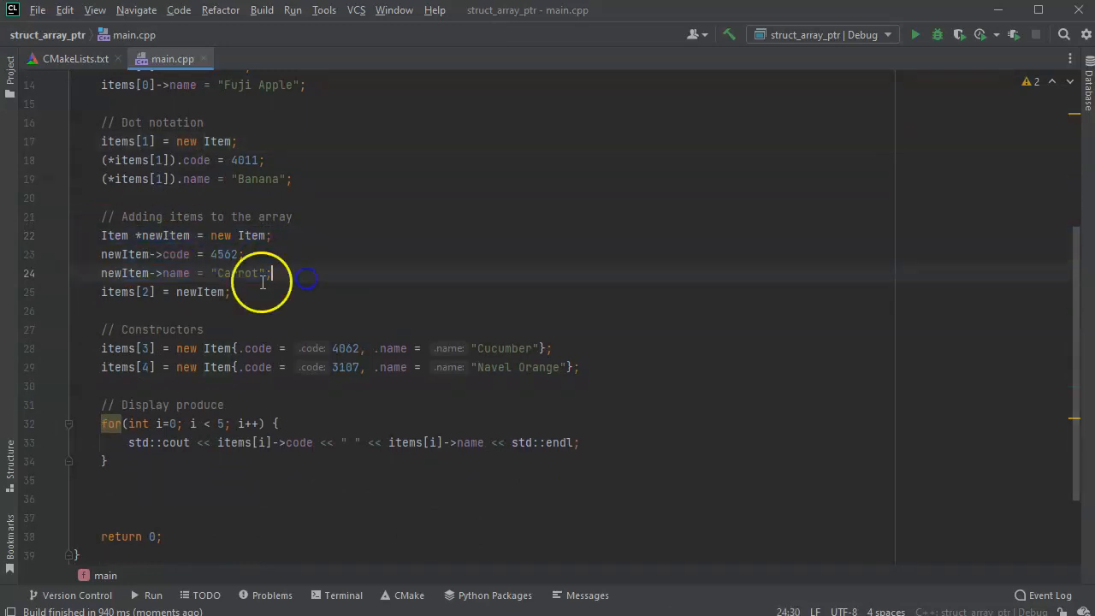
pyautogui.click(231, 291)
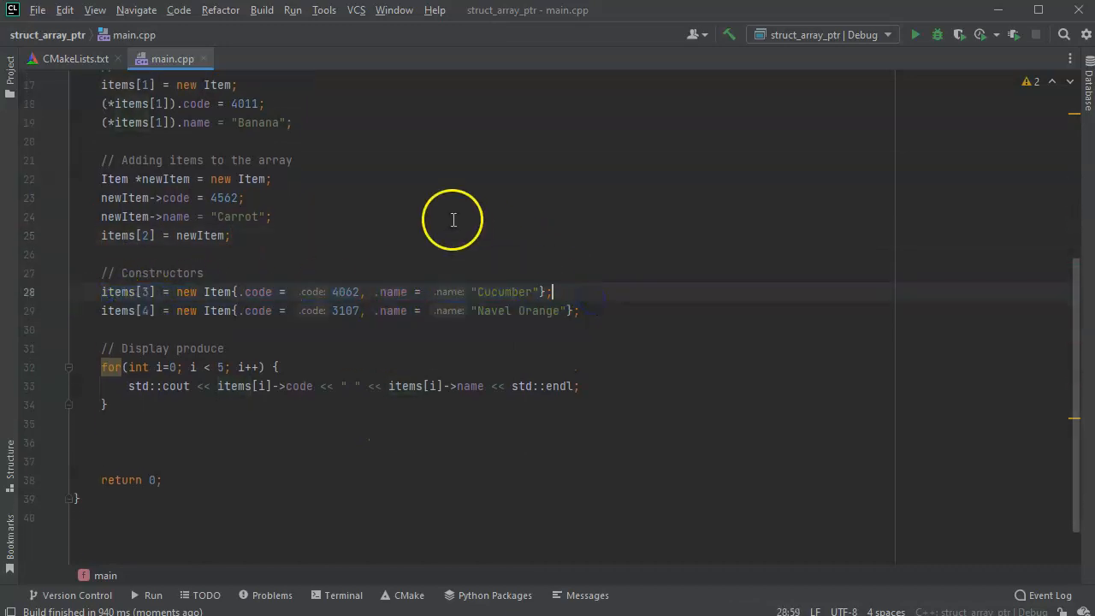
pyautogui.scroll(-3)
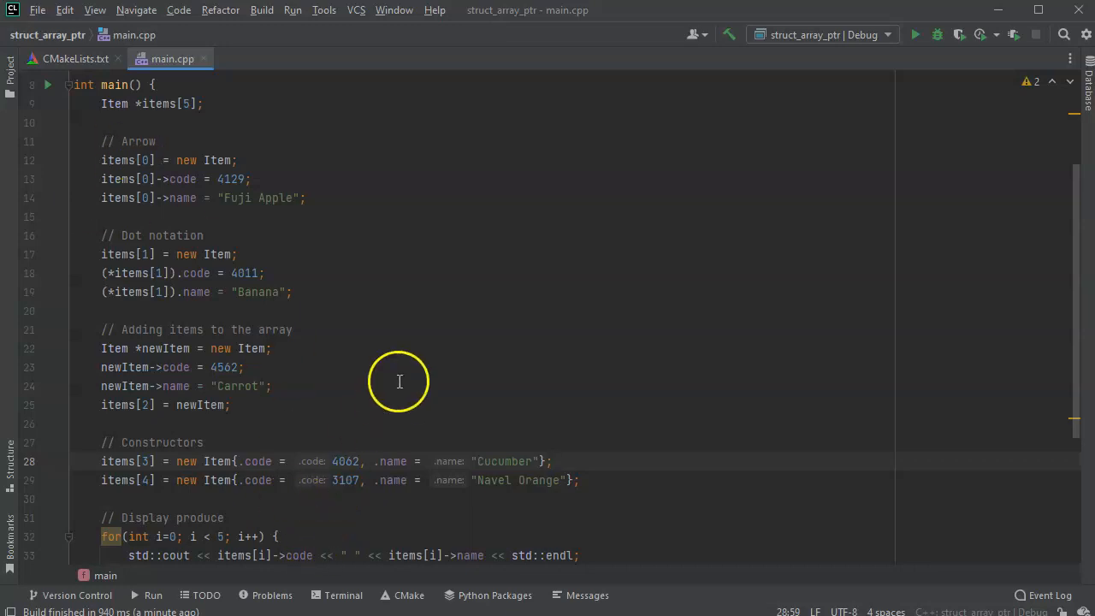
pyautogui.scroll(-3)
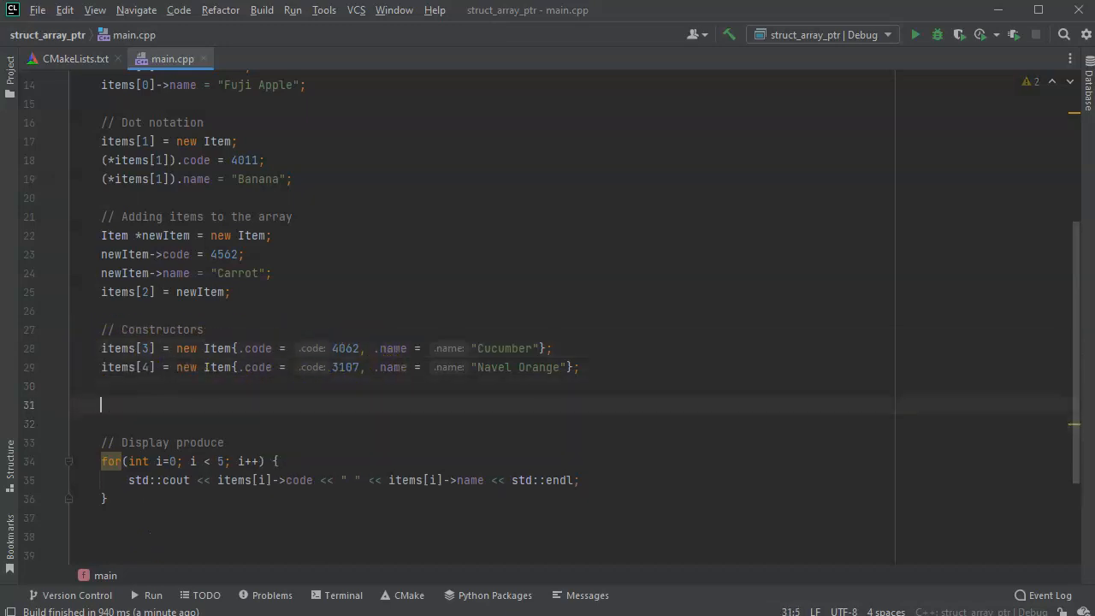
# Step: Add a // Swap comment, declare Item *temp and assign temp = items[4]
pyautogui.write('// Sw')
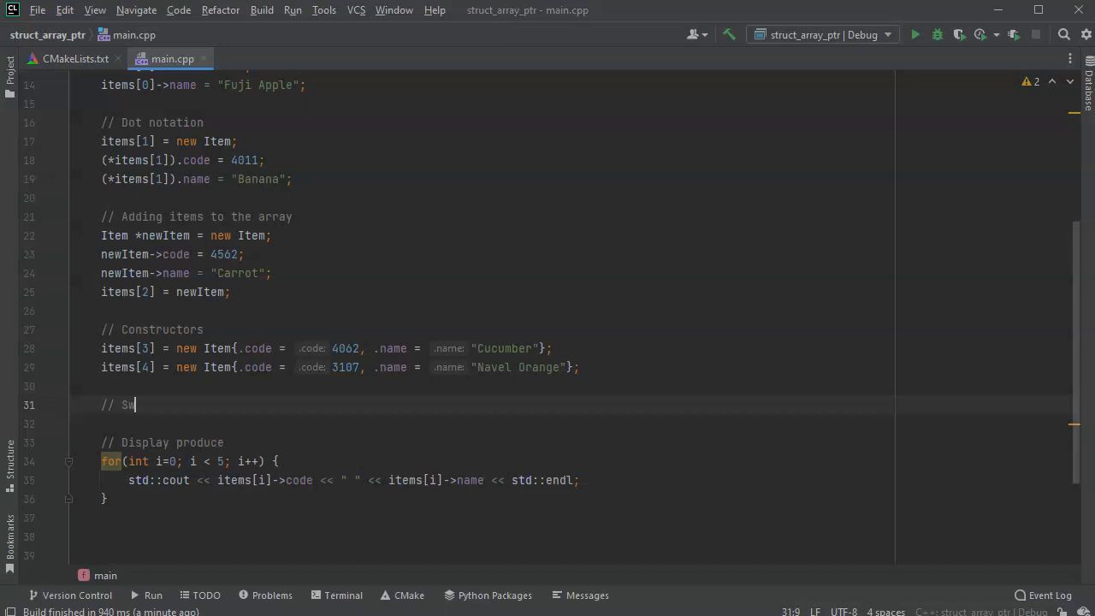
pyautogui.write('ap')
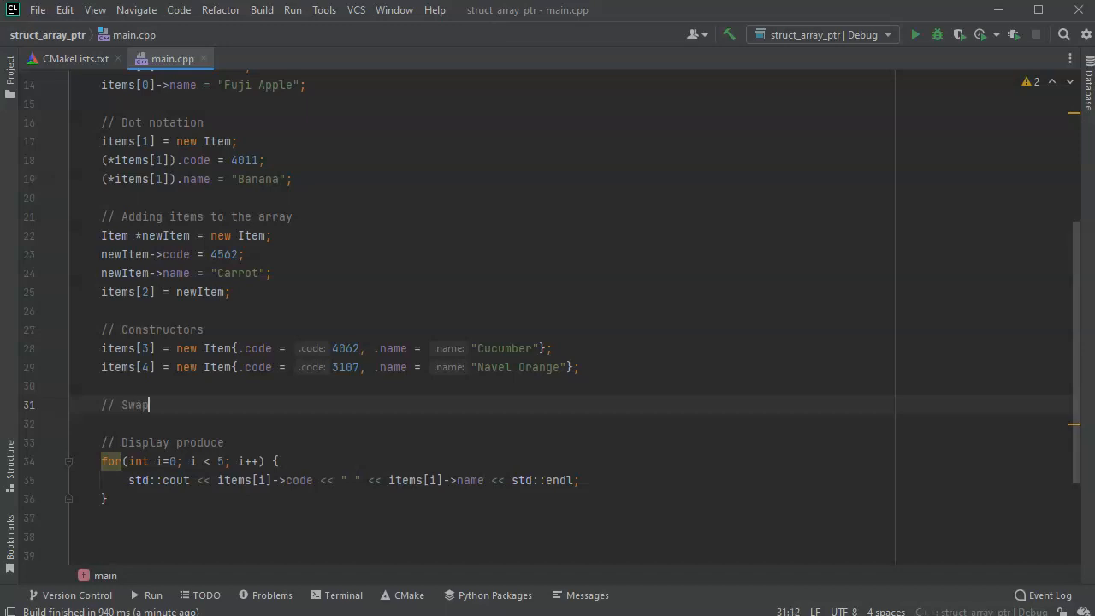
pyautogui.press('enter')
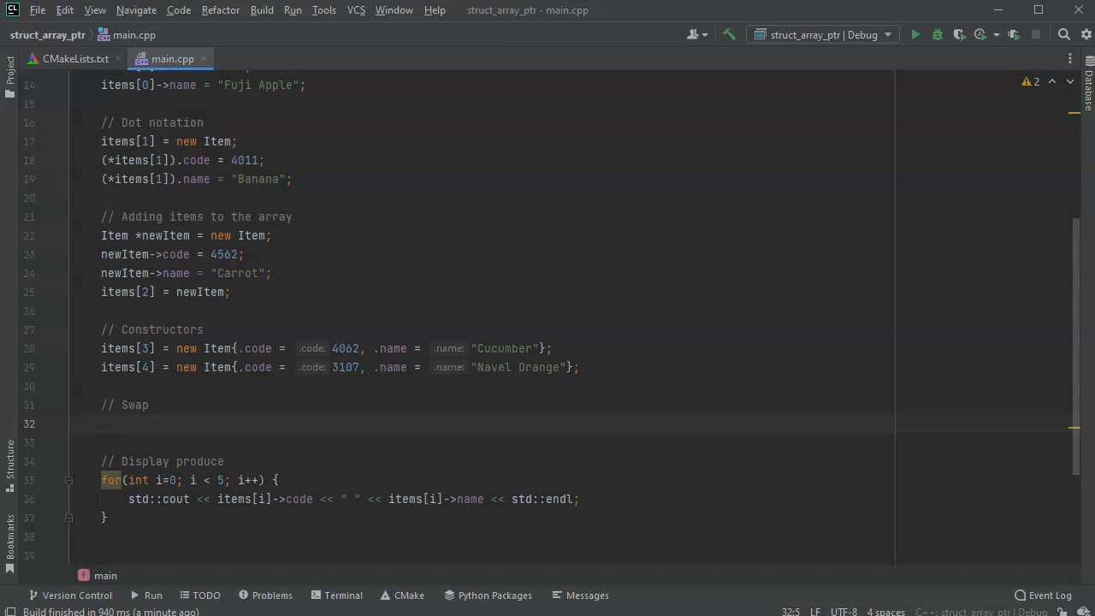
pyautogui.write('Item')
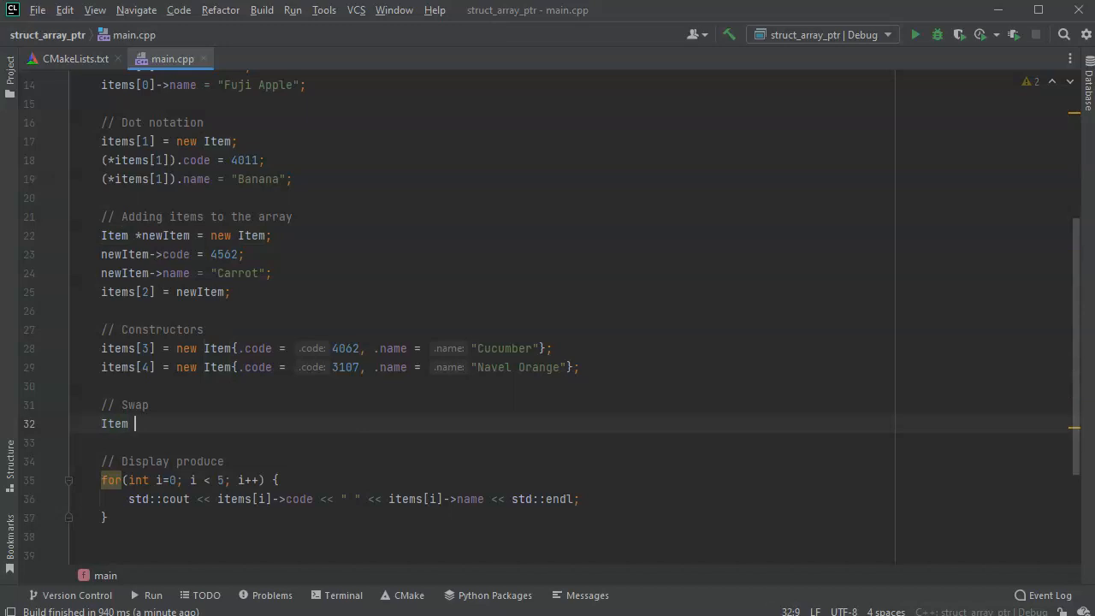
pyautogui.write('*temp;')
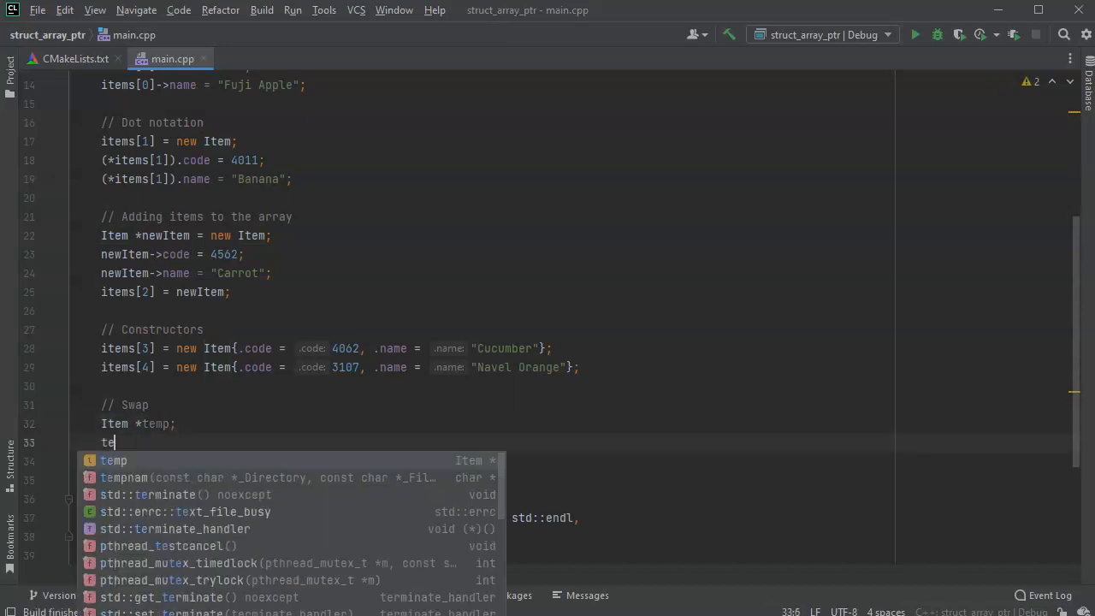
pyautogui.write('emp =')
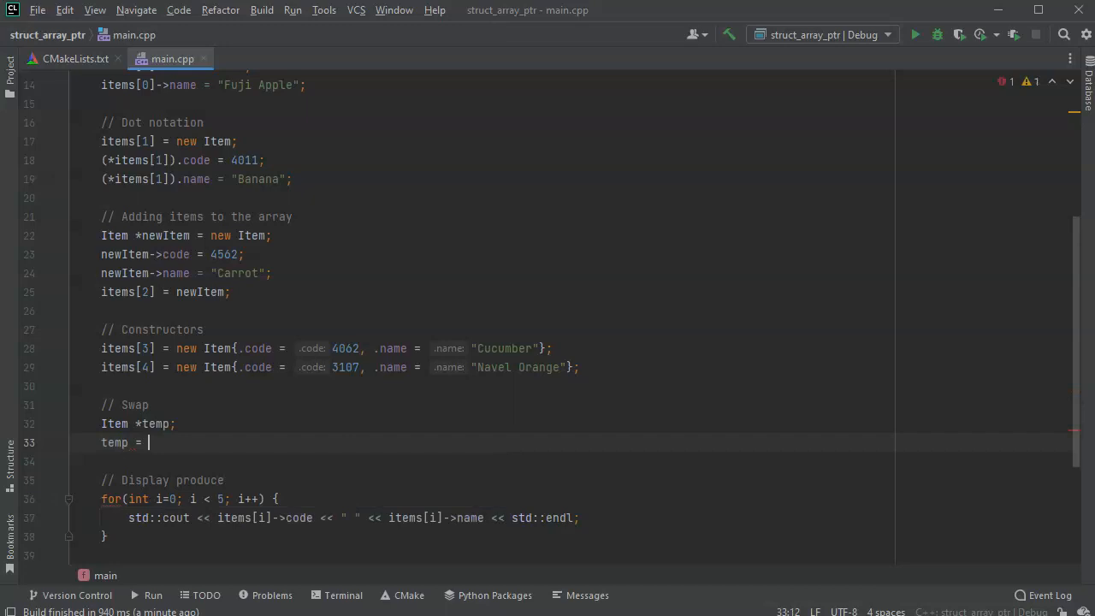
pyautogui.write('items')
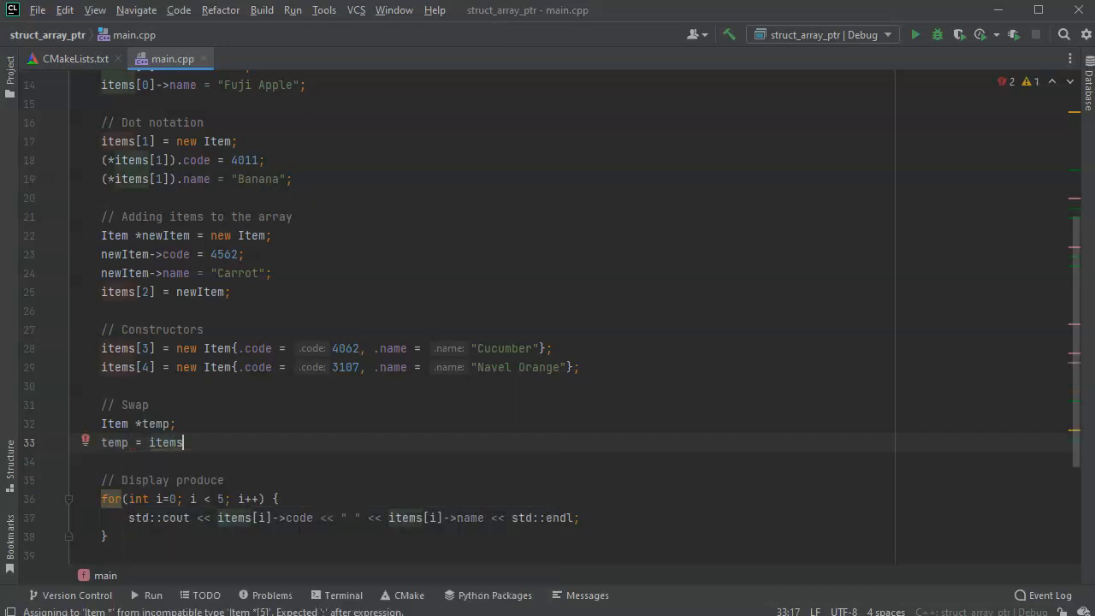
pyautogui.write('[4];')
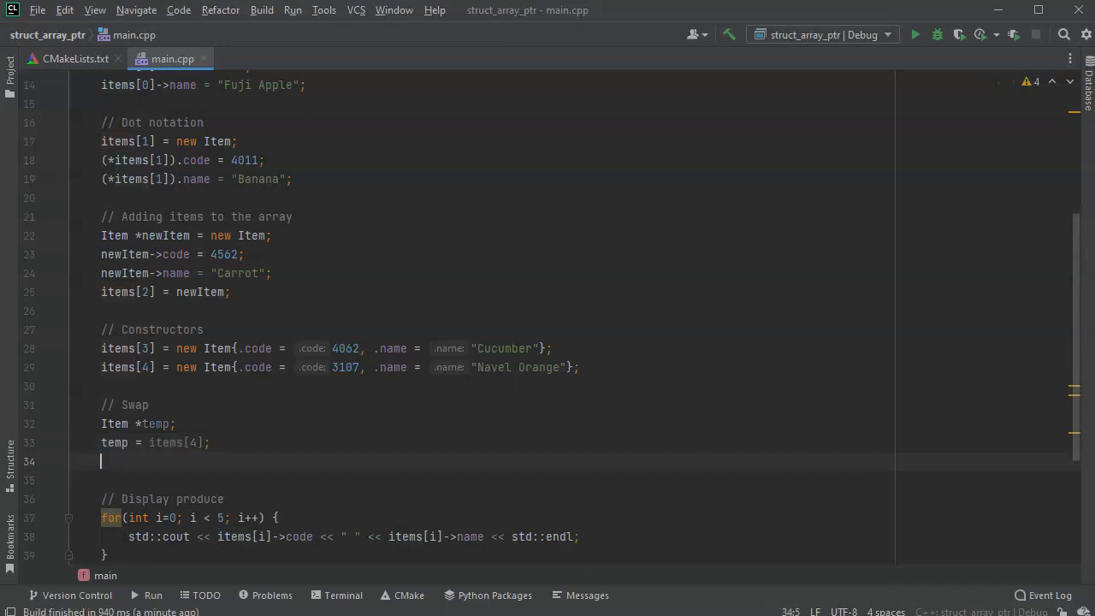
# Step: Complete the swap with items[4] = items[3]; and items[3] = temp;
pyautogui.write('items')
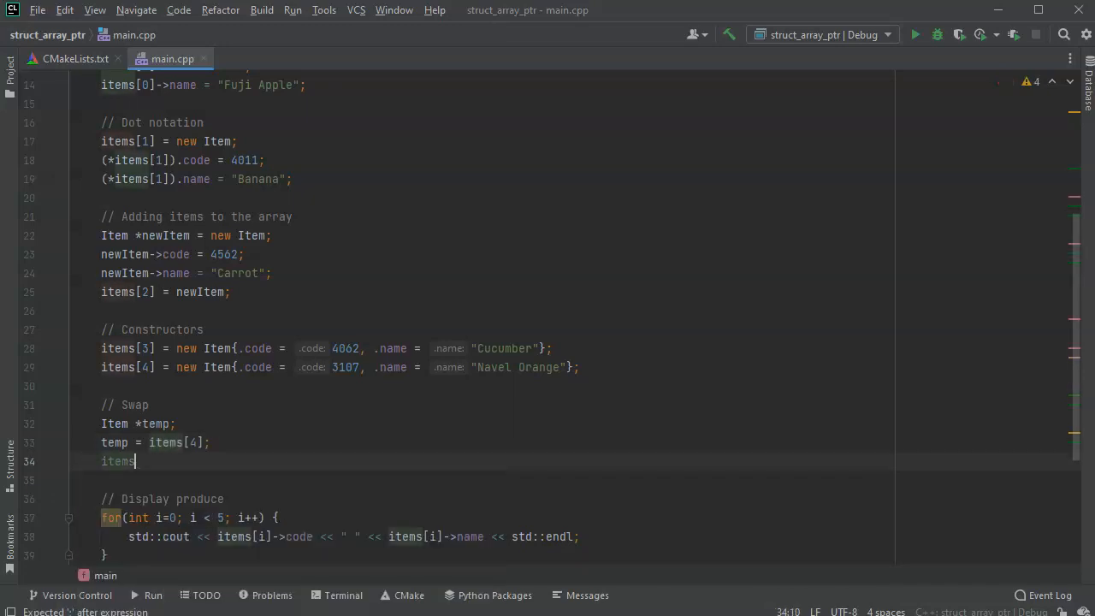
pyautogui.write('[]')
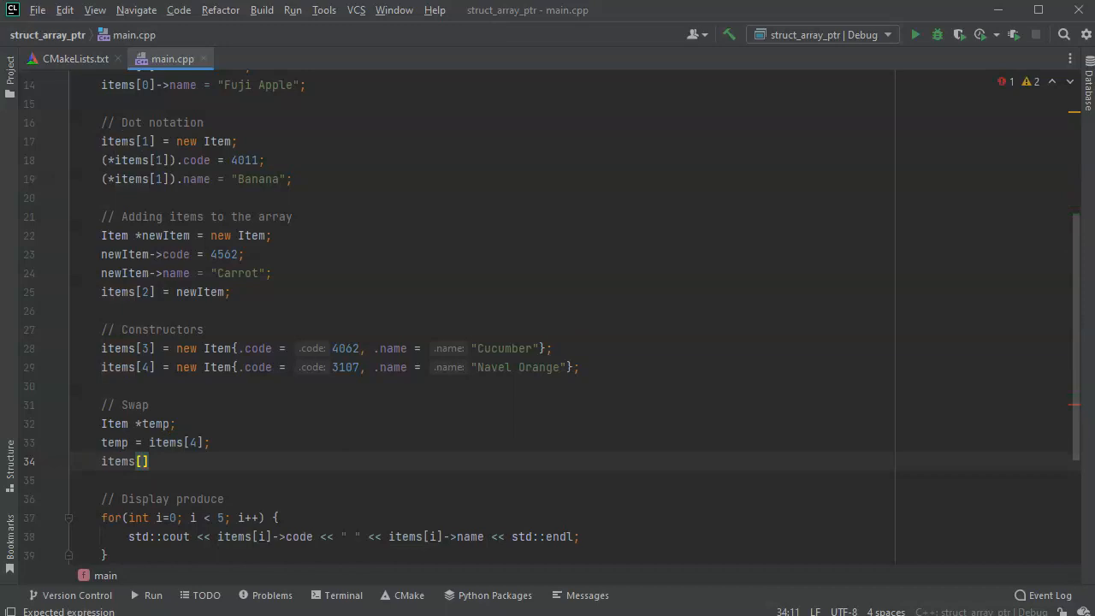
pyautogui.write('4] =')
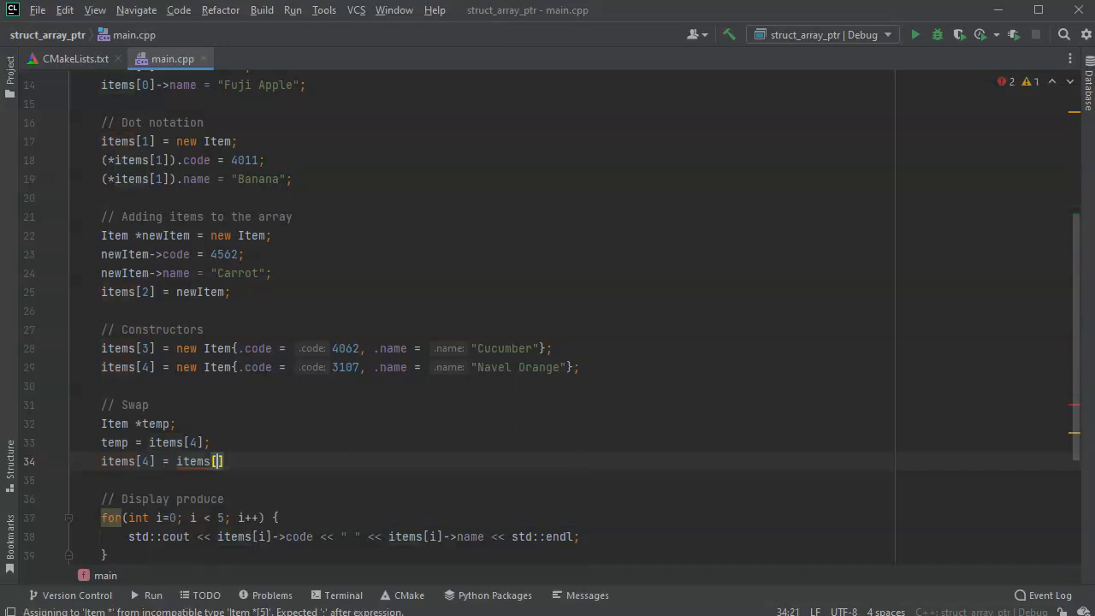
pyautogui.write('3];')
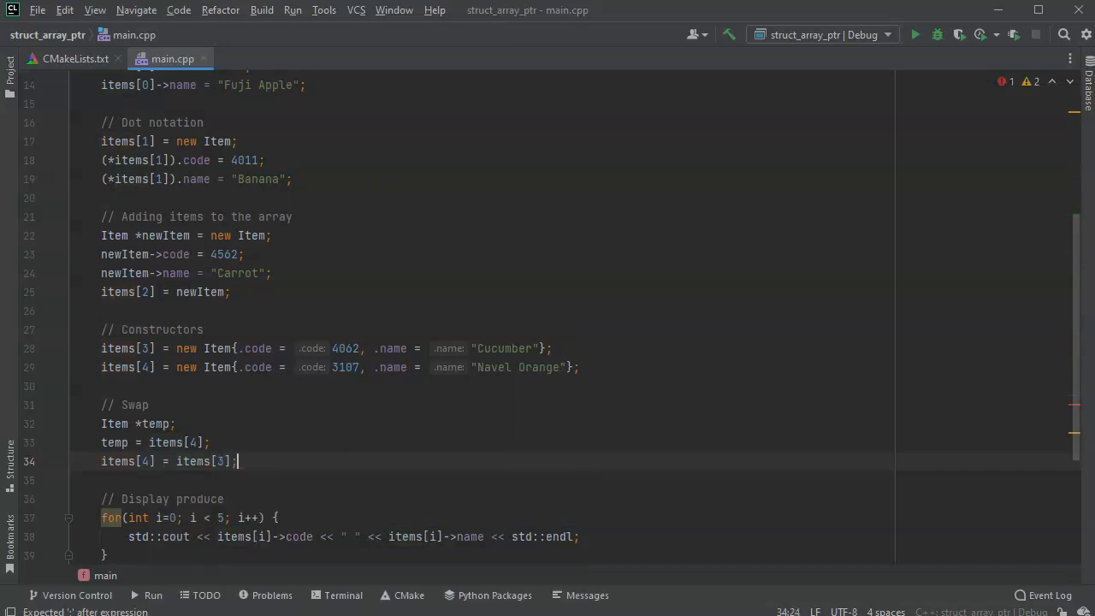
pyautogui.write('items[3]')
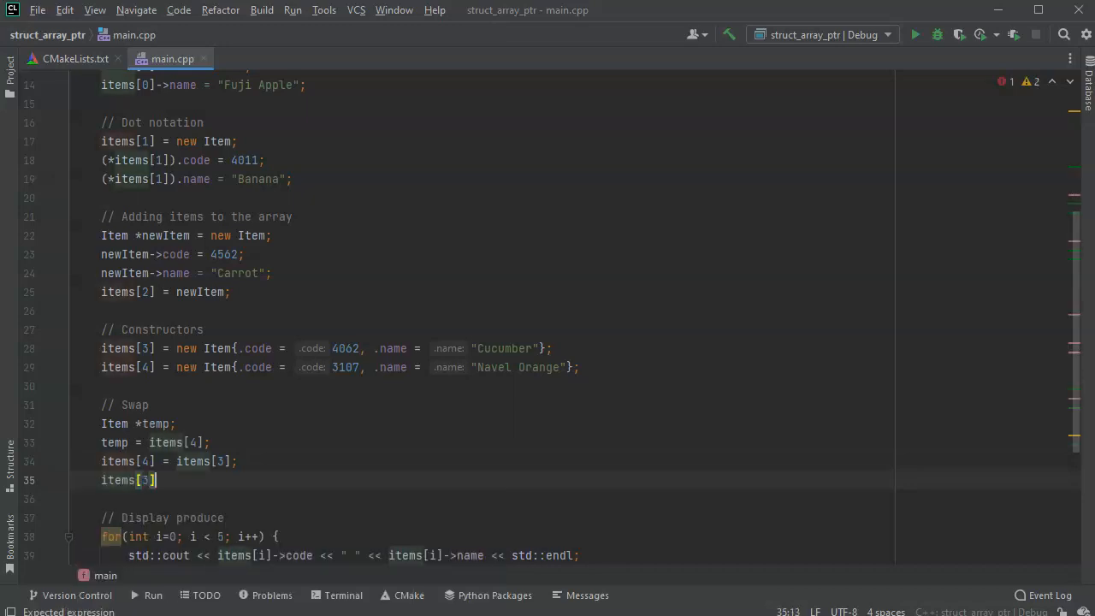
pyautogui.write('= temp;')
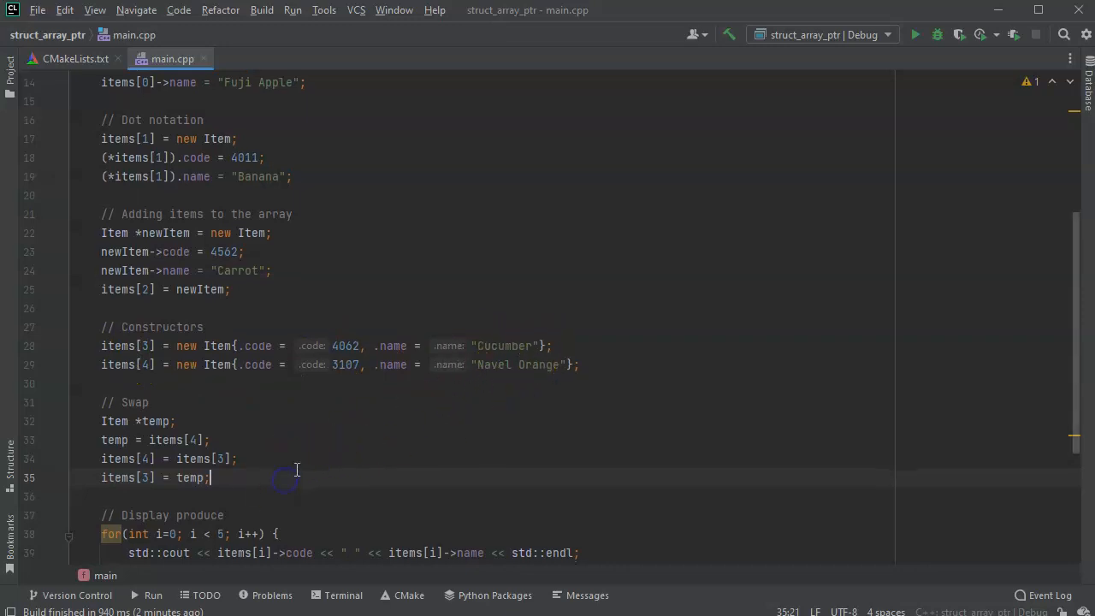
pyautogui.click(292, 10)
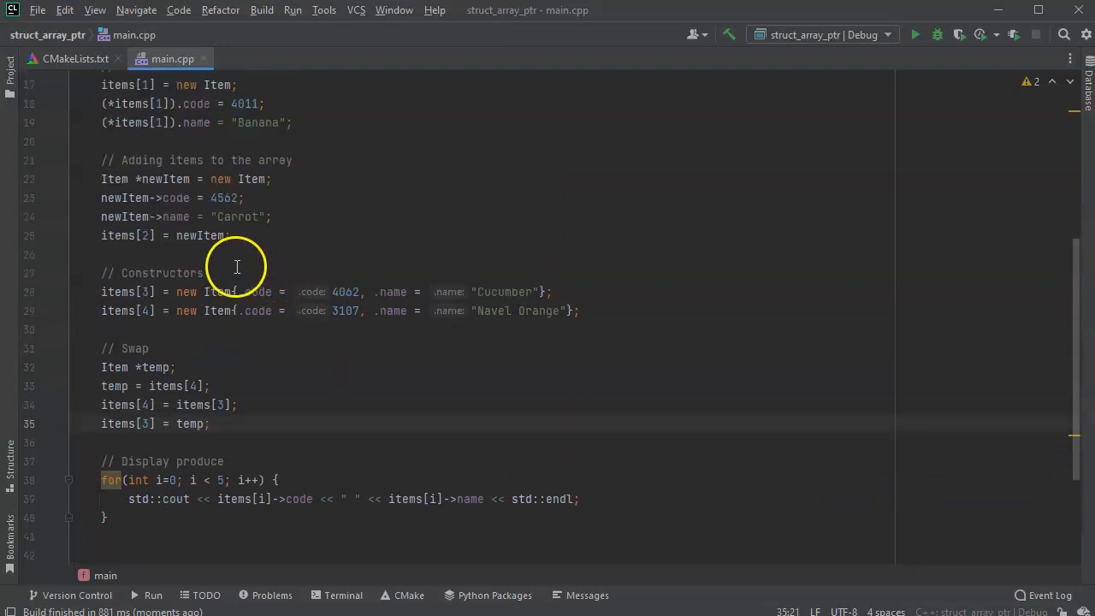
pyautogui.moveTo(527, 339)
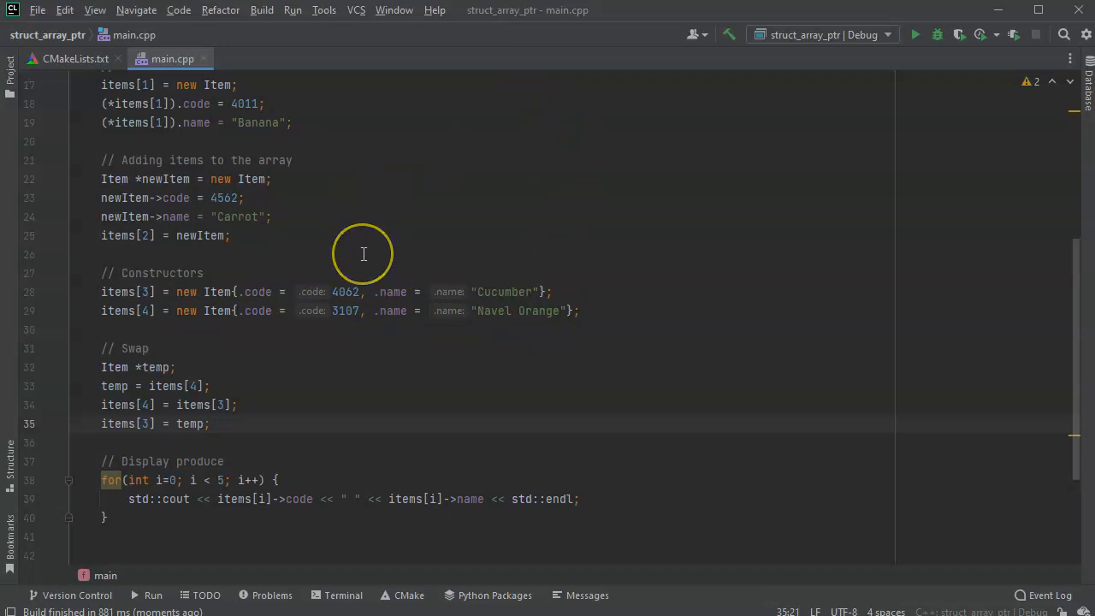
pyautogui.moveTo(363, 254)
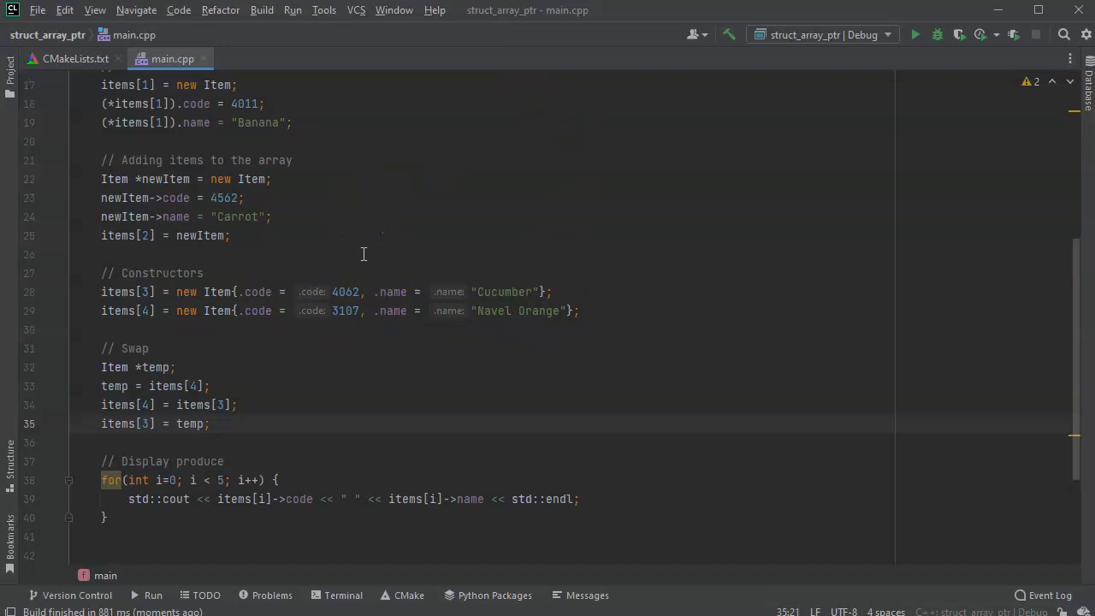
pyautogui.moveTo(366, 260)
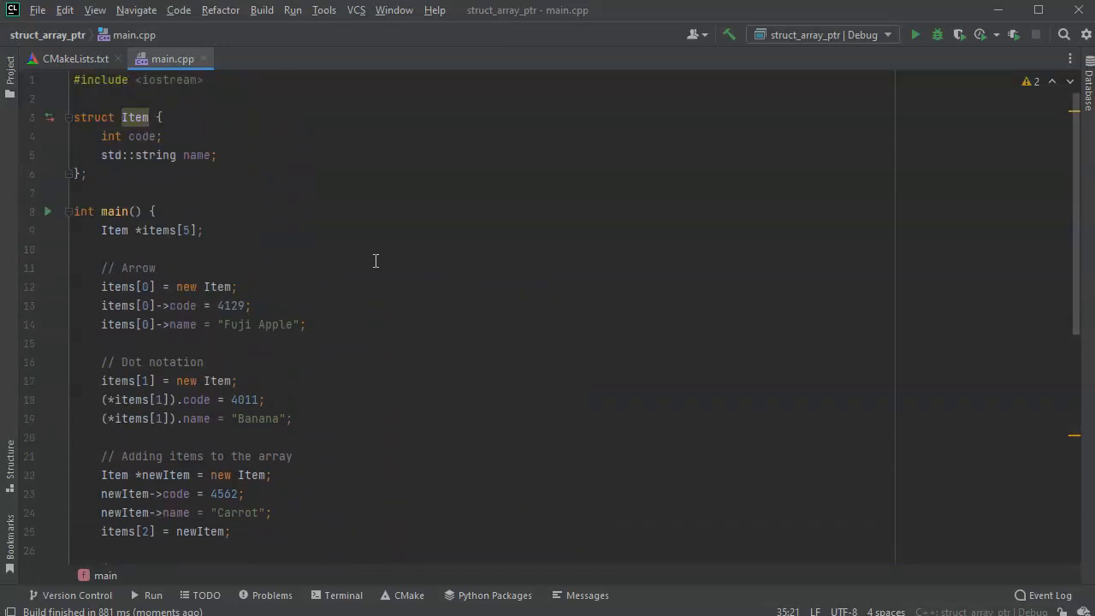
pyautogui.moveTo(376, 257)
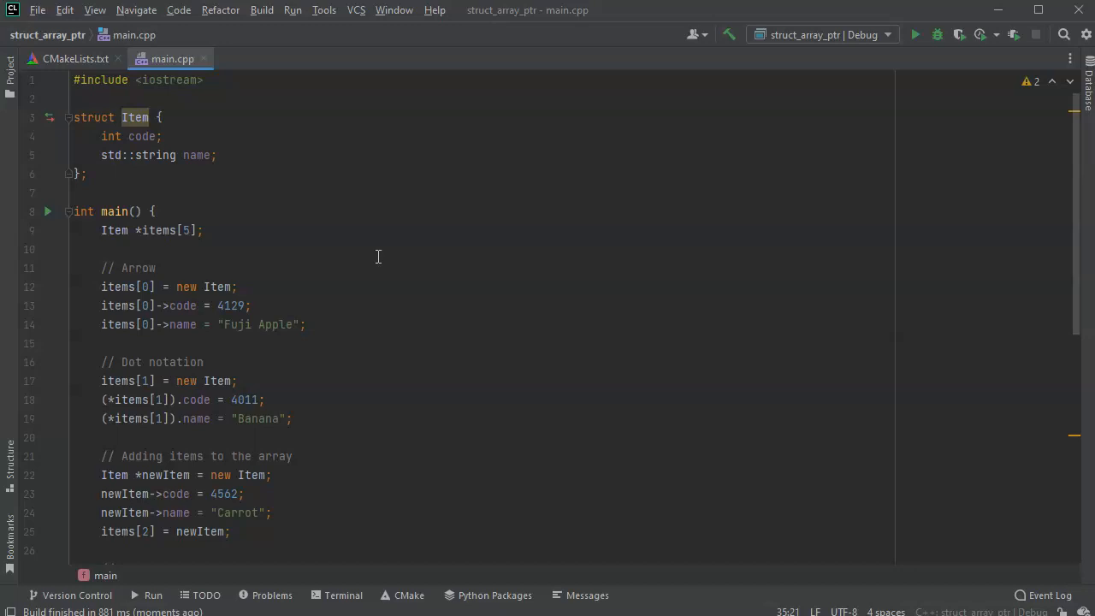